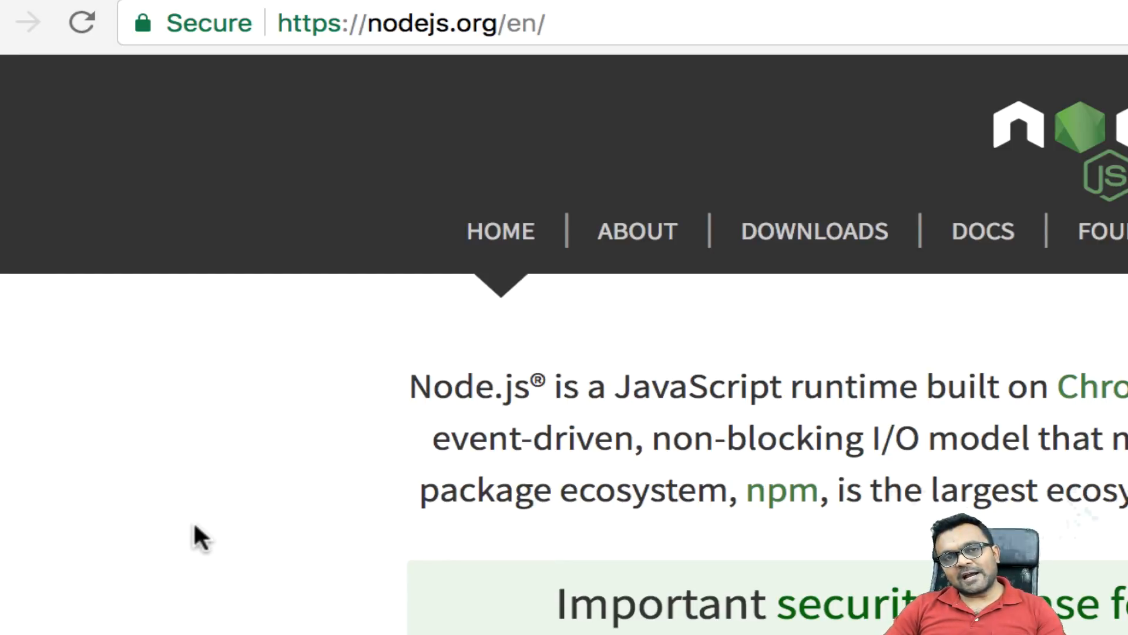
mouse_move(88, 442)
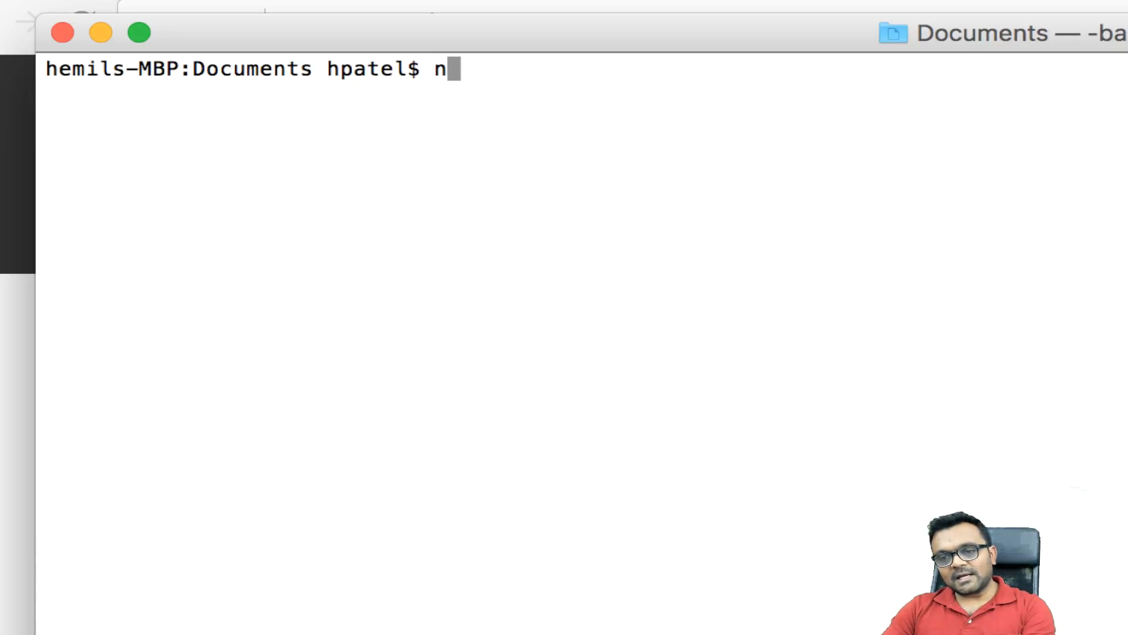
- Run node -v to confirm the installed Node.js version is v6.11.1
text(ode)
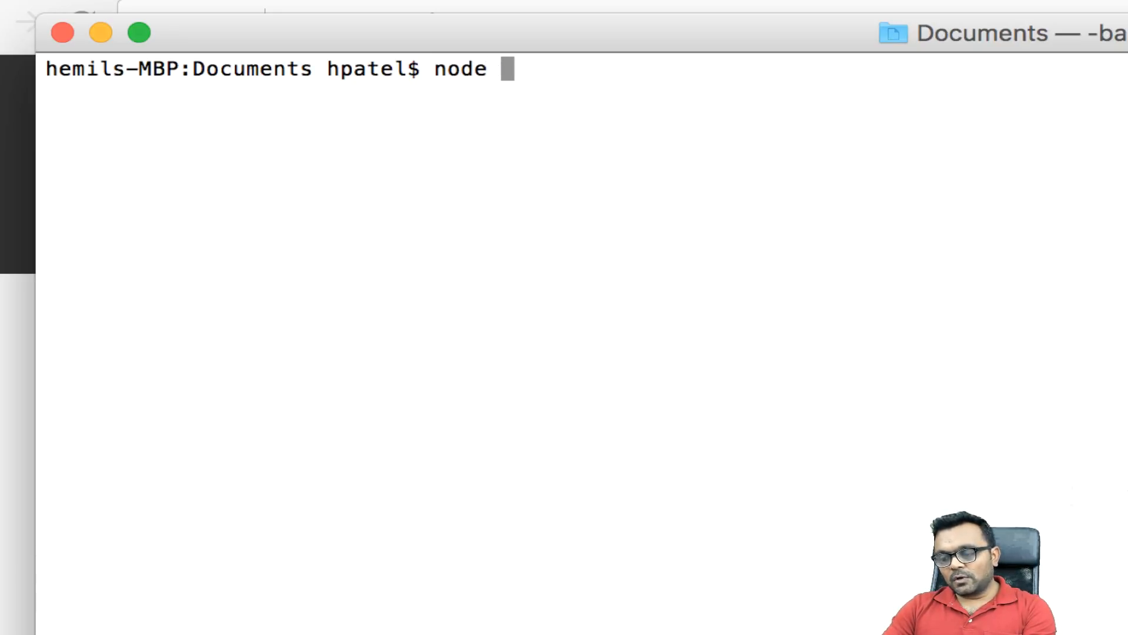
text(-v)
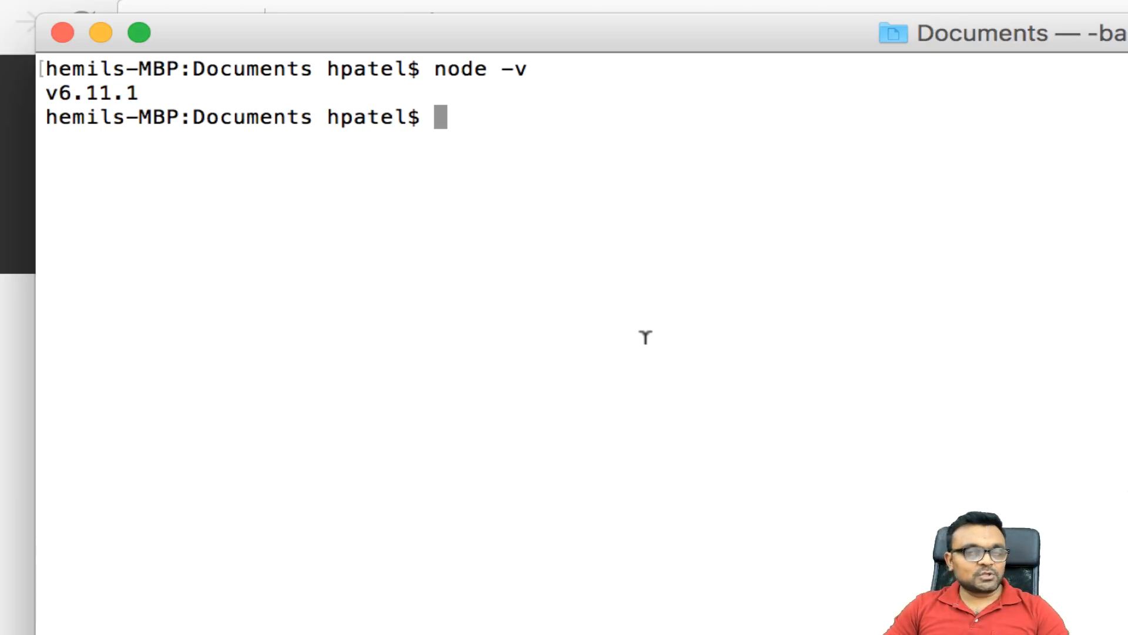
mouse_move(509, 109)
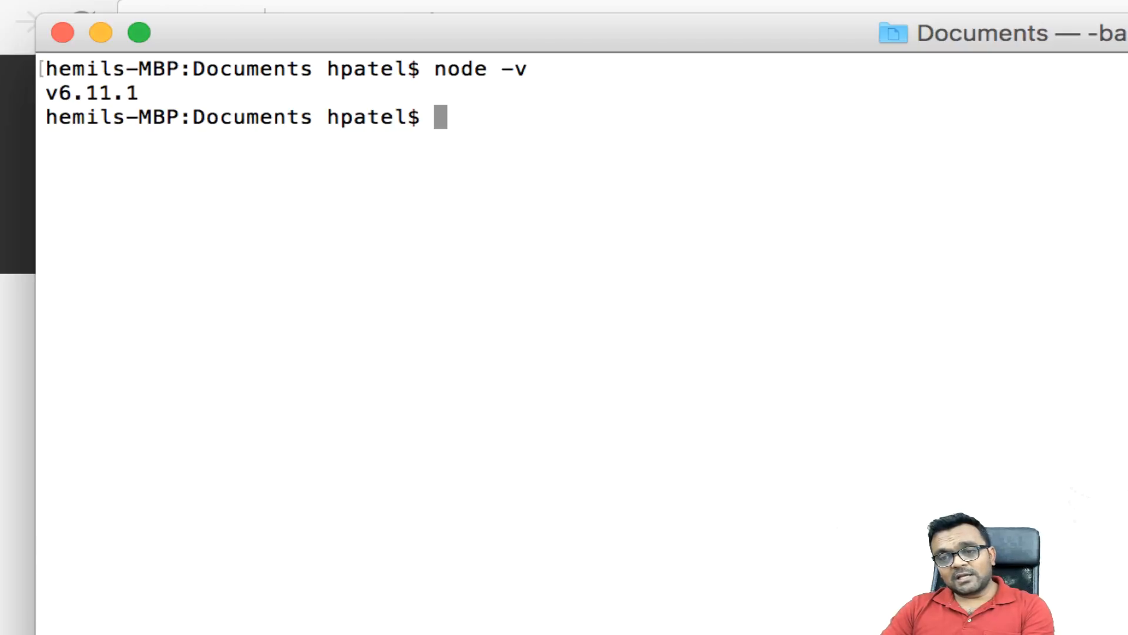
text(npm)
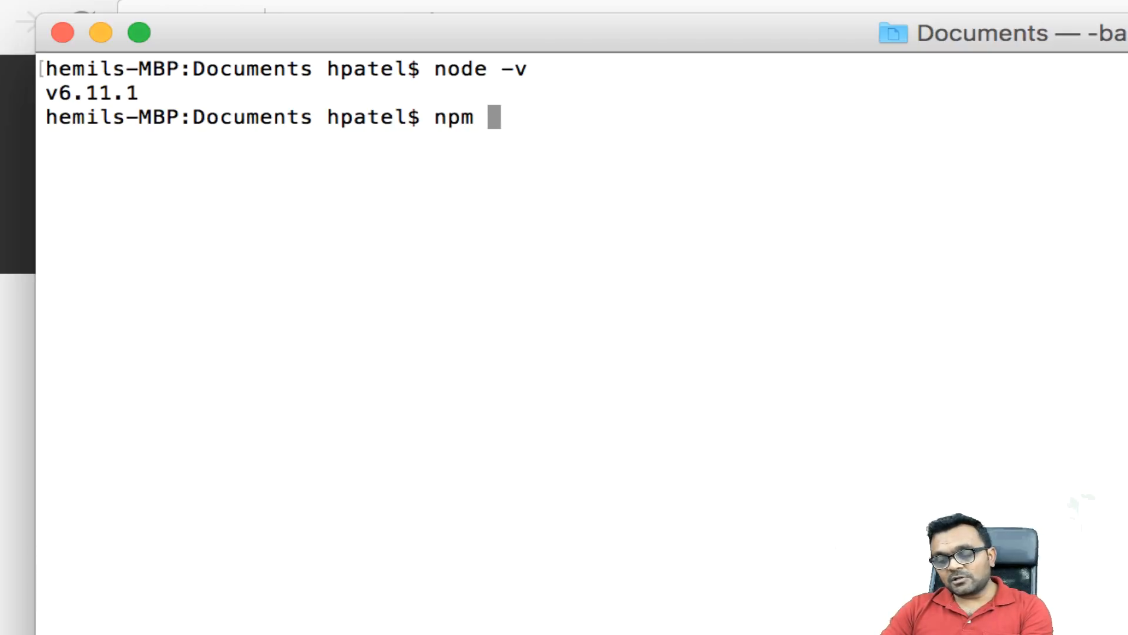
text(install -g)
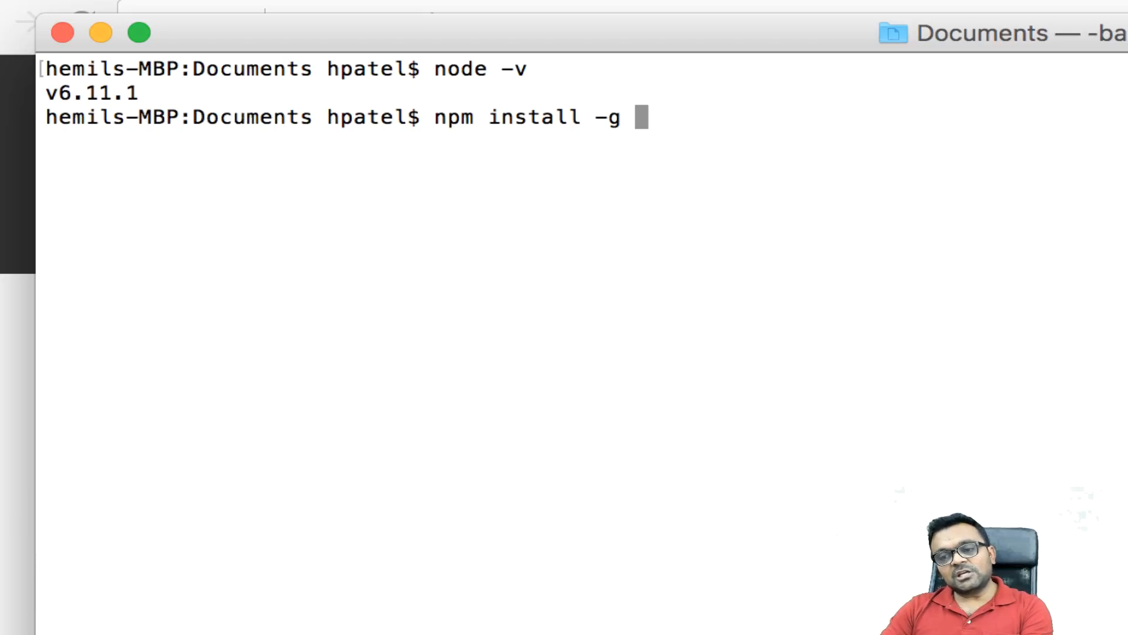
text(@)
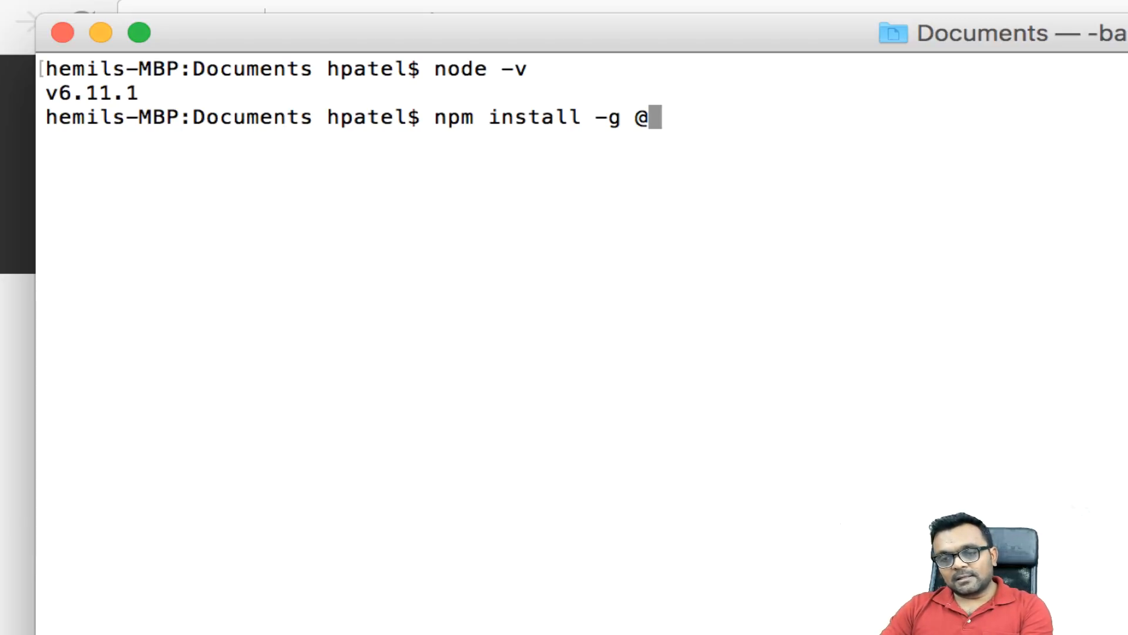
text(angul)
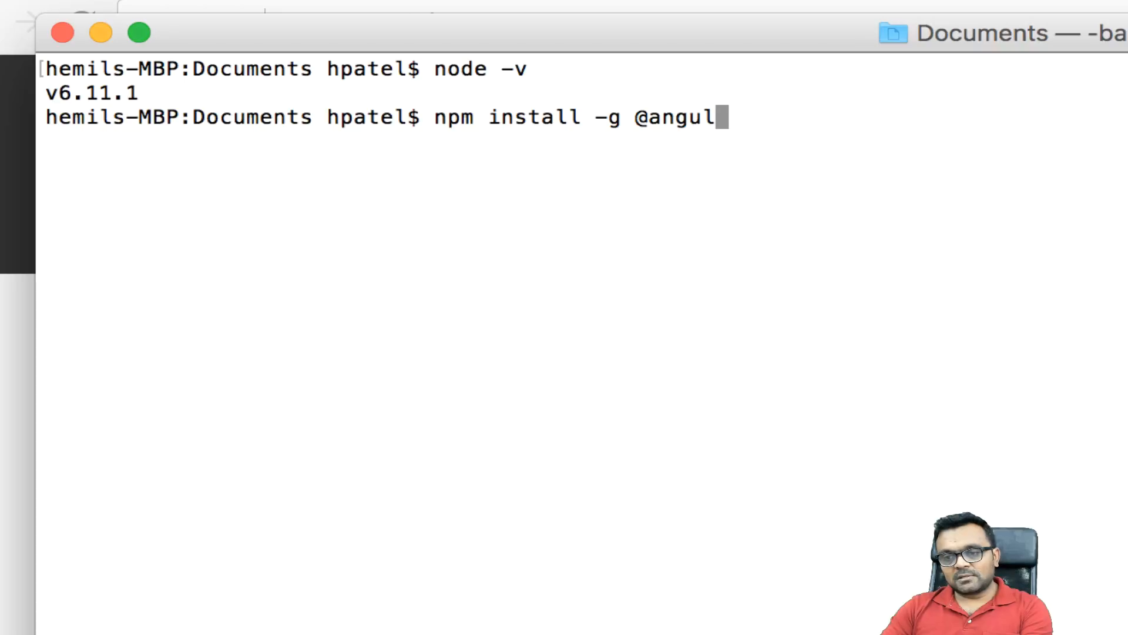
text(ar/cl)
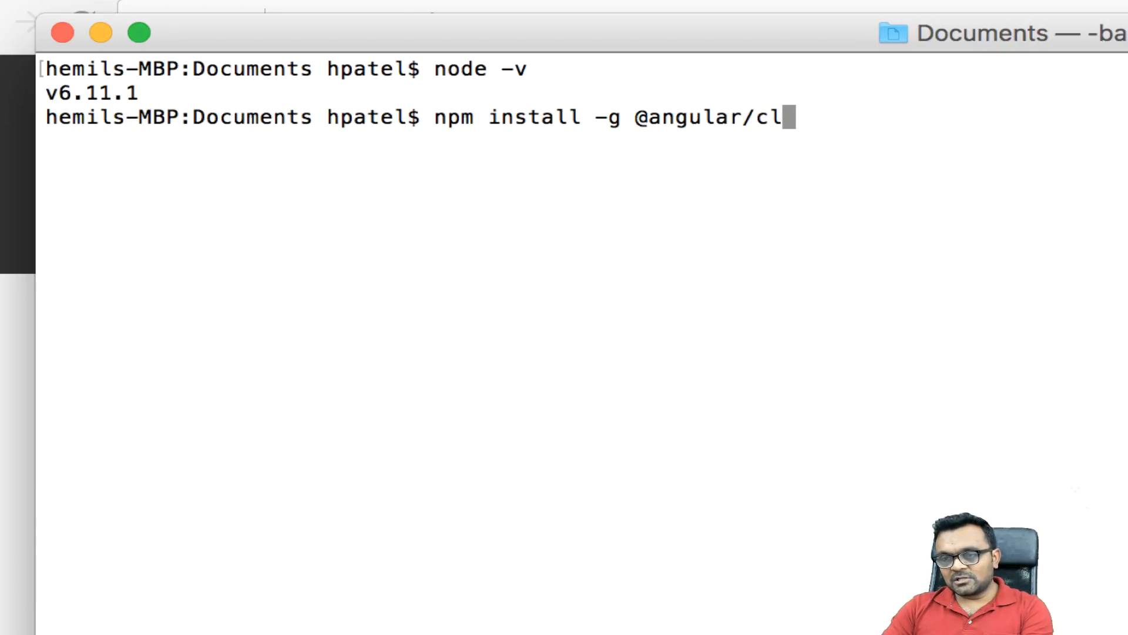
text(i)
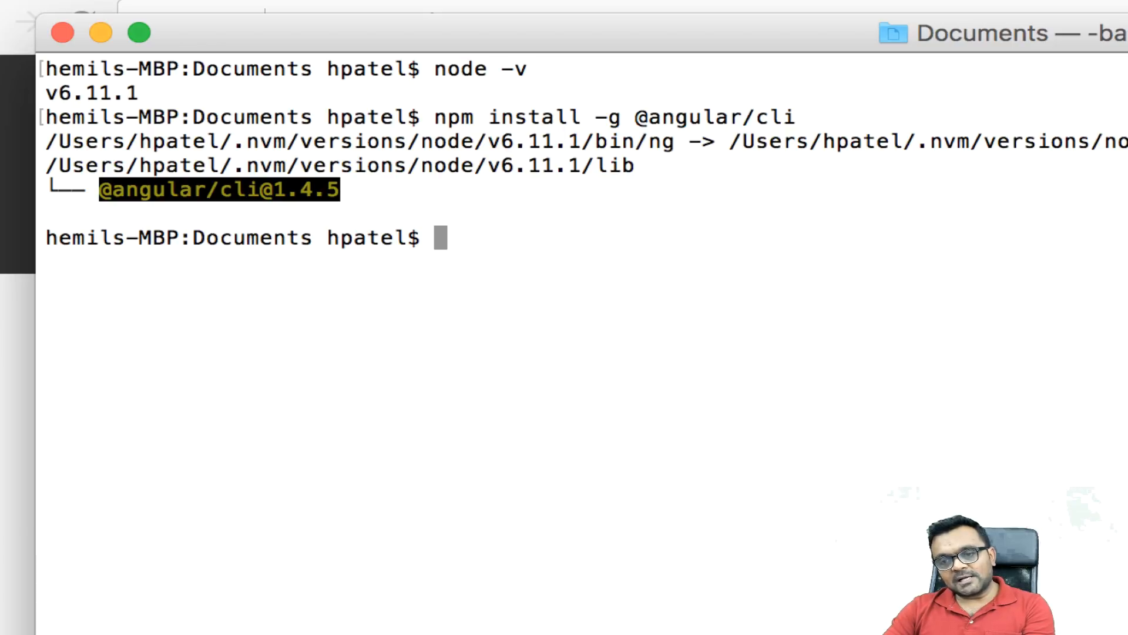
- Scroll through the ng help command listing, then clear the terminal
text(n)
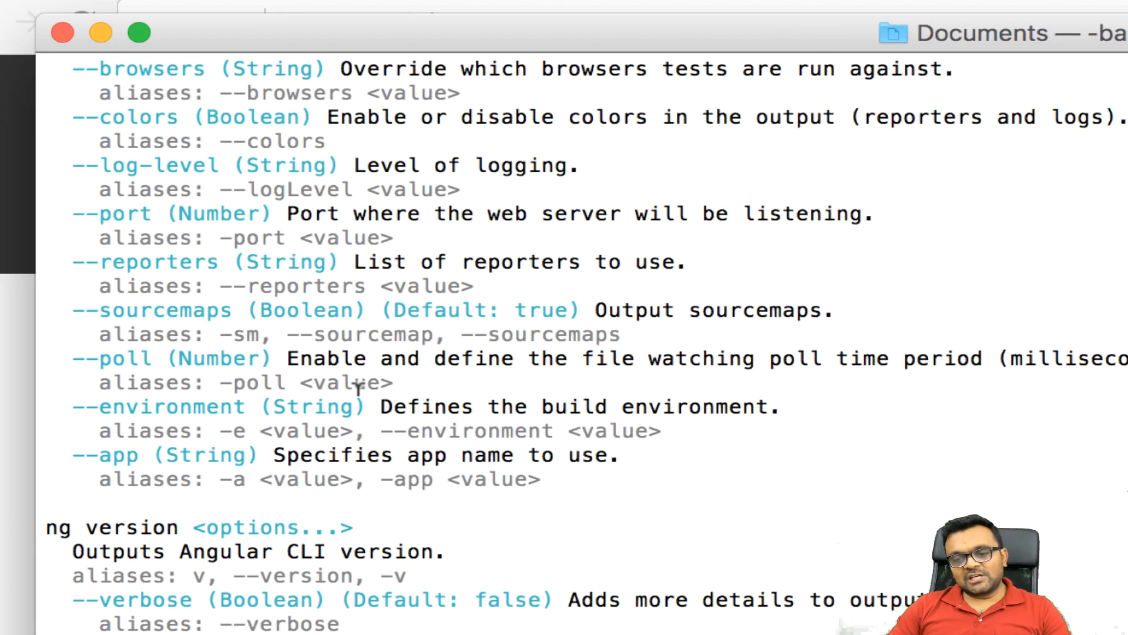
scroll(down, 3)
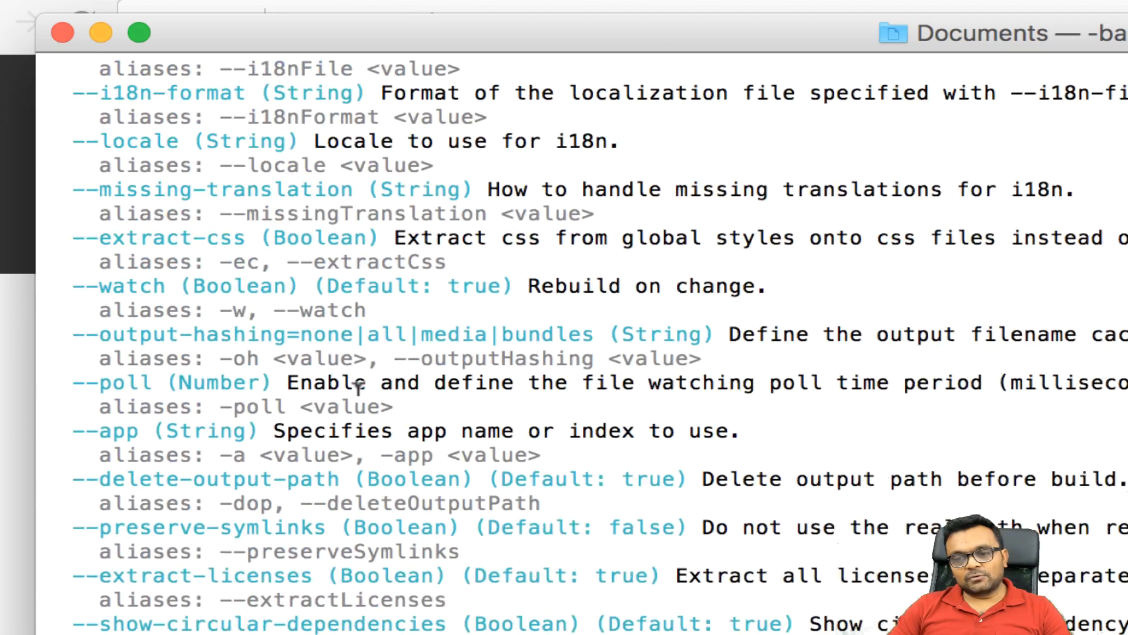
scroll(down, 3)
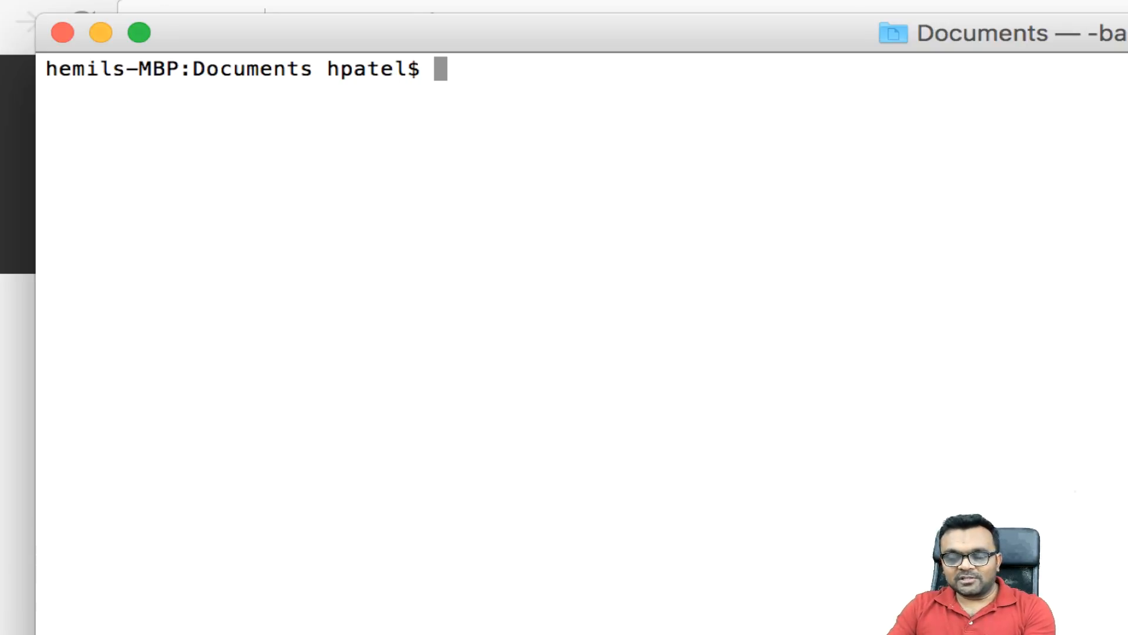
- Make a learningAngular4 folder in Documents and cd into learningAngular4/
text(mk)
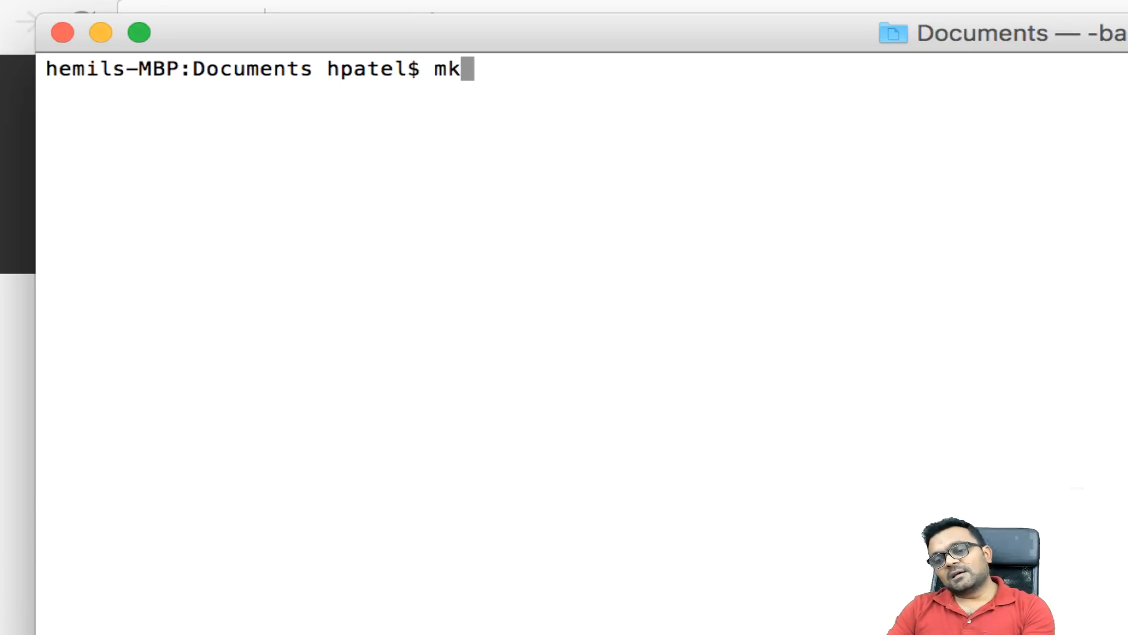
text(dir)
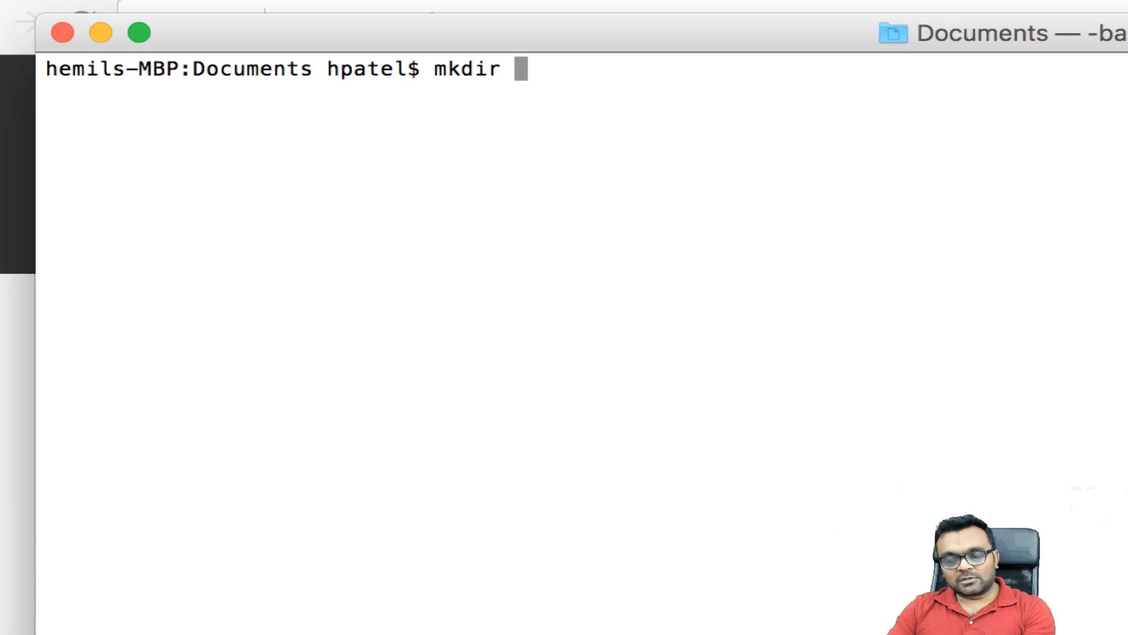
text(leari)
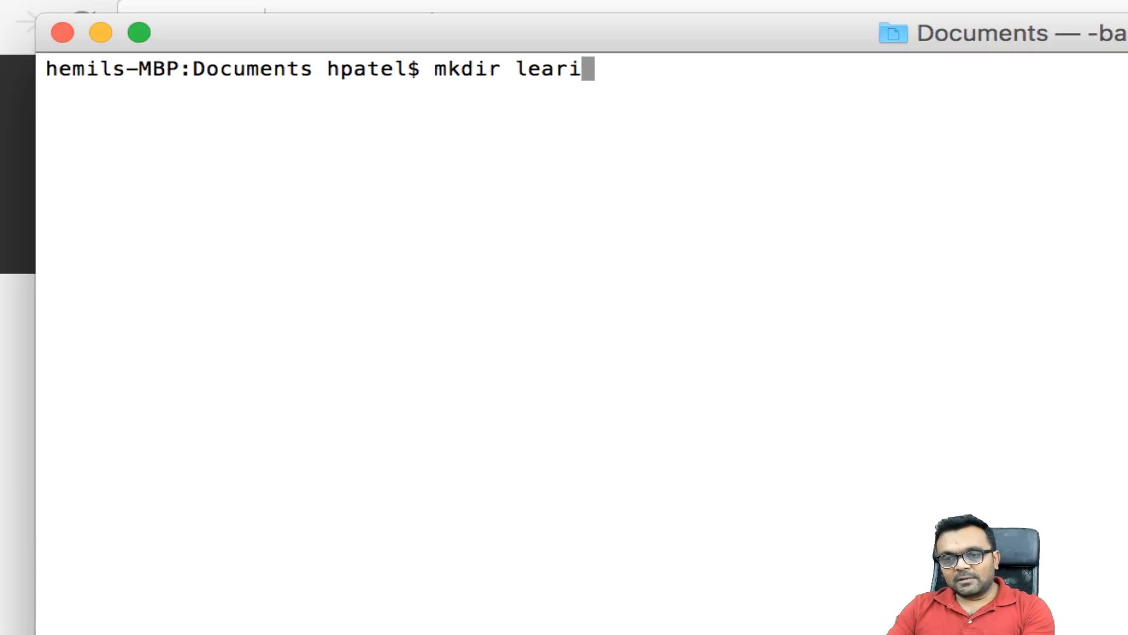
text(ningAngular4)
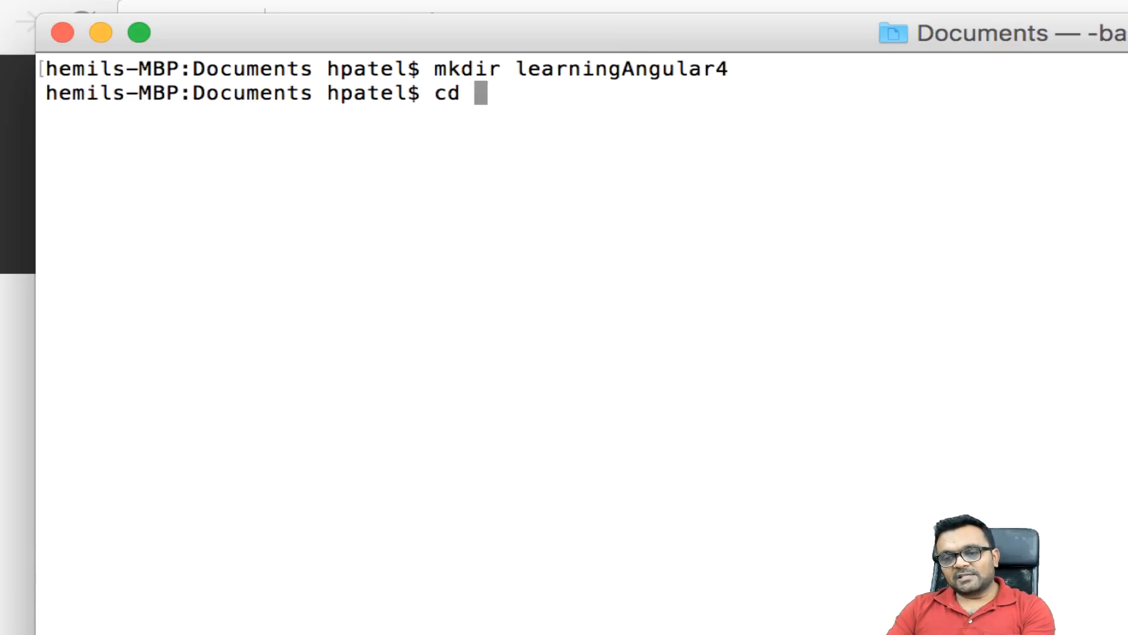
text(learningAngular4/)
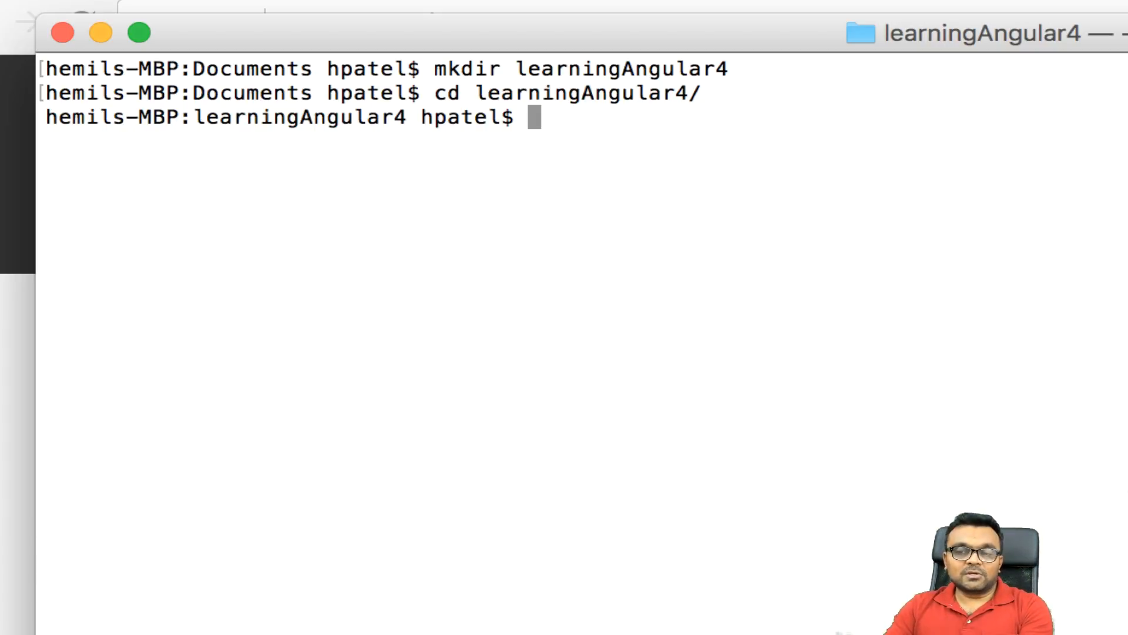
- Run ng new my-first-ng-app and wait until files, packages and git finish initialising
text(ng new)
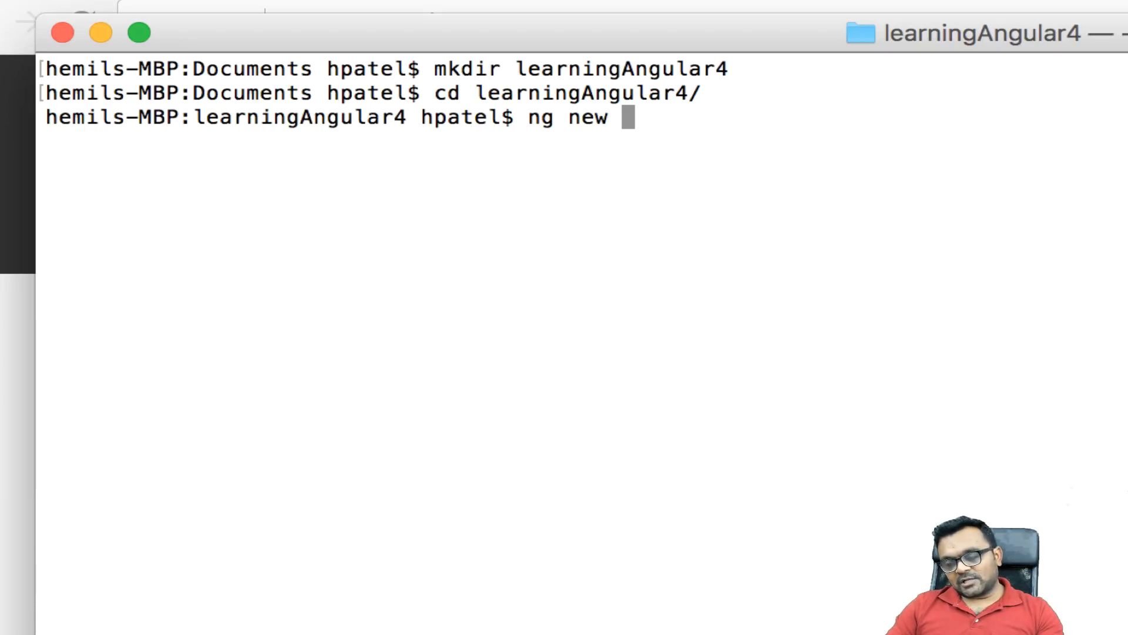
text(my)
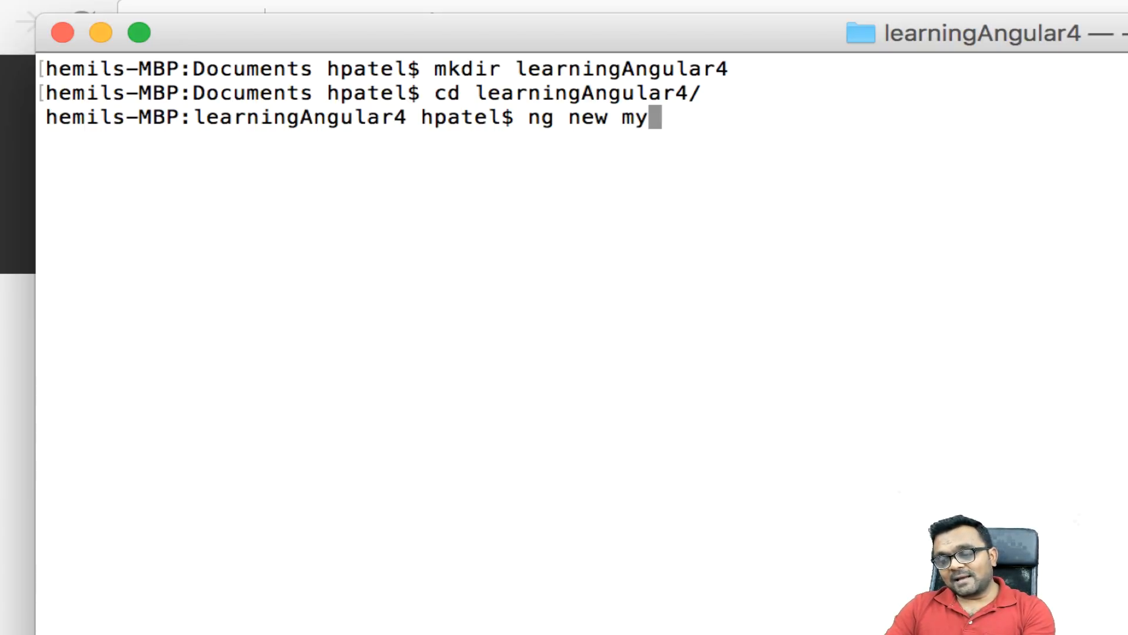
text(-first-)
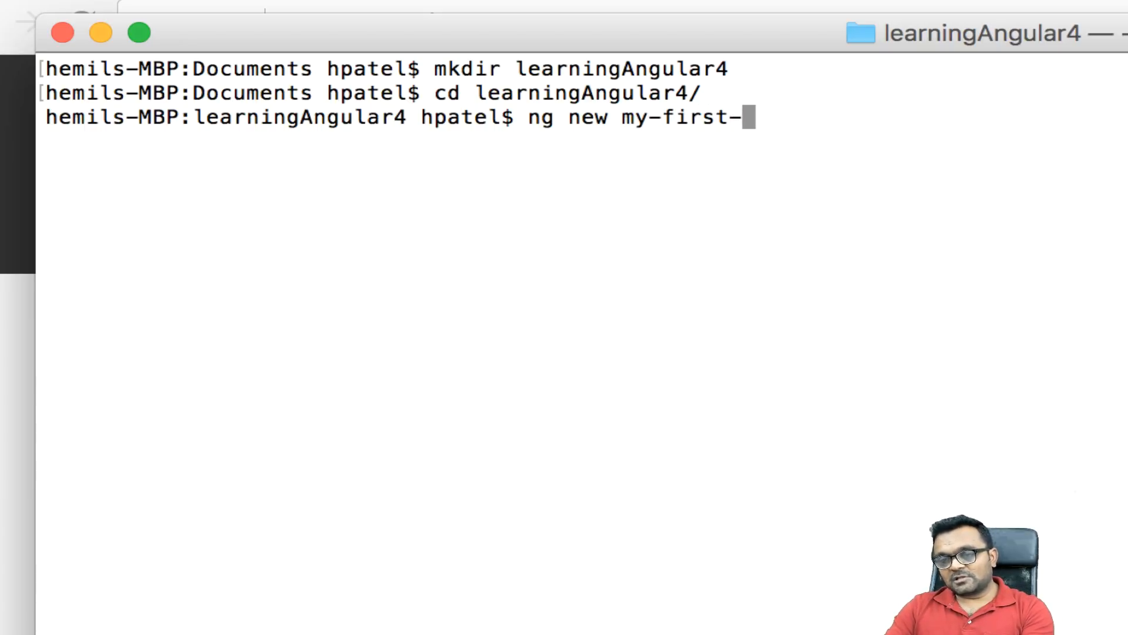
text(ng-app)
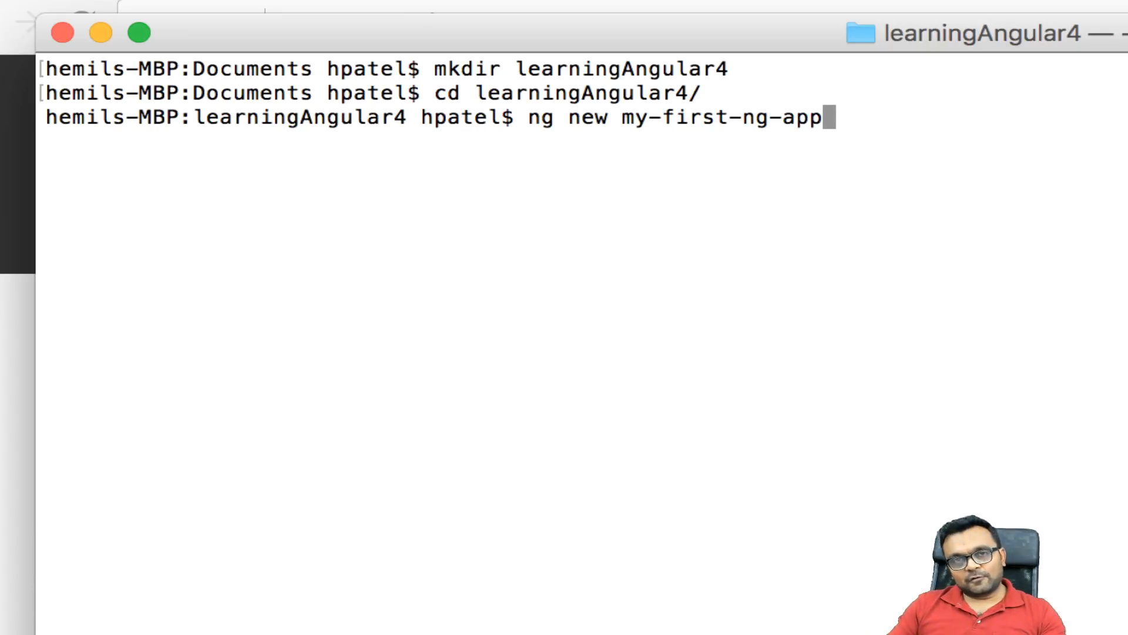
key(Return)
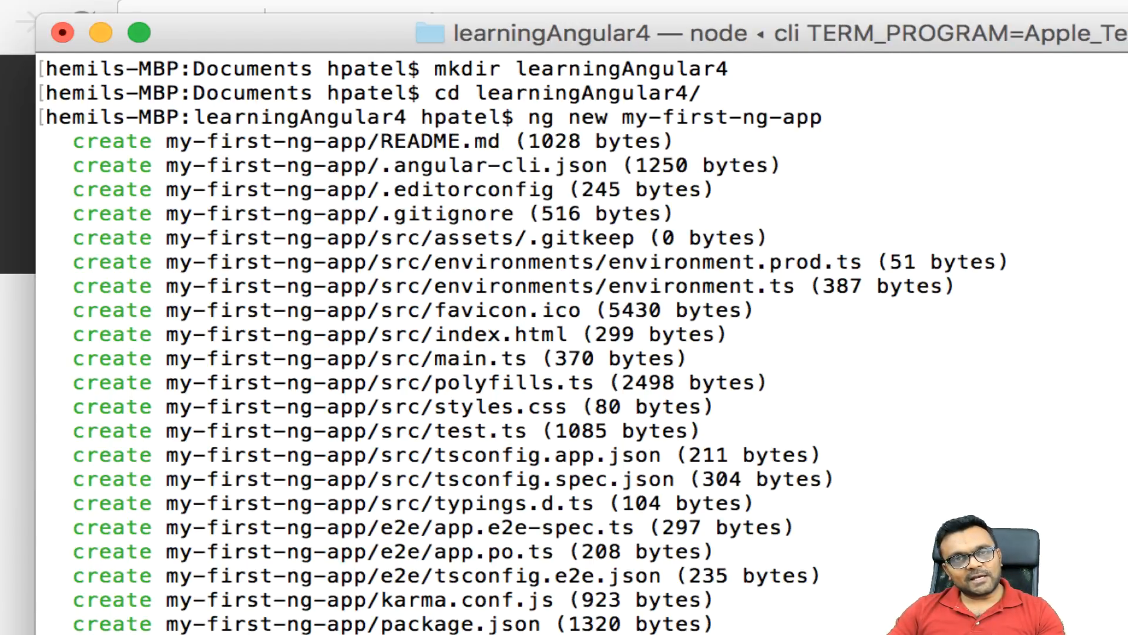
scroll(down, 3)
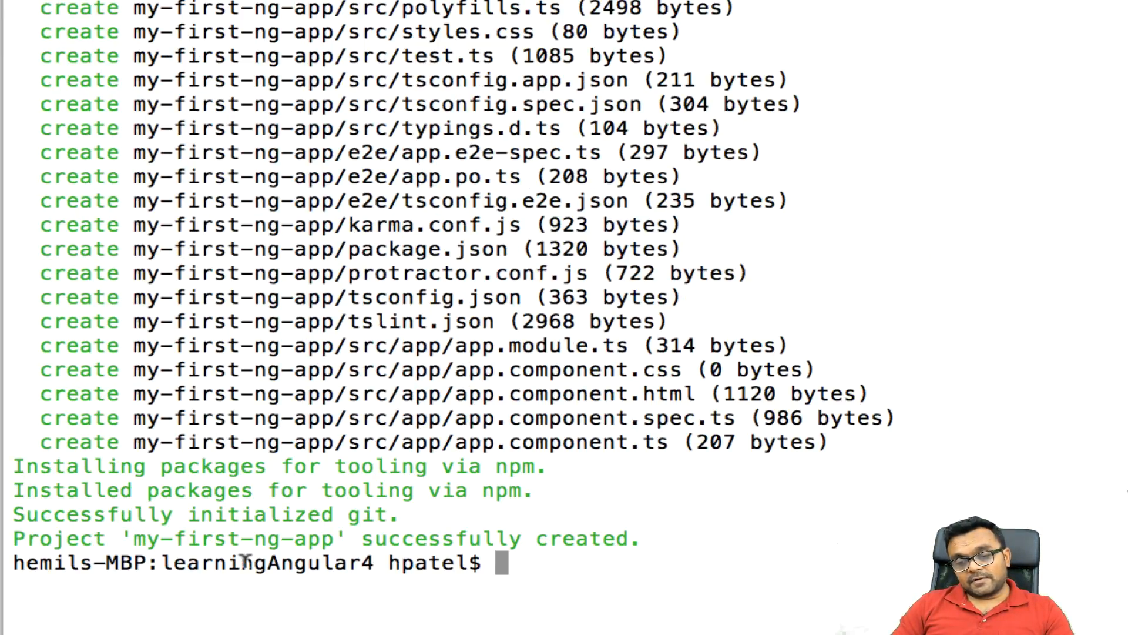
drag(13, 539, 209, 539)
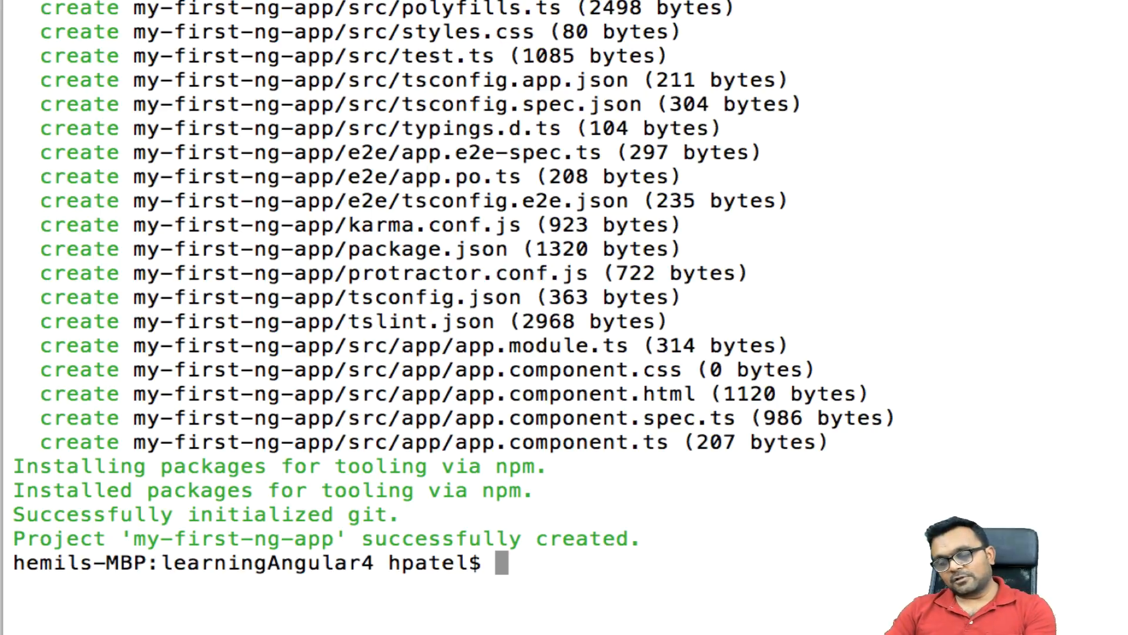
- Enter my-first-ng-app and run ng serve --open to show the app at localhost:4200
text(cd m)
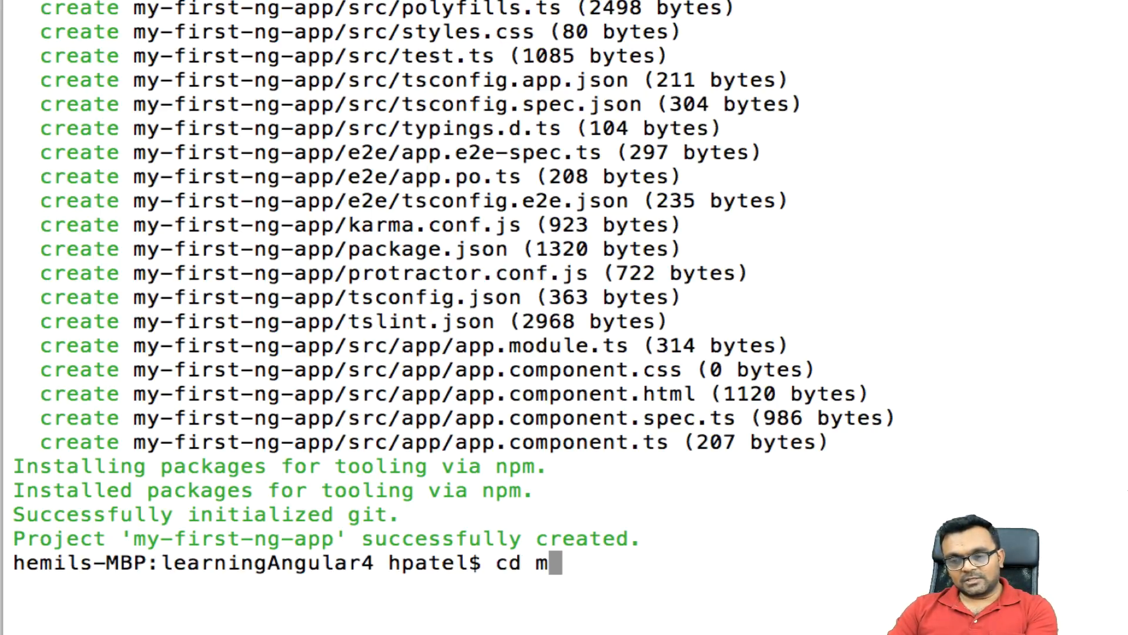
key(Enter)
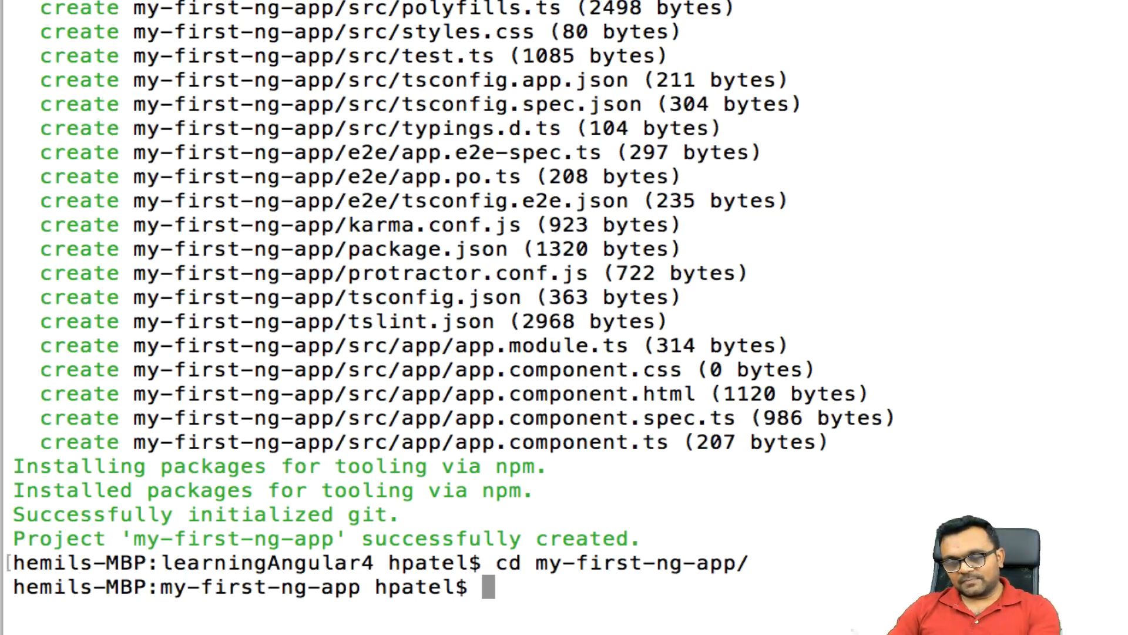
text(ng)
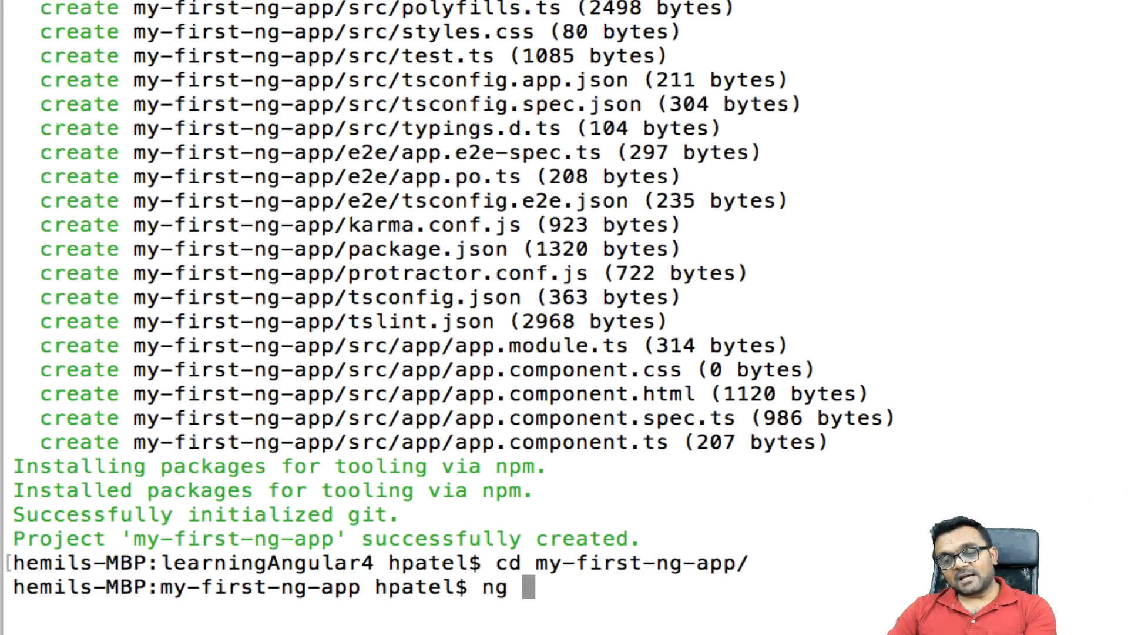
text(serve)
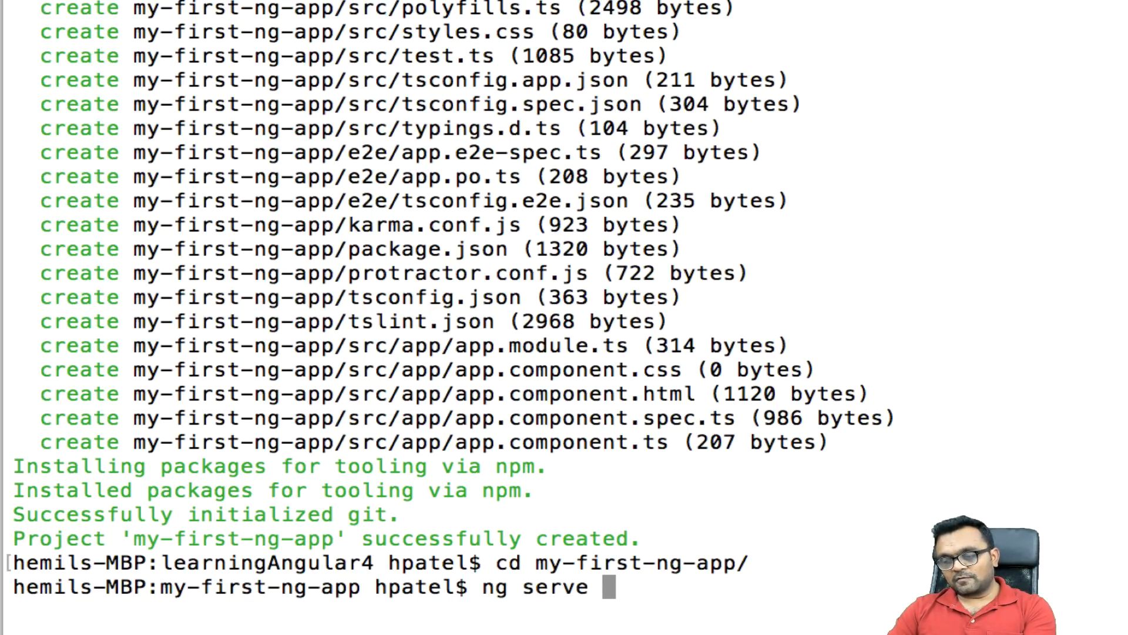
text(--open)
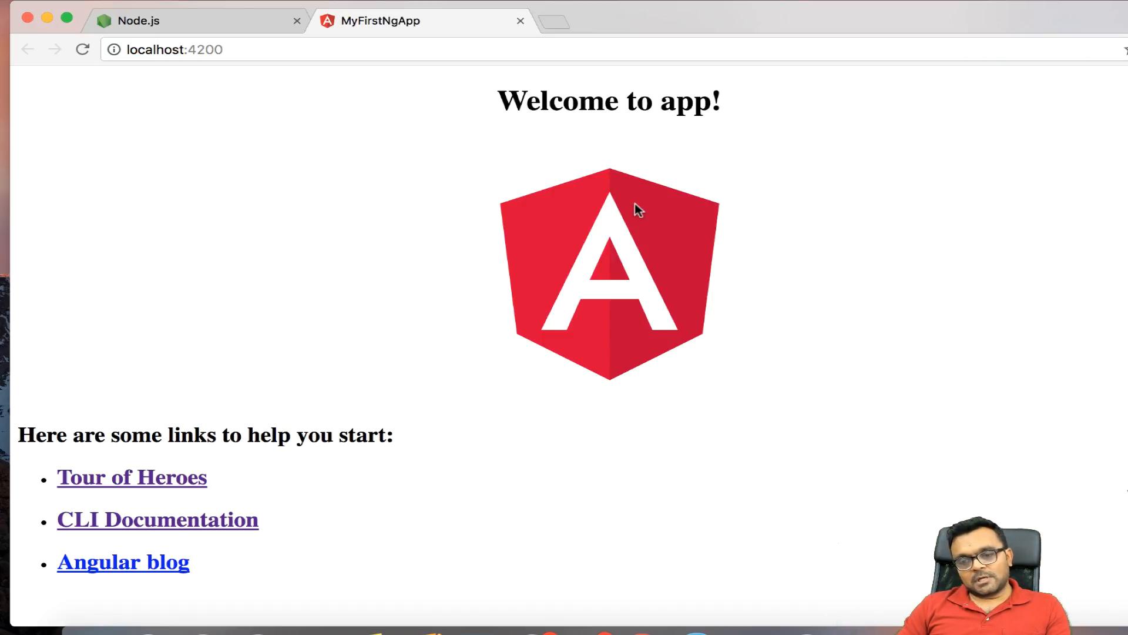
mouse_move(185, 377)
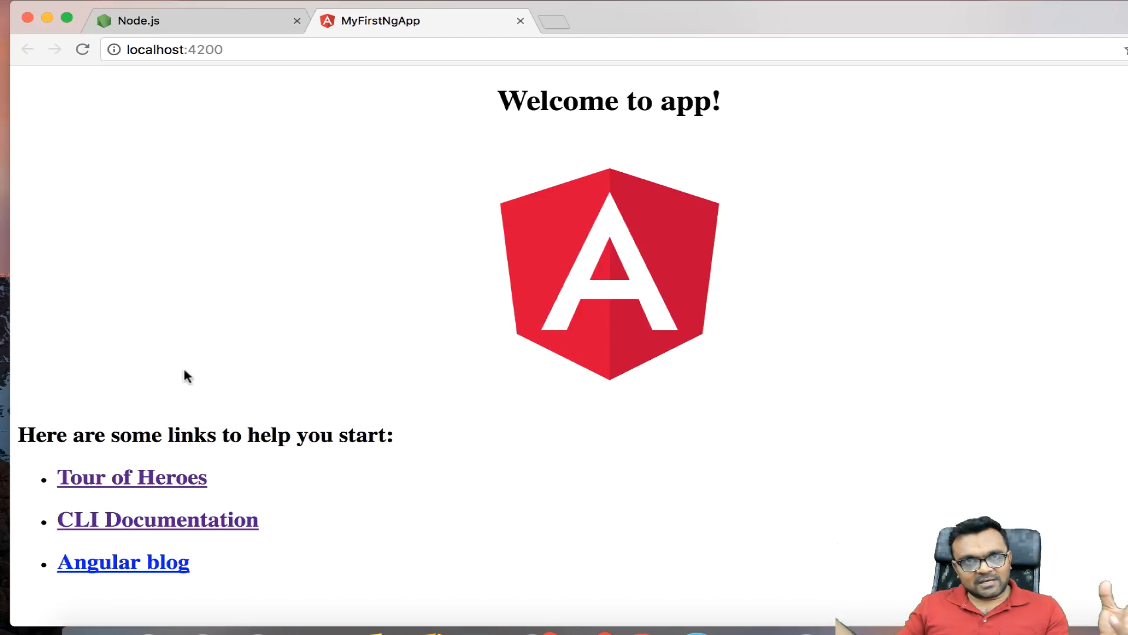
mouse_move(692, 581)
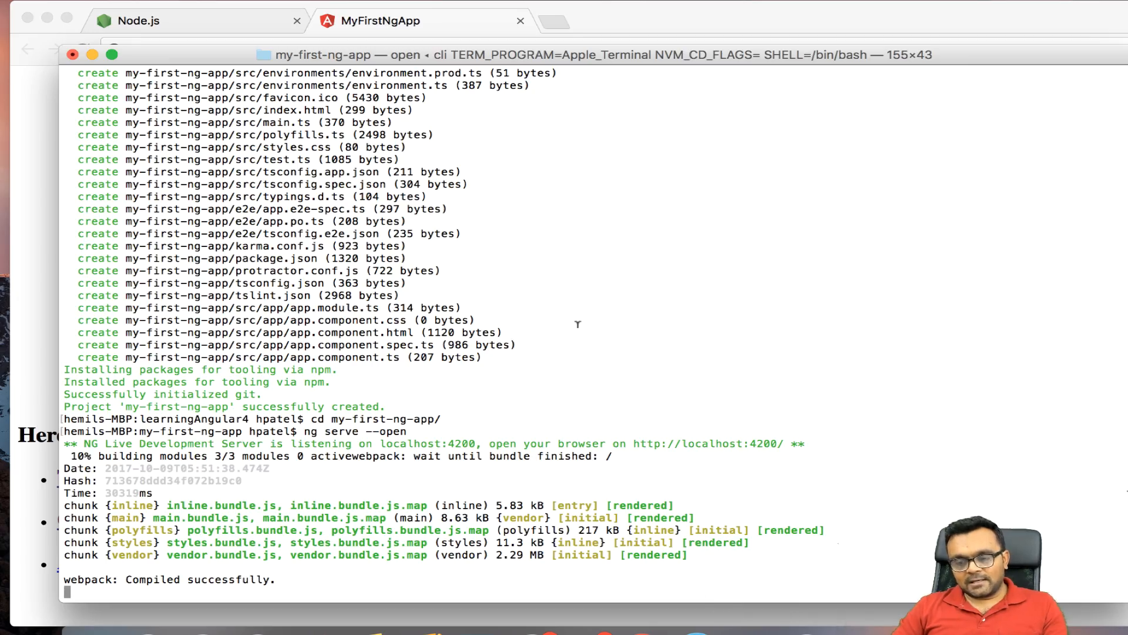
- Stop ng serve with Ctrl+C and open the project folder in Atom with 'atom .'
key(ctrl+c)
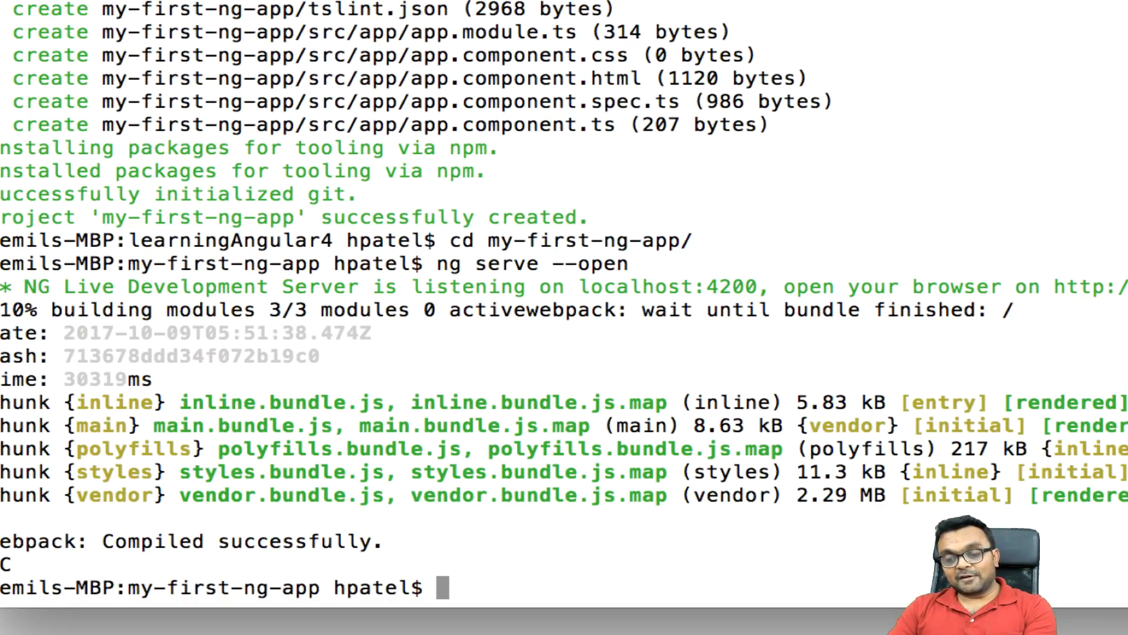
text(atom .)
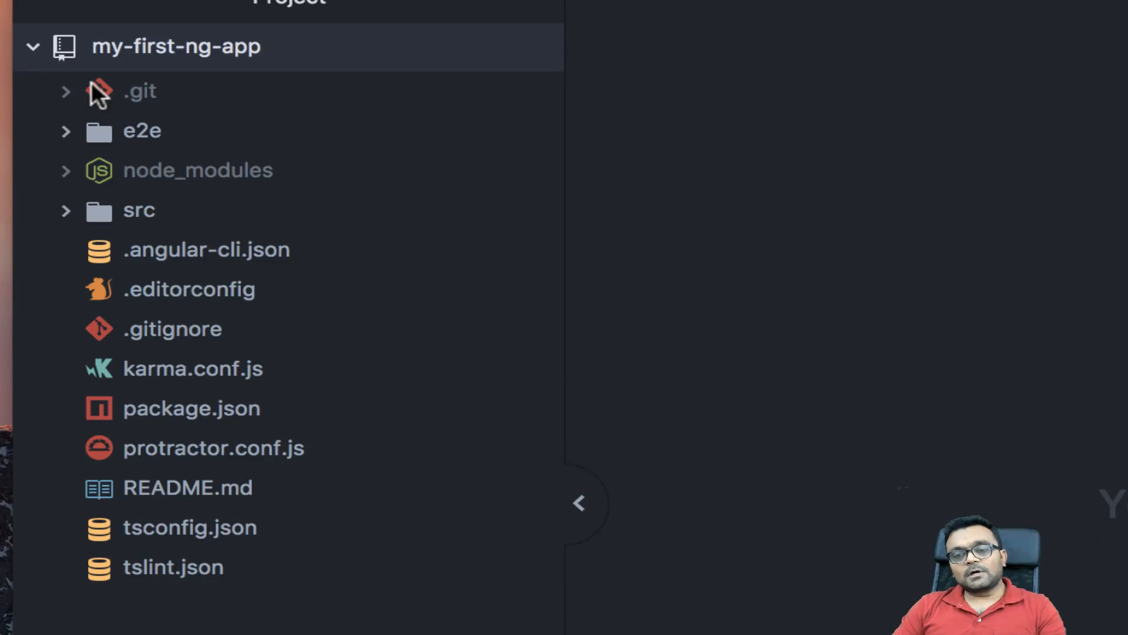
mouse_move(67, 138)
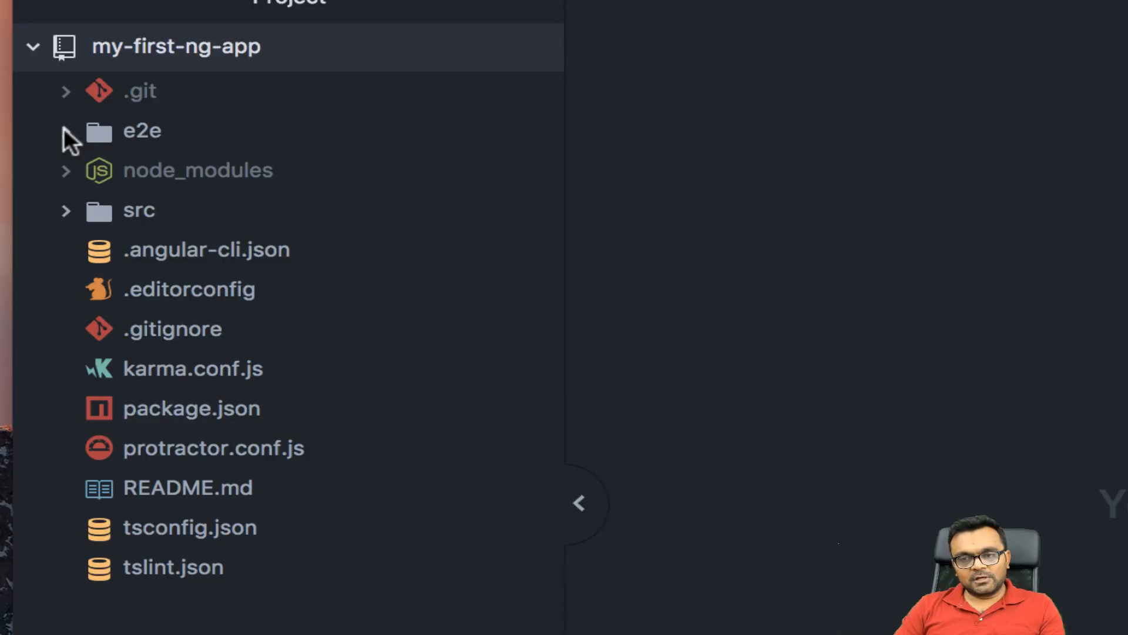
mouse_move(106, 245)
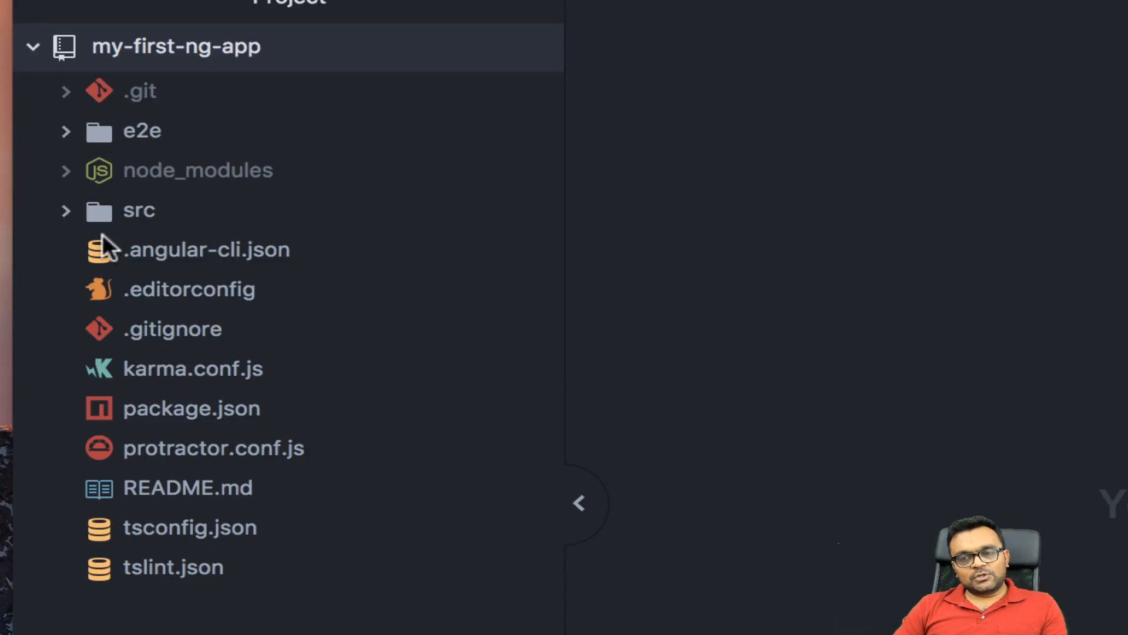
mouse_move(106, 150)
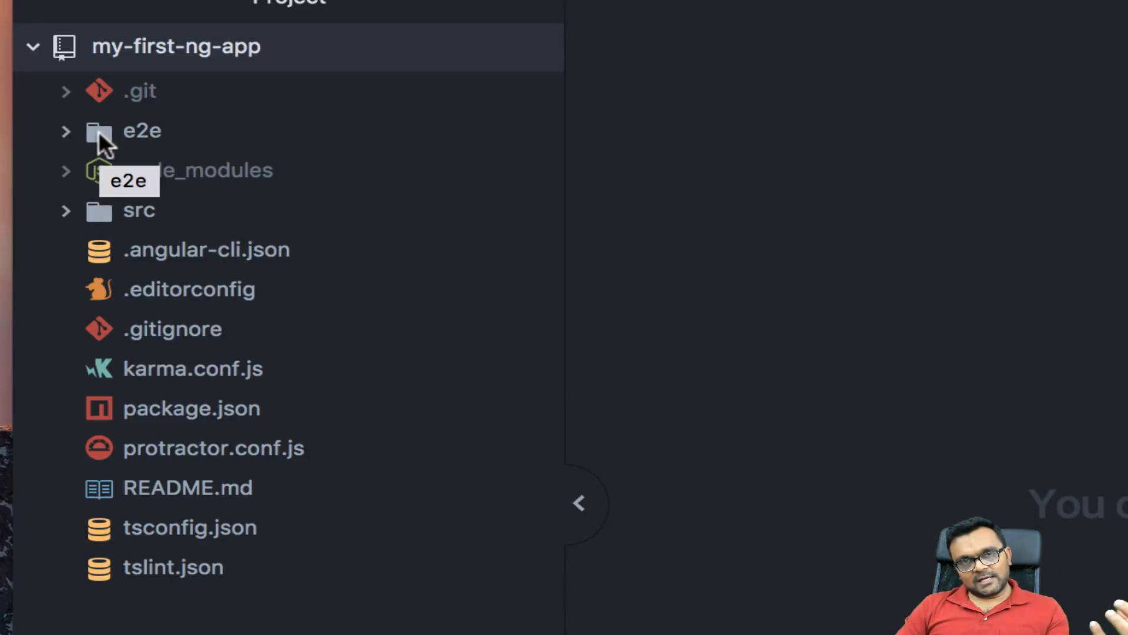
mouse_move(105, 212)
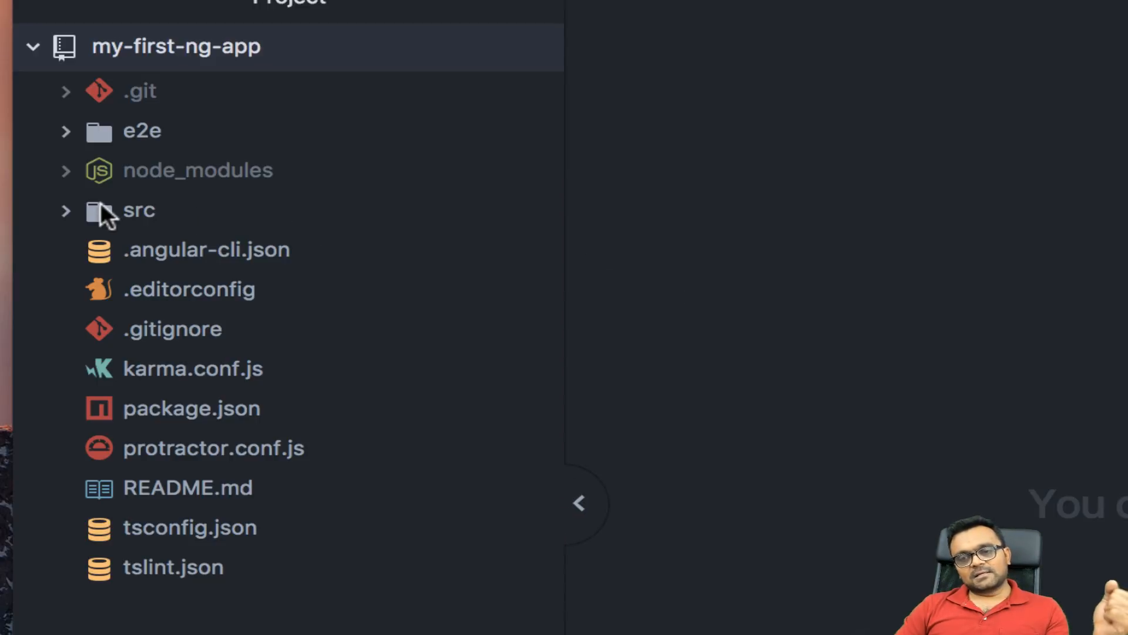
mouse_move(106, 220)
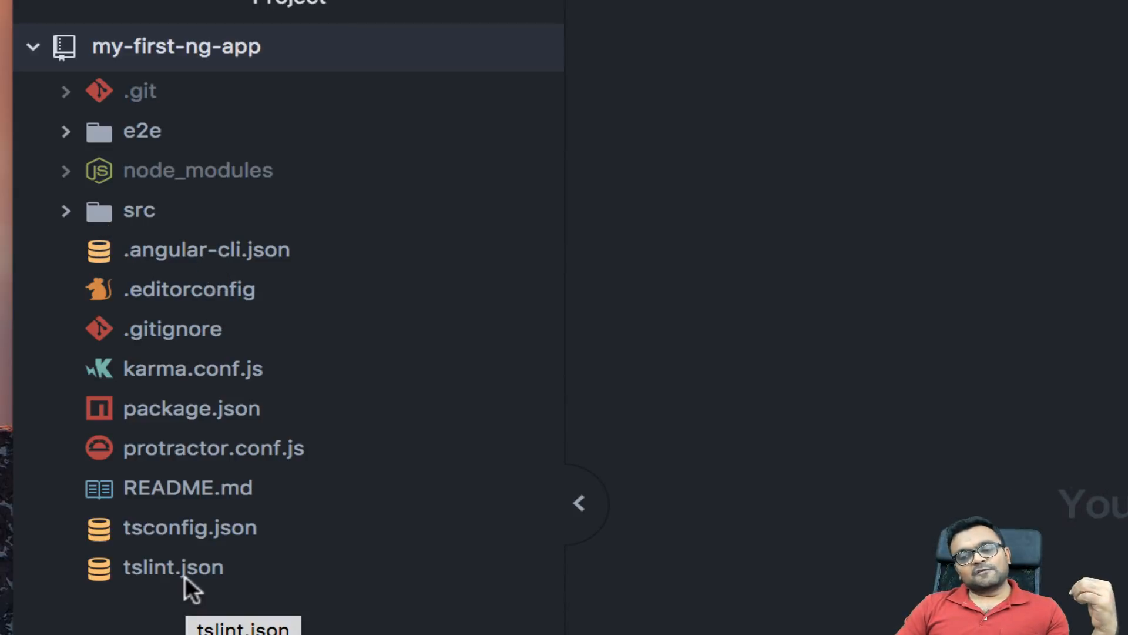
mouse_move(188, 249)
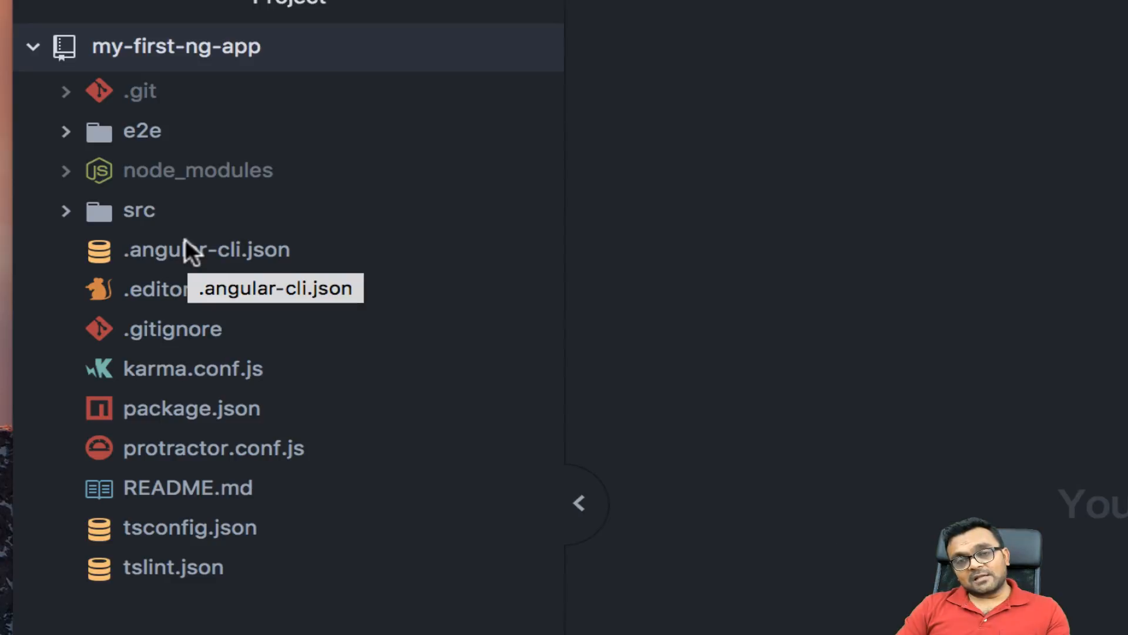
mouse_move(246, 399)
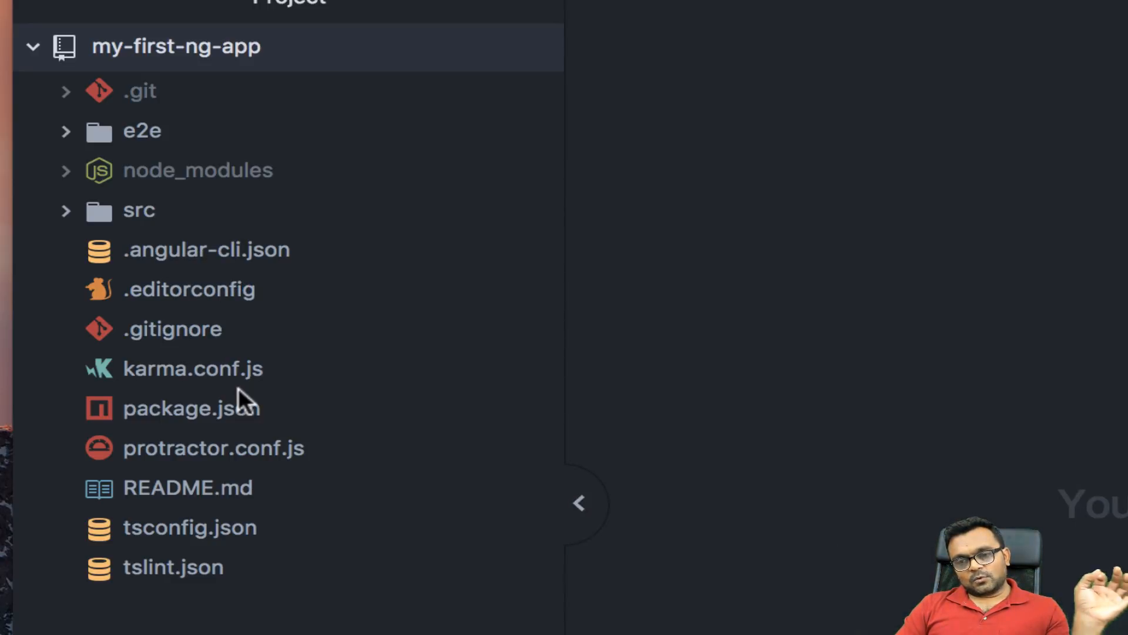
mouse_move(225, 423)
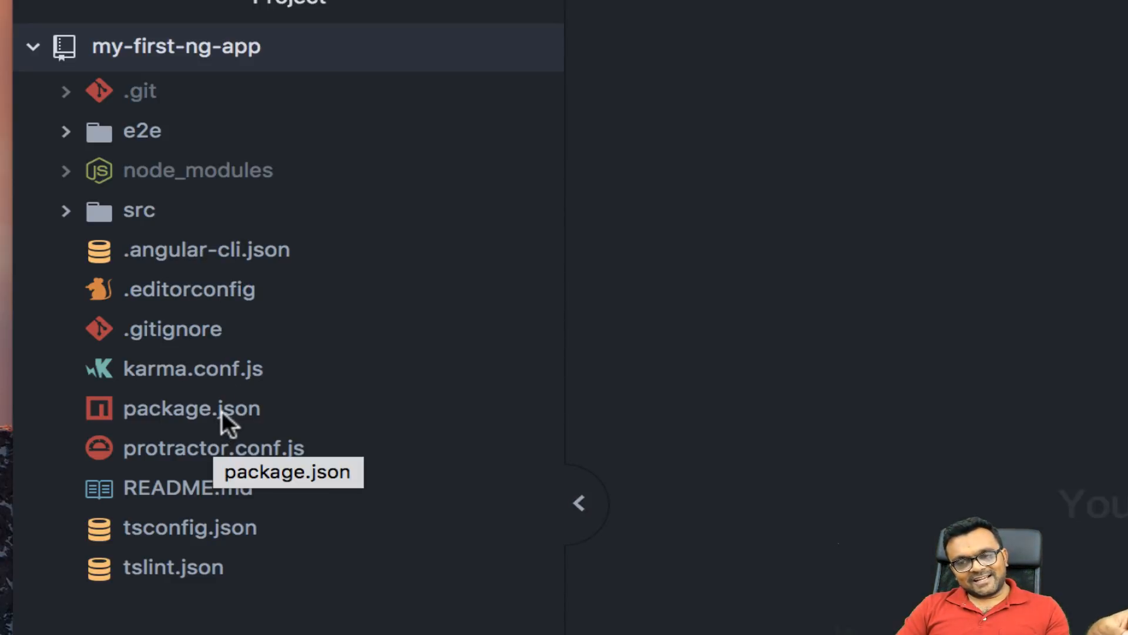
- Open package.json and look over its scripts, highlighting the ng test script
double_click(193, 409)
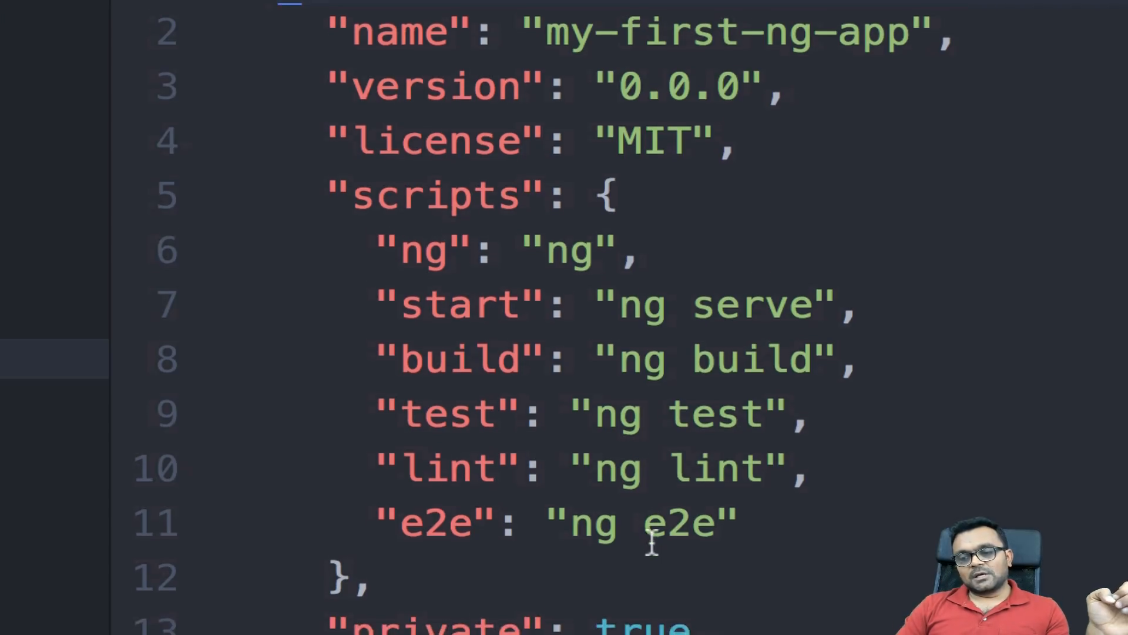
scroll(down, 3)
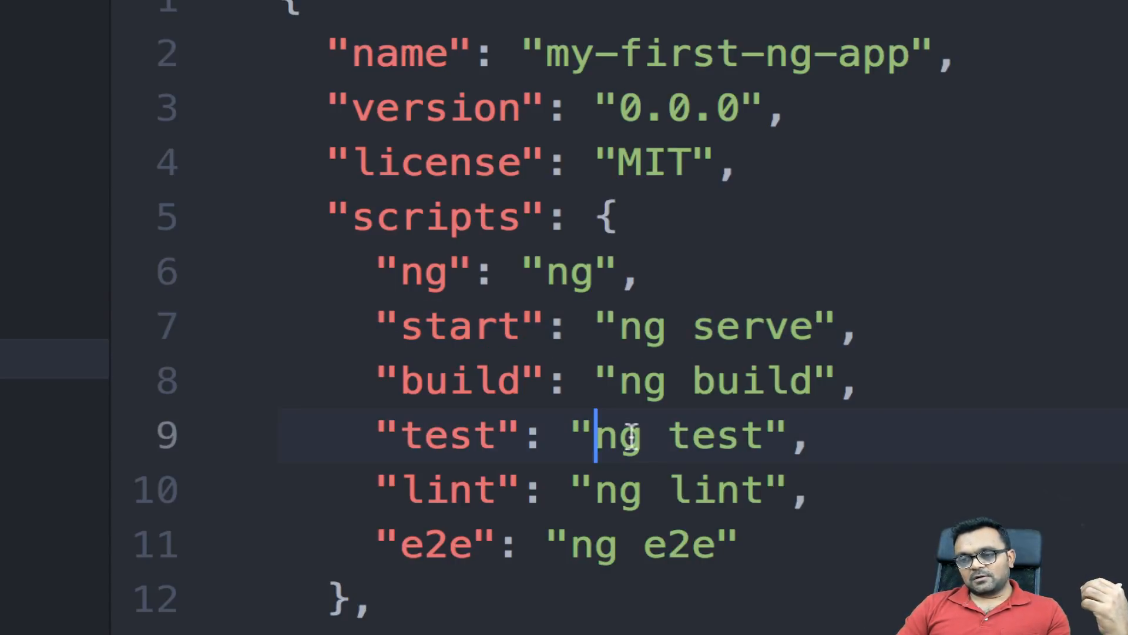
drag(597, 435, 759, 436)
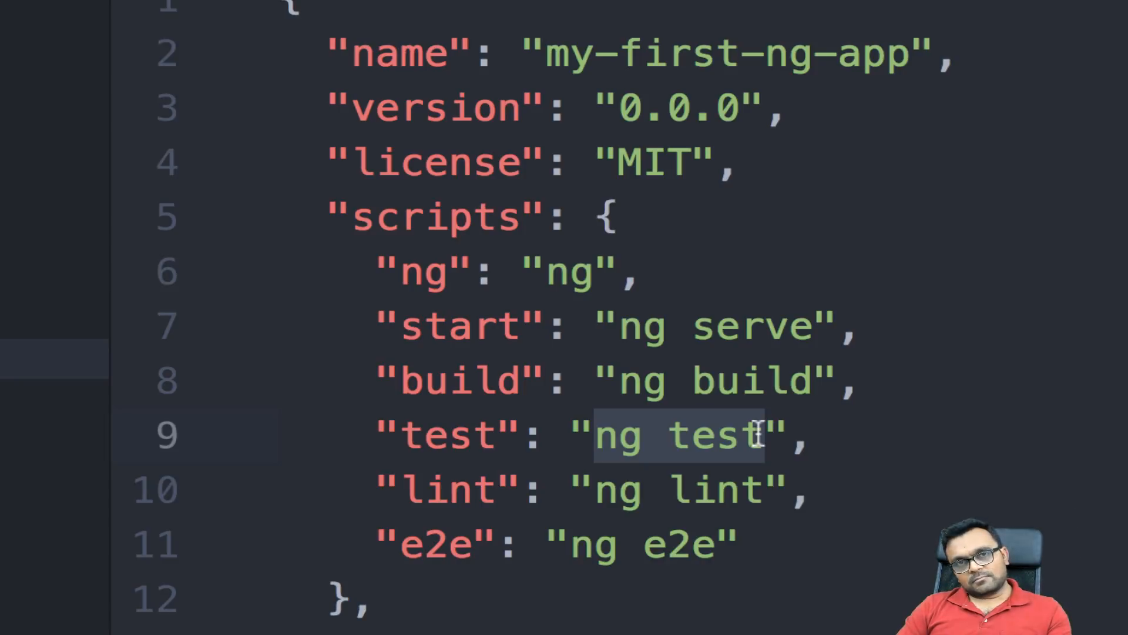
scroll(down, 3)
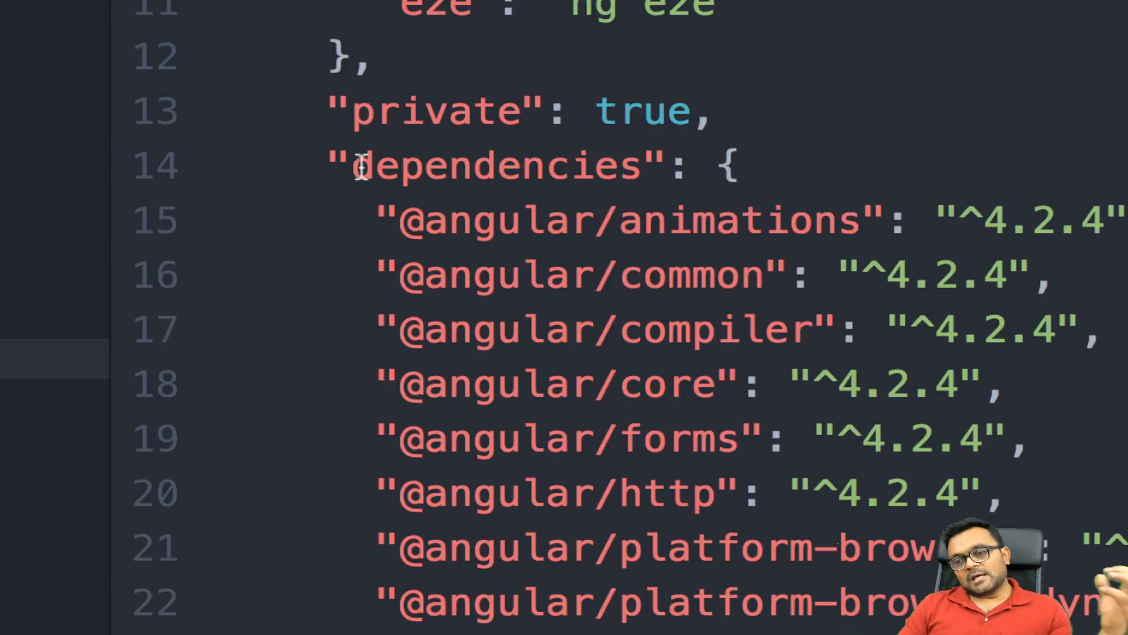
- Review the dependencies and devDependencies blocks, highlighting the jasmine-core entry
click(376, 219)
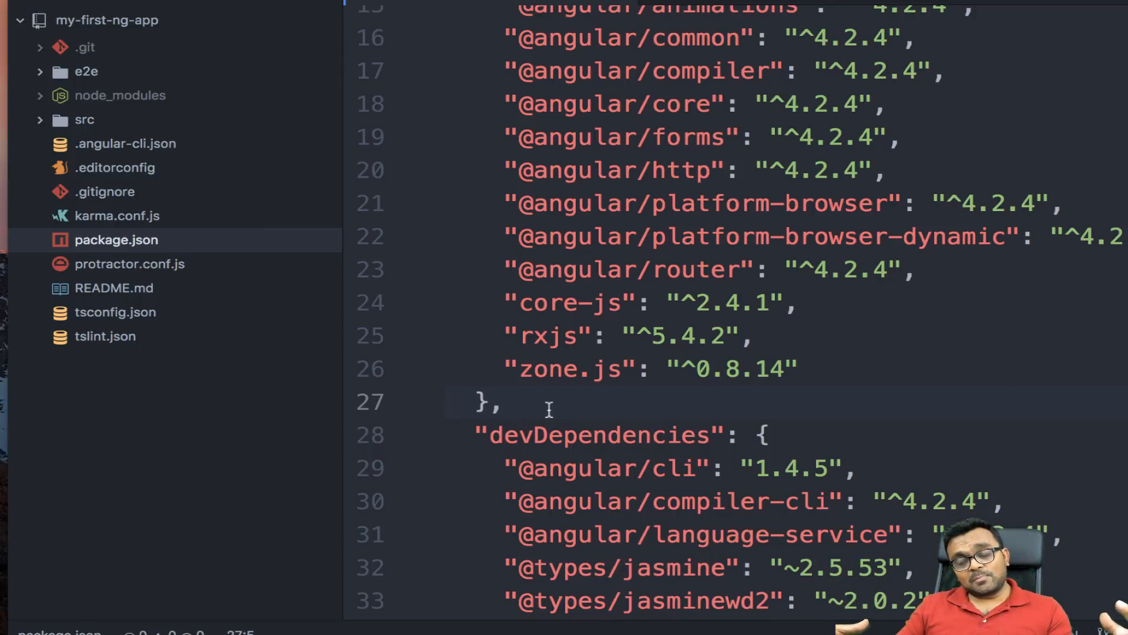
click(502, 402)
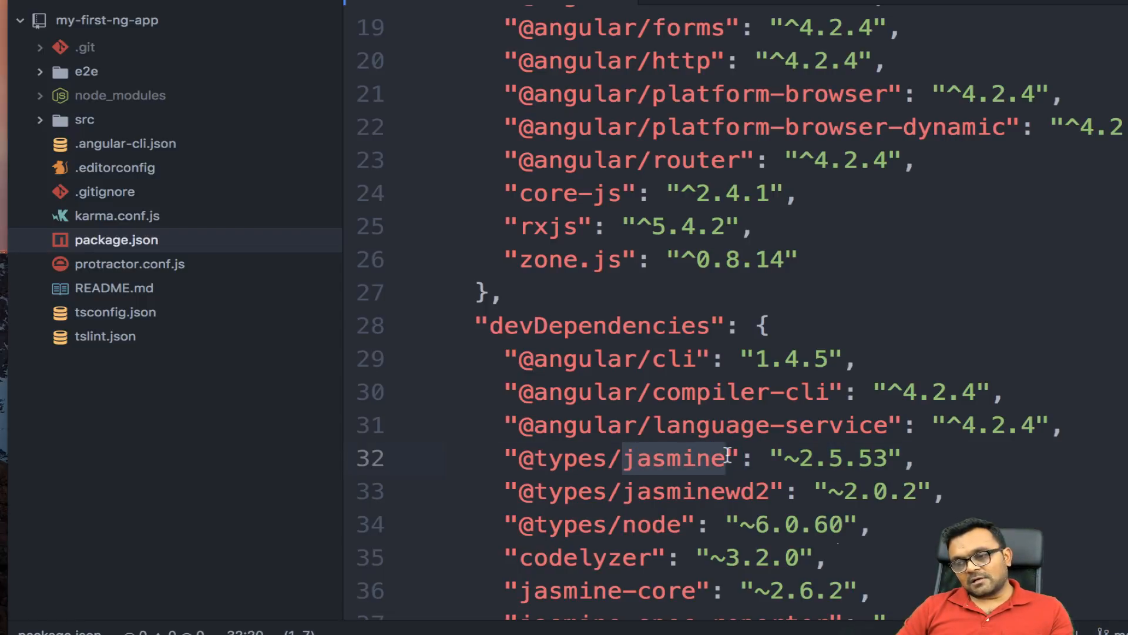
scroll(down, 3)
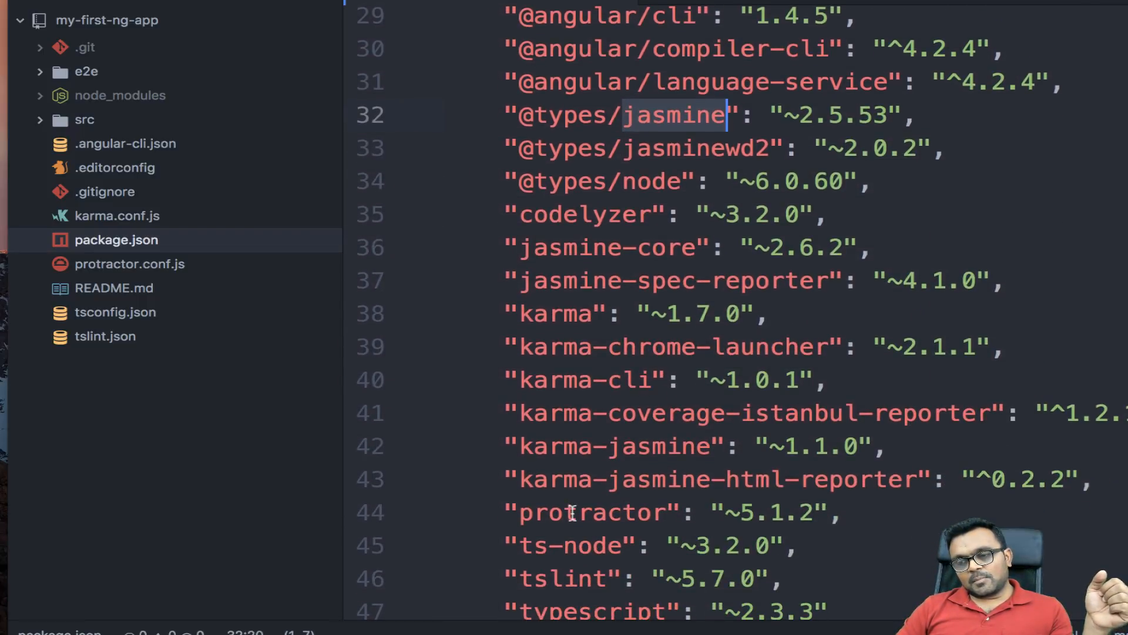
scroll(down, 3)
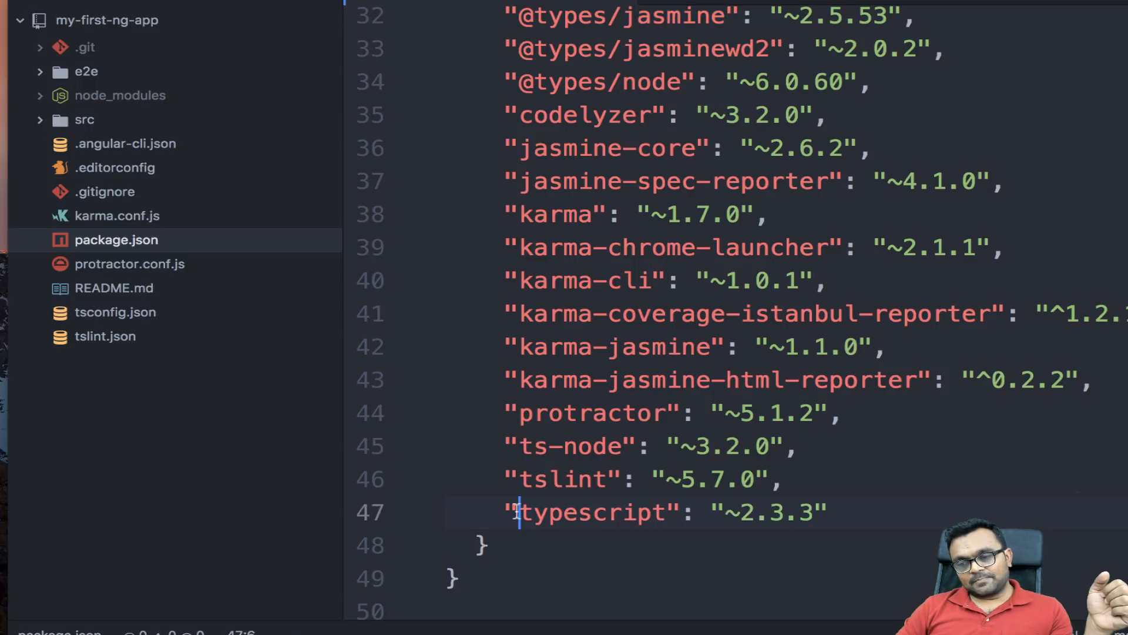
double_click(590, 511)
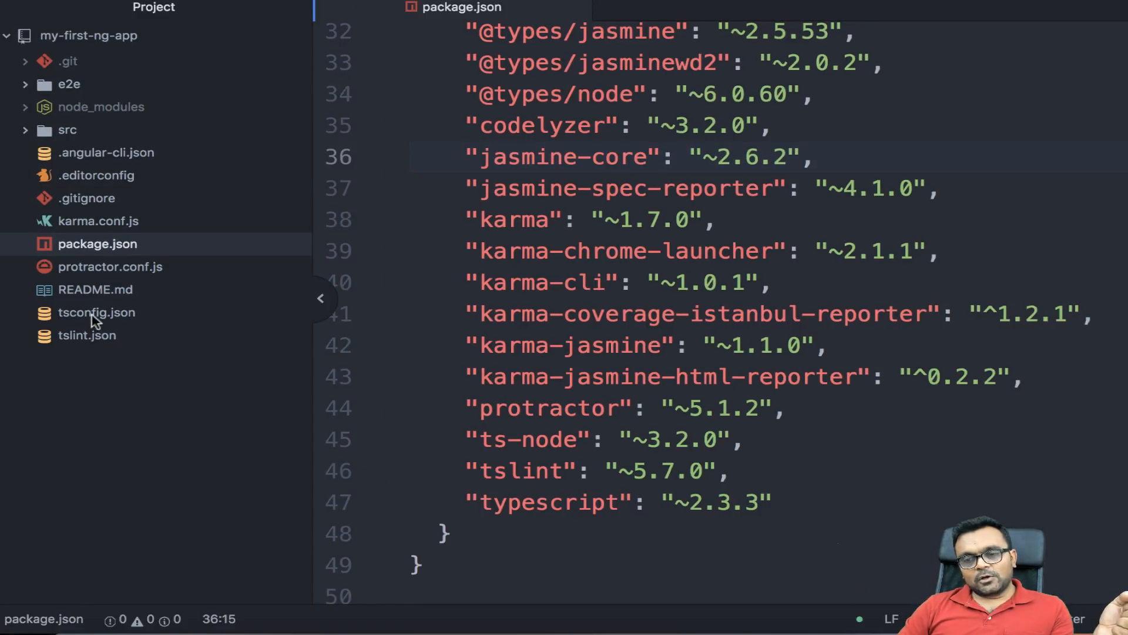
- Open tsconfig.json and highlight the target compiler option and its es5 value
click(95, 313)
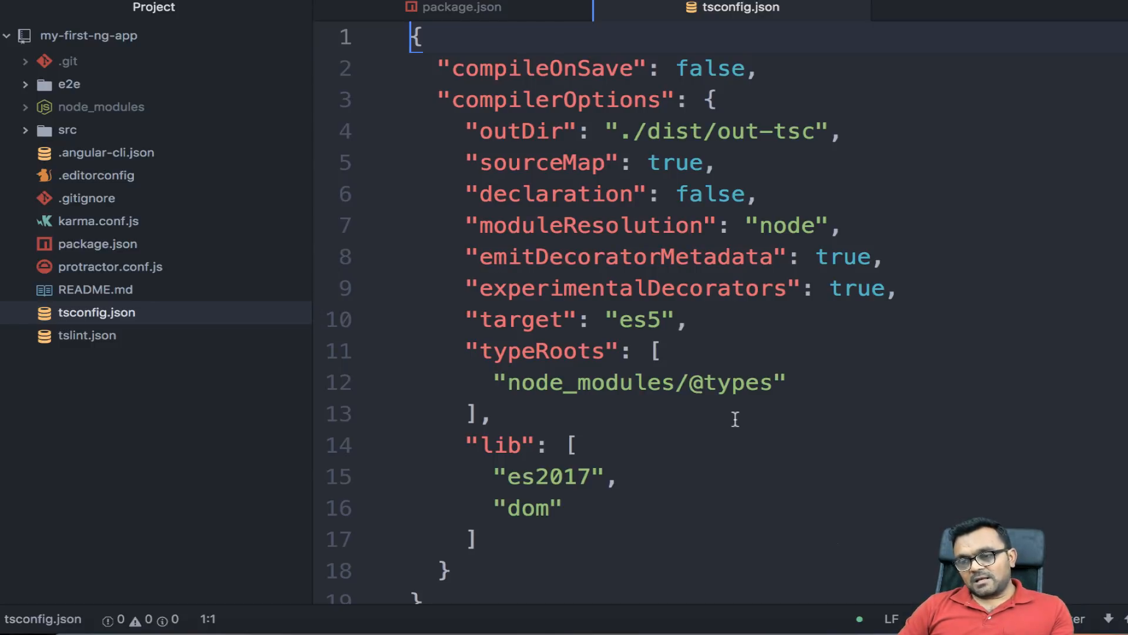
double_click(519, 320)
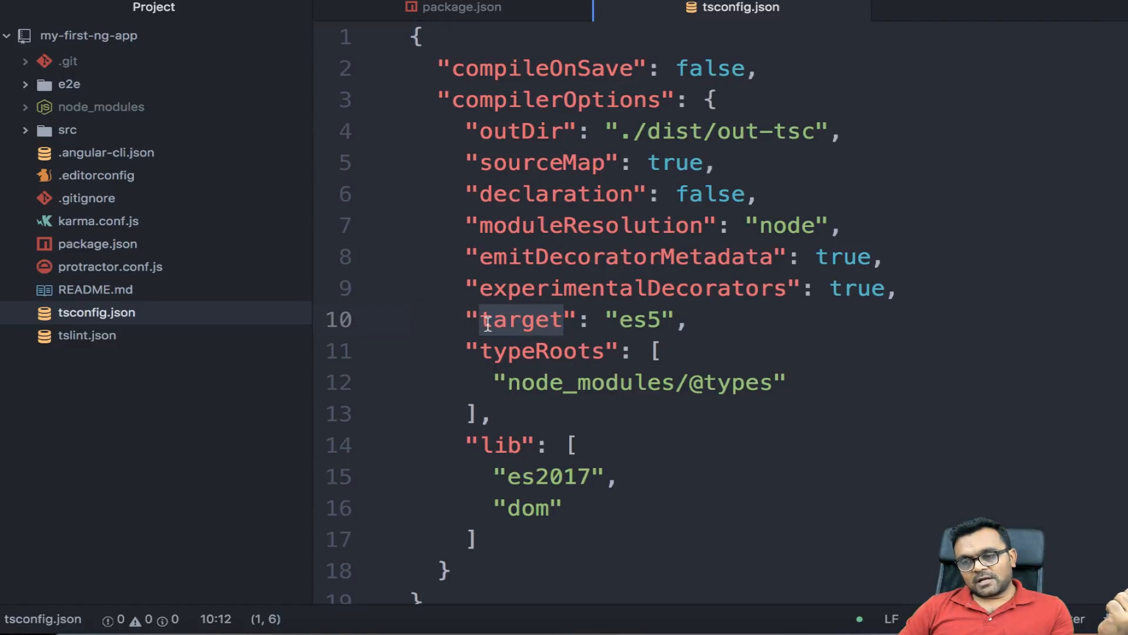
double_click(639, 320)
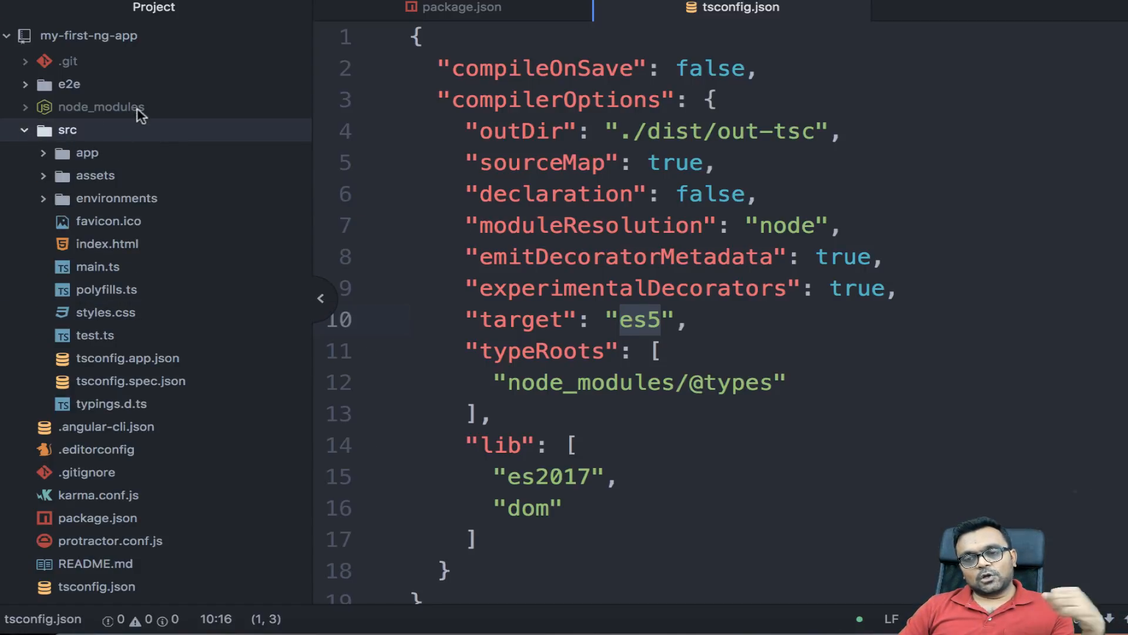
mouse_move(139, 121)
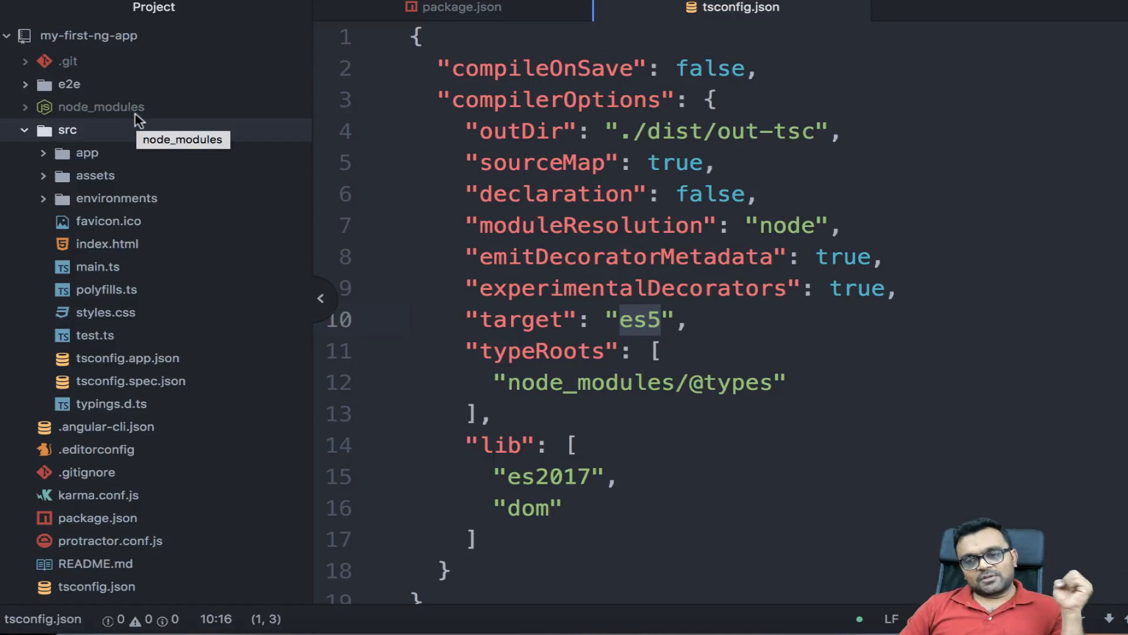
mouse_move(94, 340)
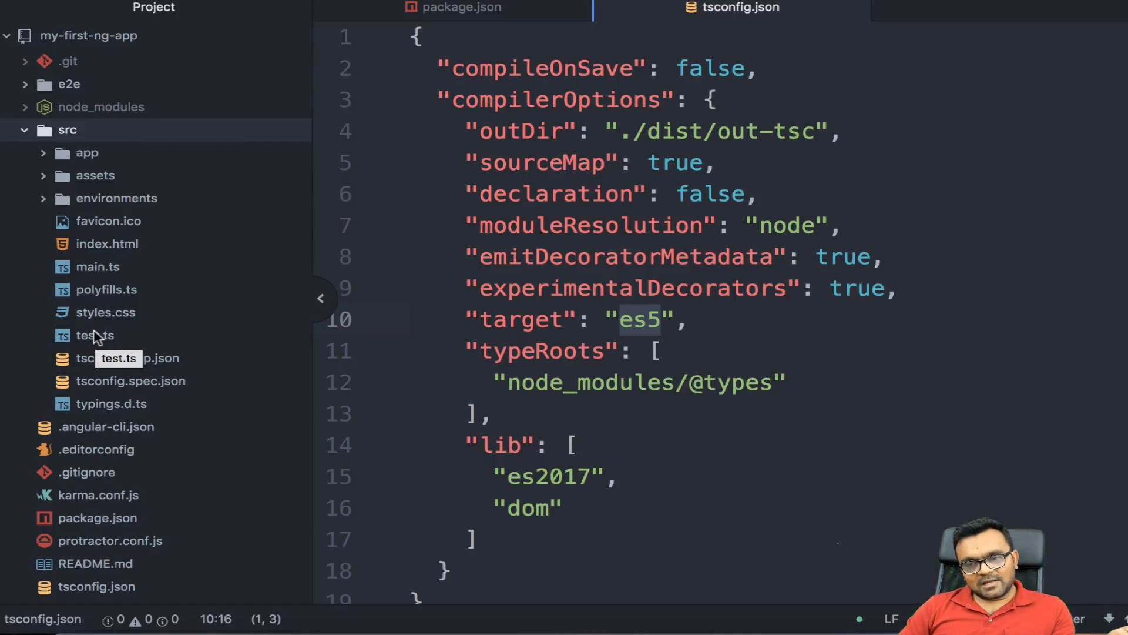
- Open src/index.html and highlight the <app-root> element inside the body
click(107, 244)
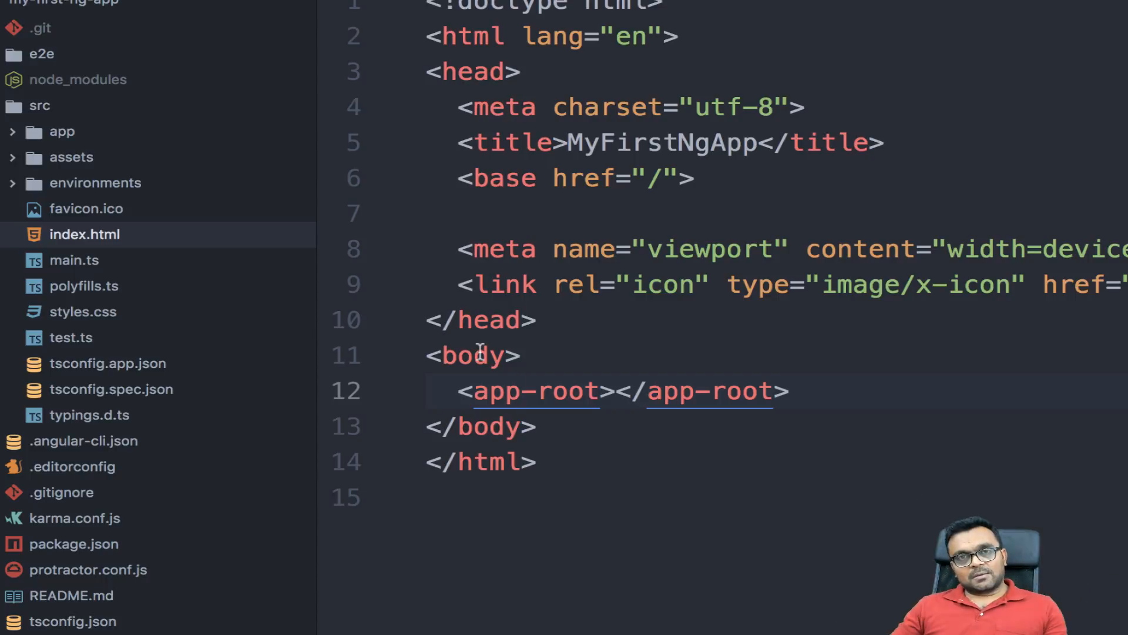
click(522, 391)
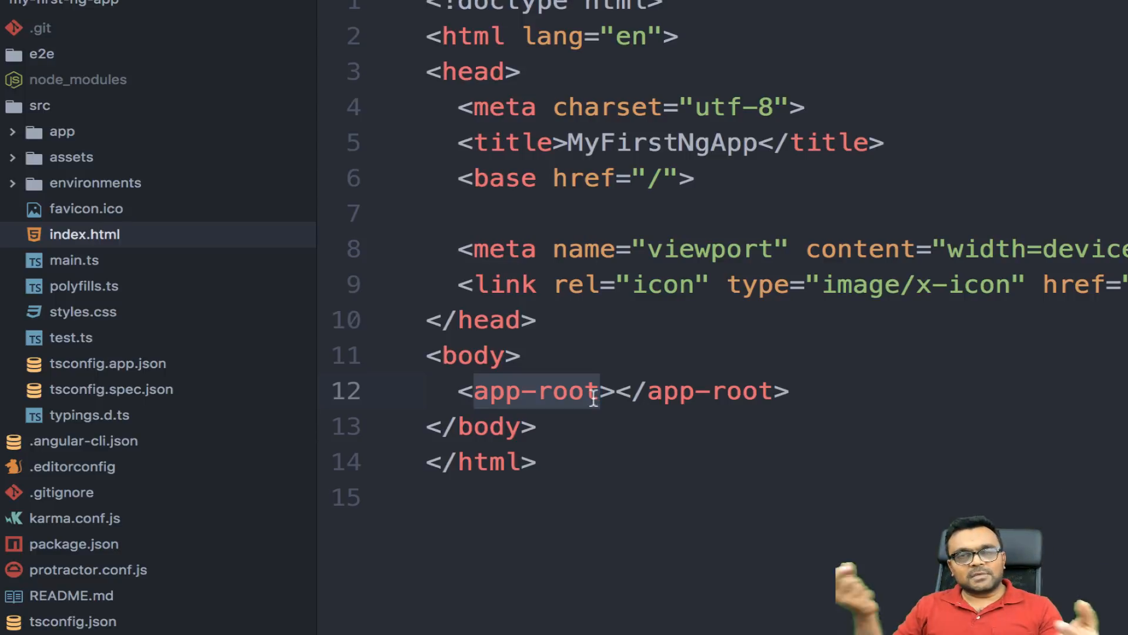
click(602, 391)
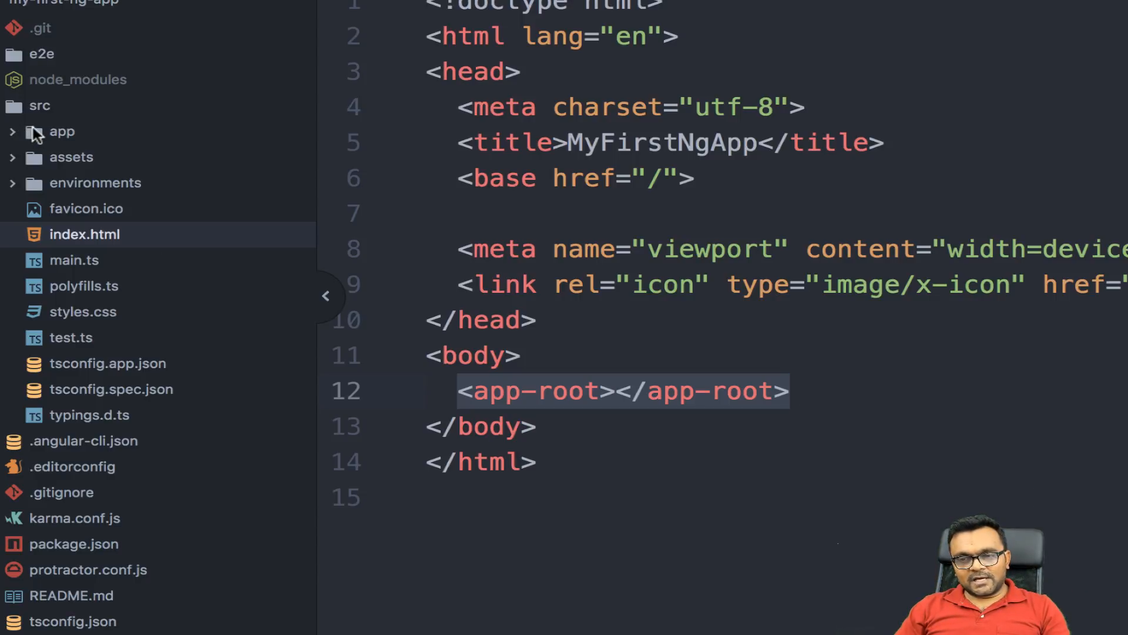
- Expand the app folder, select app-root, and open app.component.html with its Welcome template
click(62, 131)
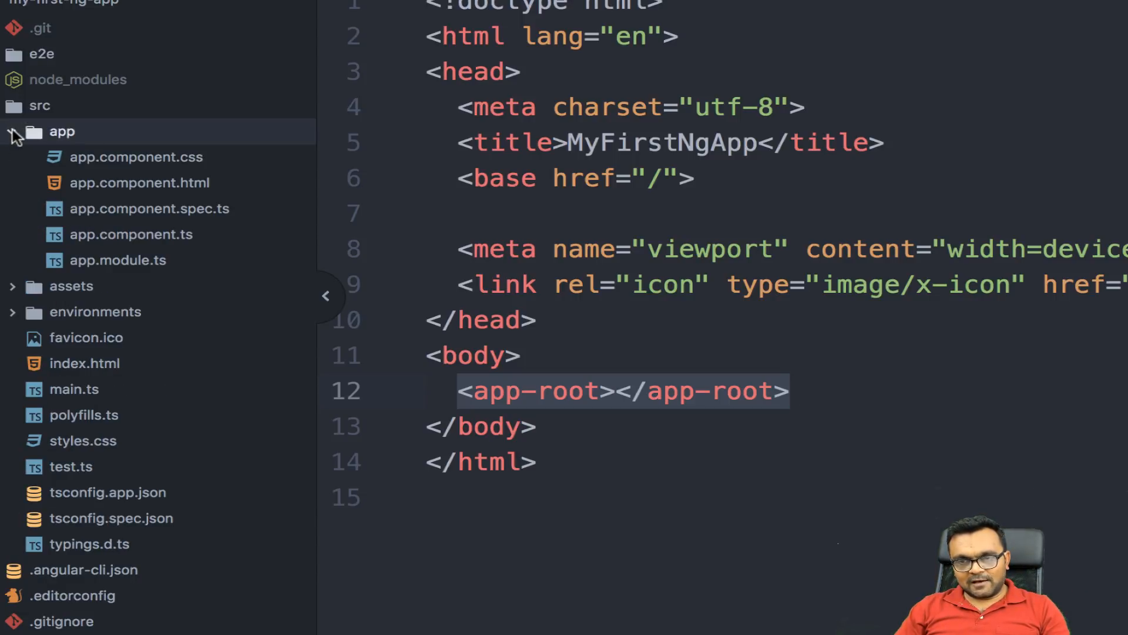
click(137, 157)
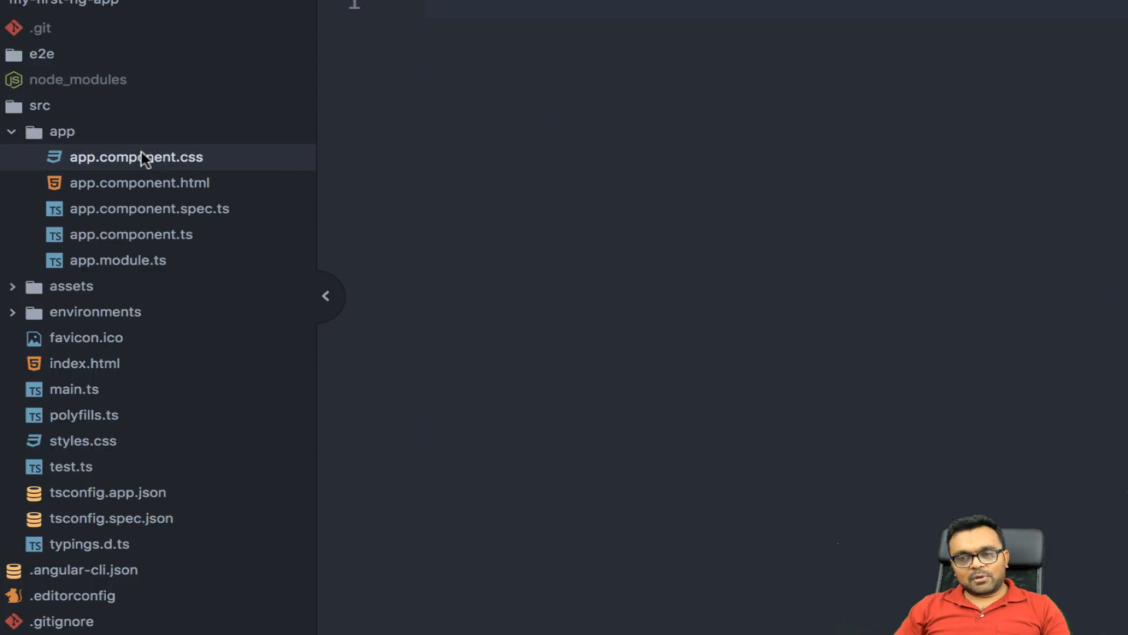
click(139, 183)
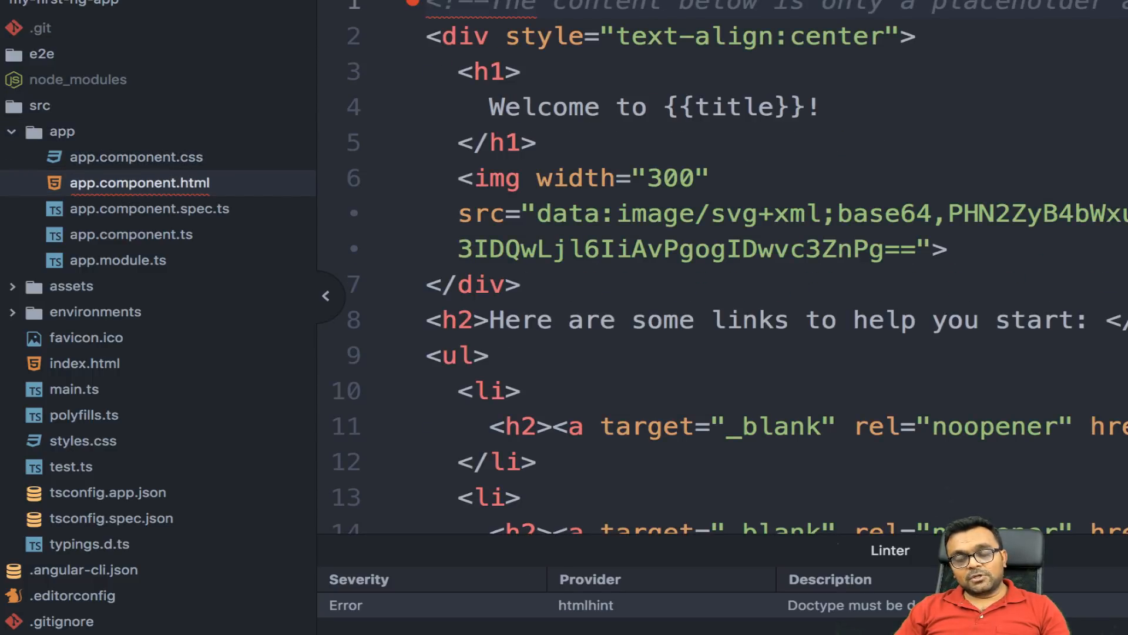
mouse_move(199, 205)
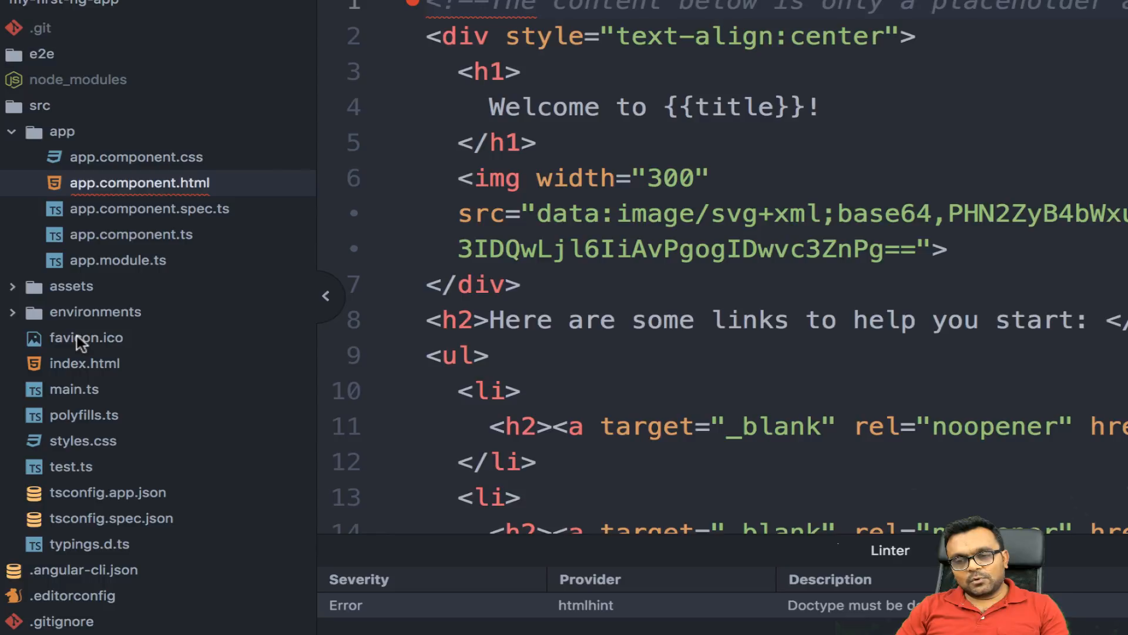
click(84, 364)
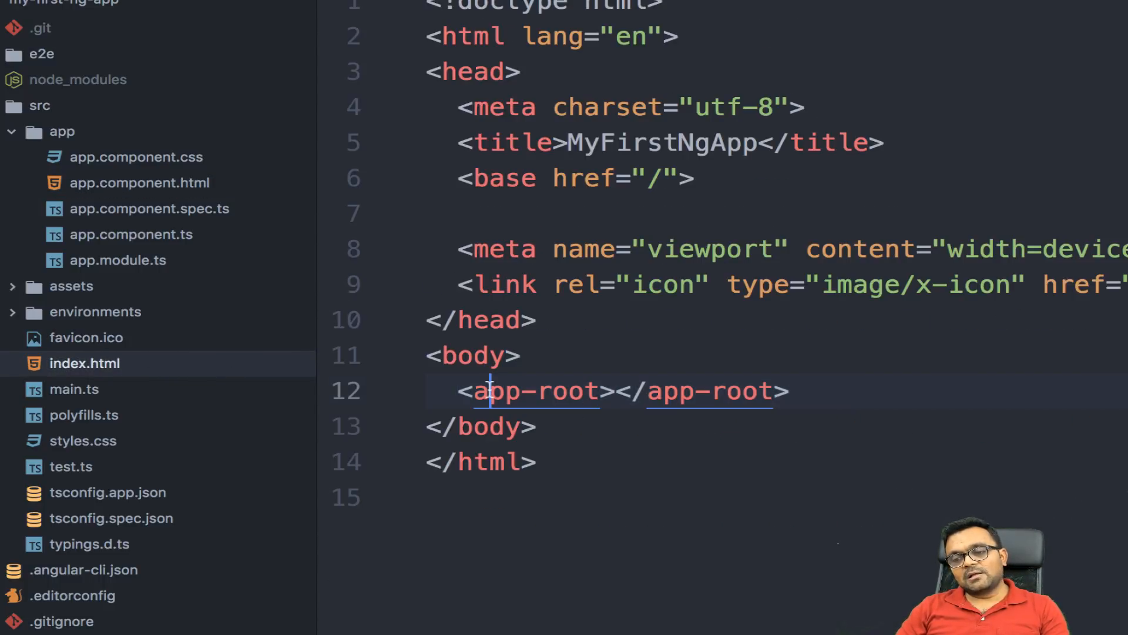
double_click(536, 390)
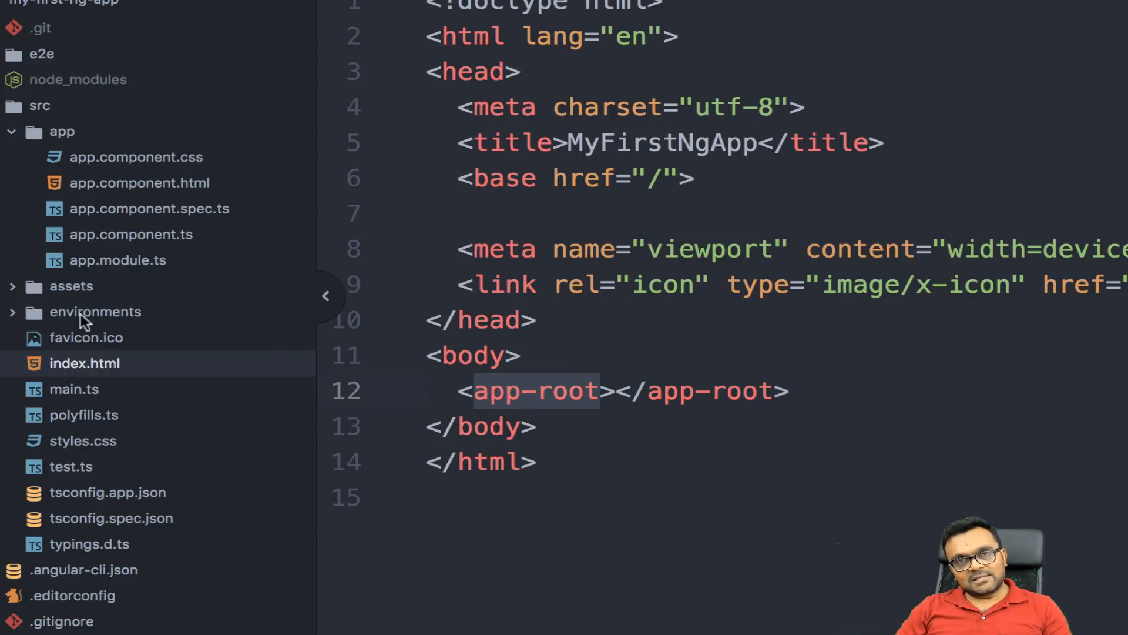
click(137, 183)
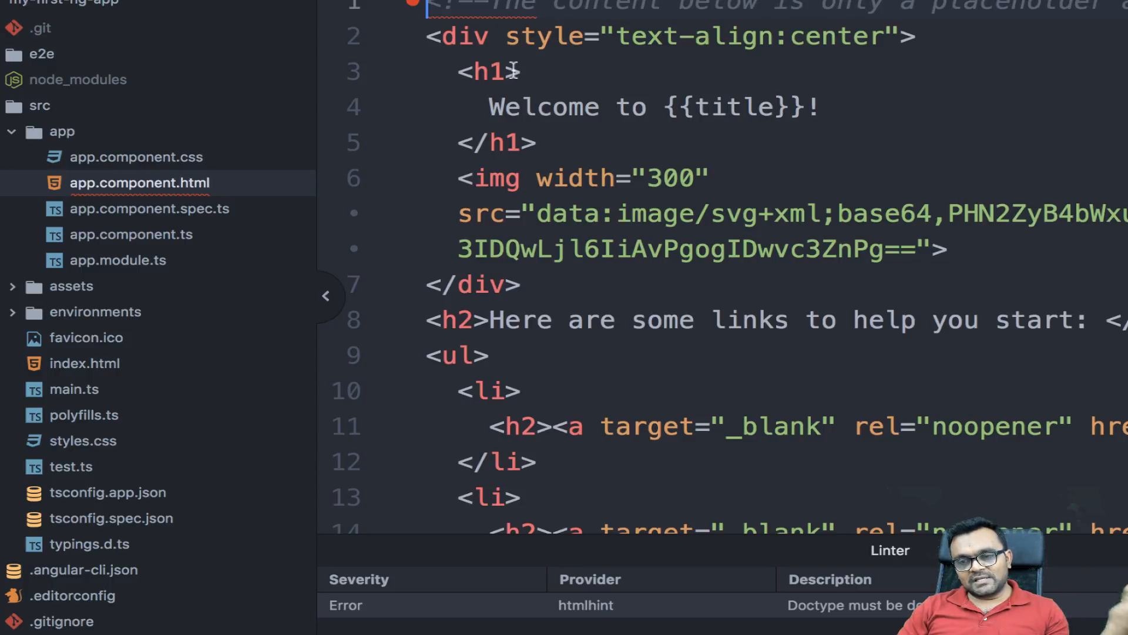
mouse_move(188, 150)
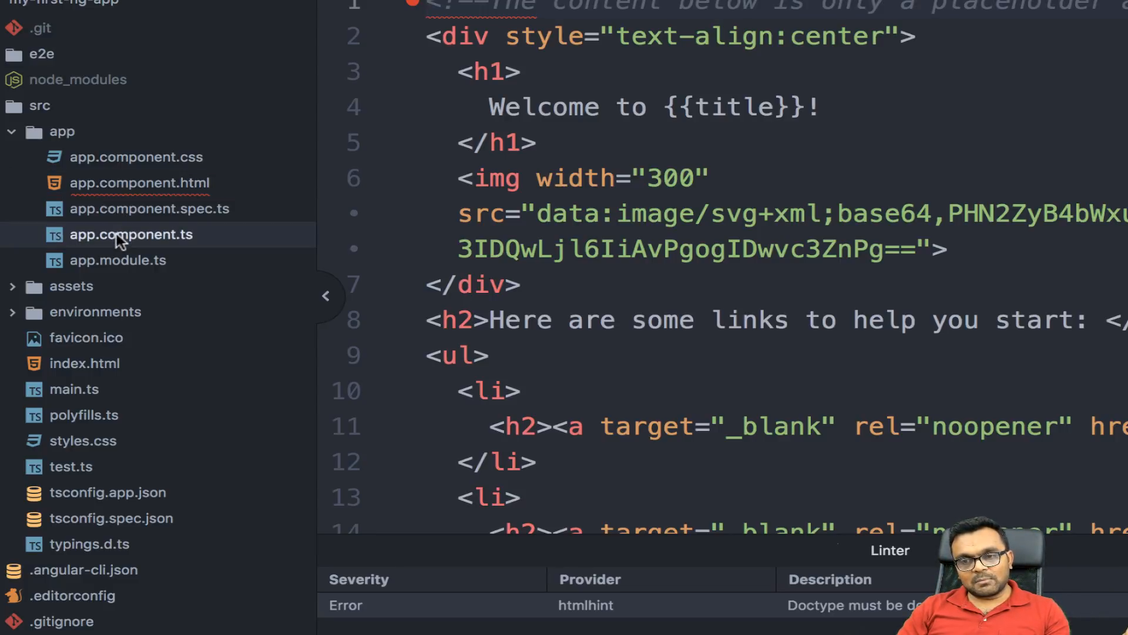
- Open app.component.ts and highlight its templateUrl template path
click(130, 235)
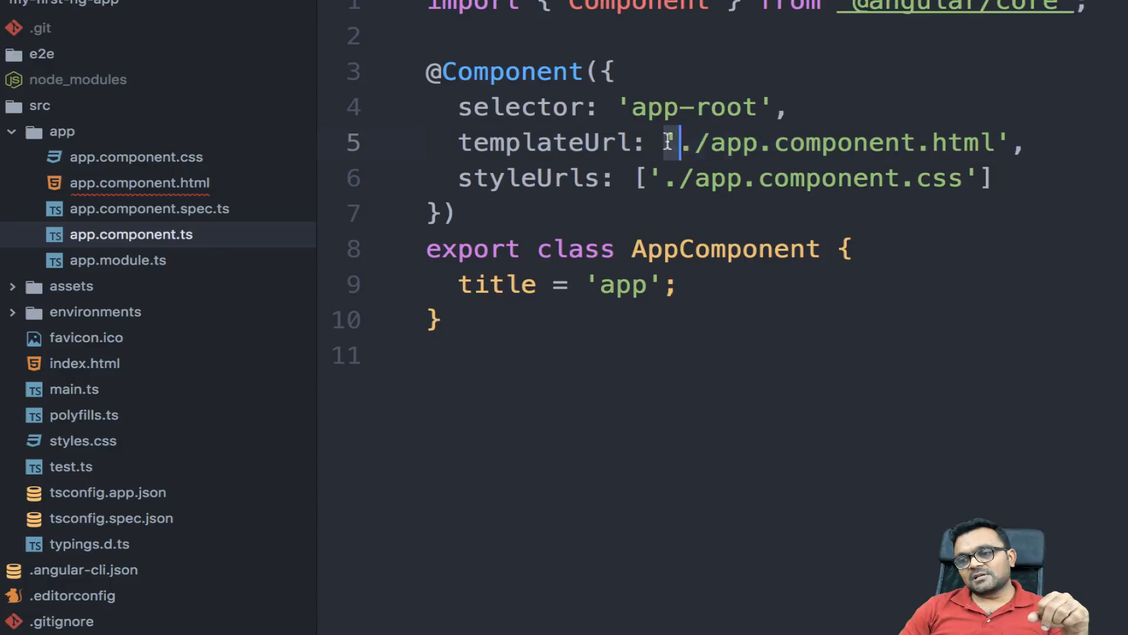
drag(670, 142, 1000, 142)
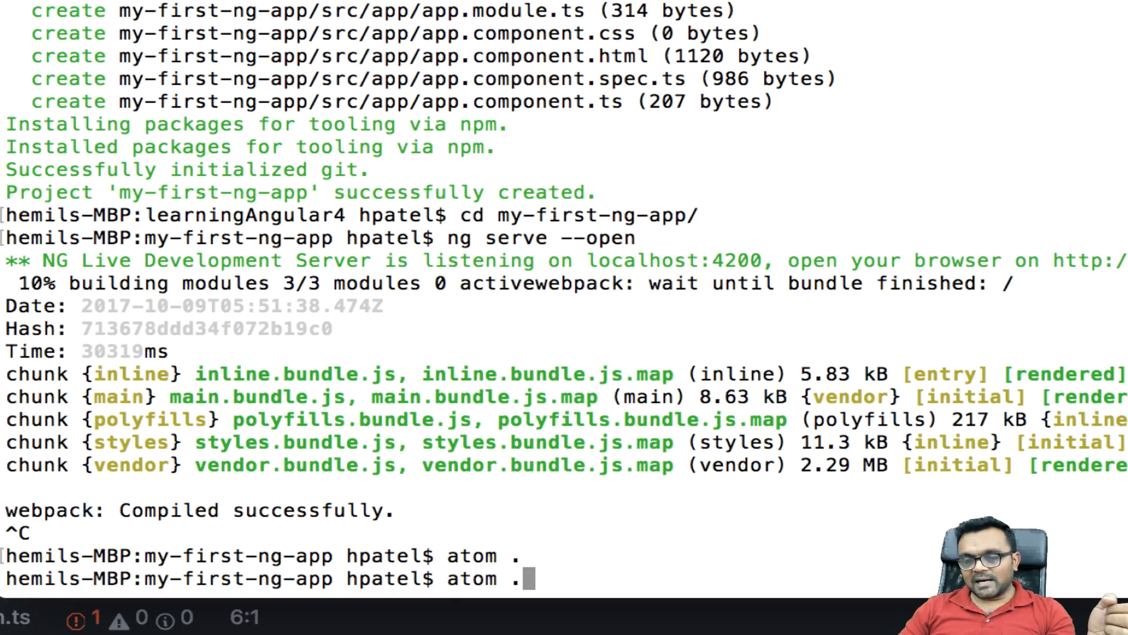
- Run ng serve --open to launch the app in the browser
text(ng serve --open)
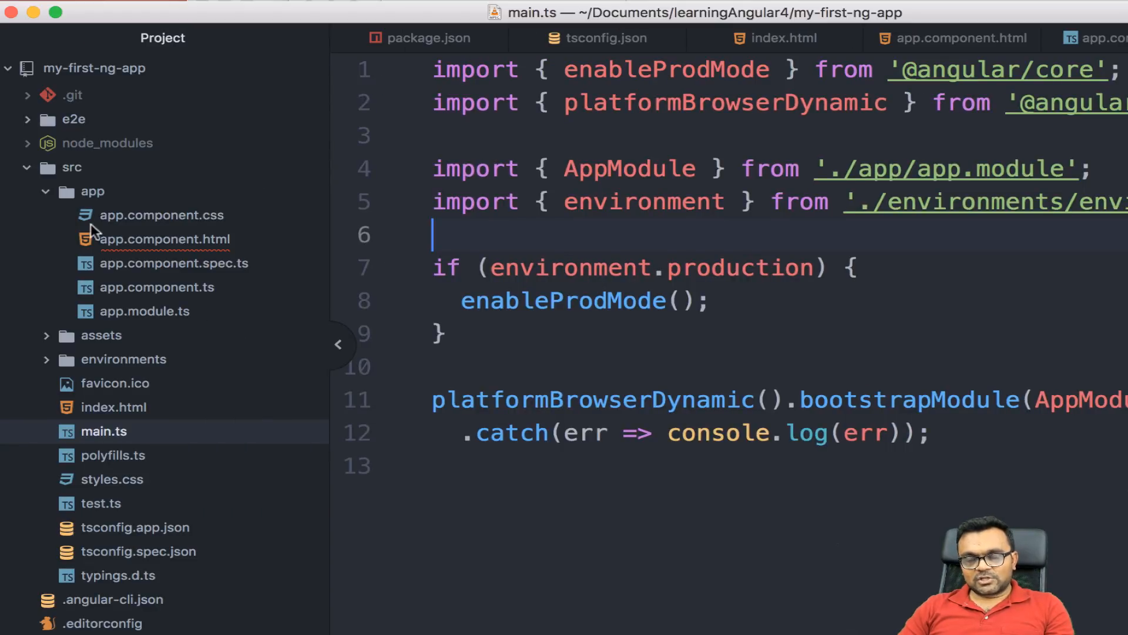
- Inspect the {{title}} heading binding in app.component.html, then open app.component.ts
click(165, 239)
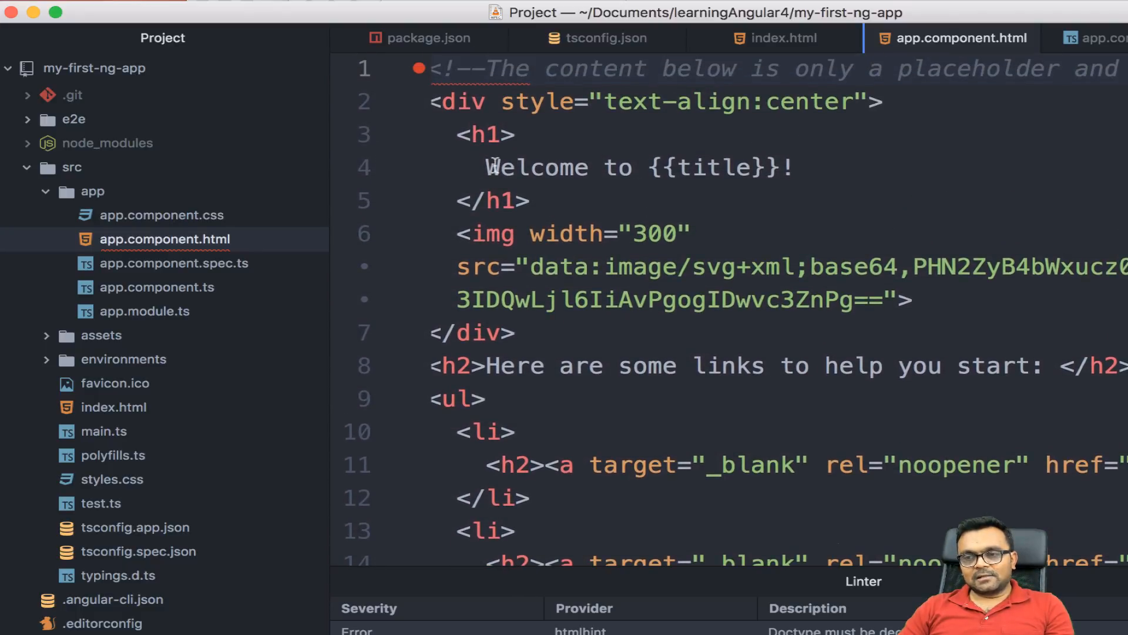
click(754, 168)
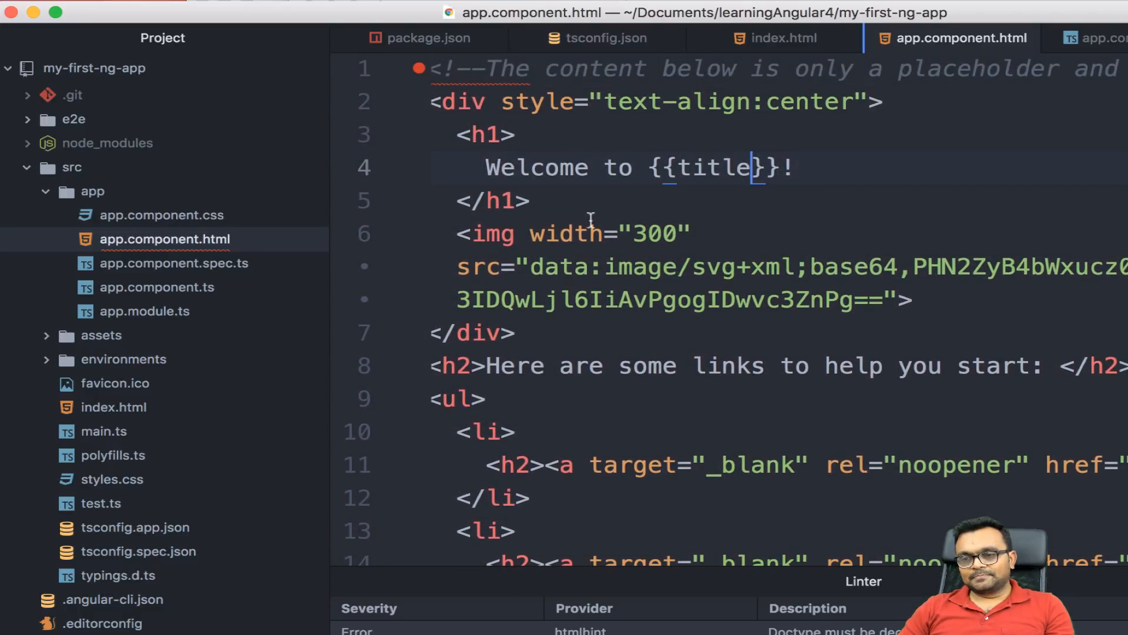
scroll(down, 3)
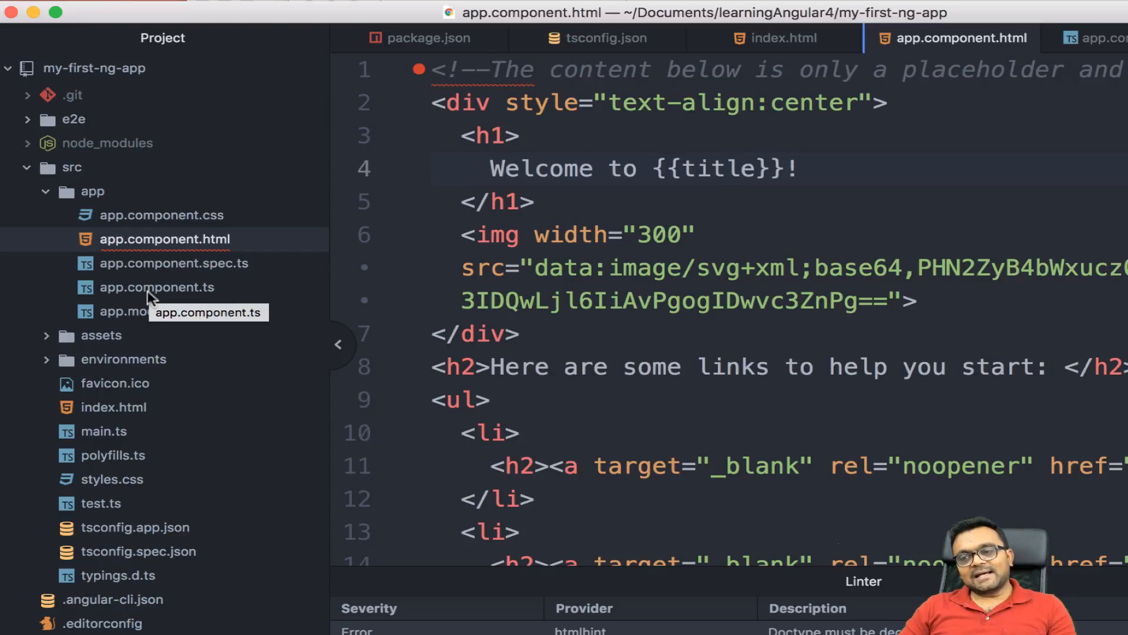
click(726, 169)
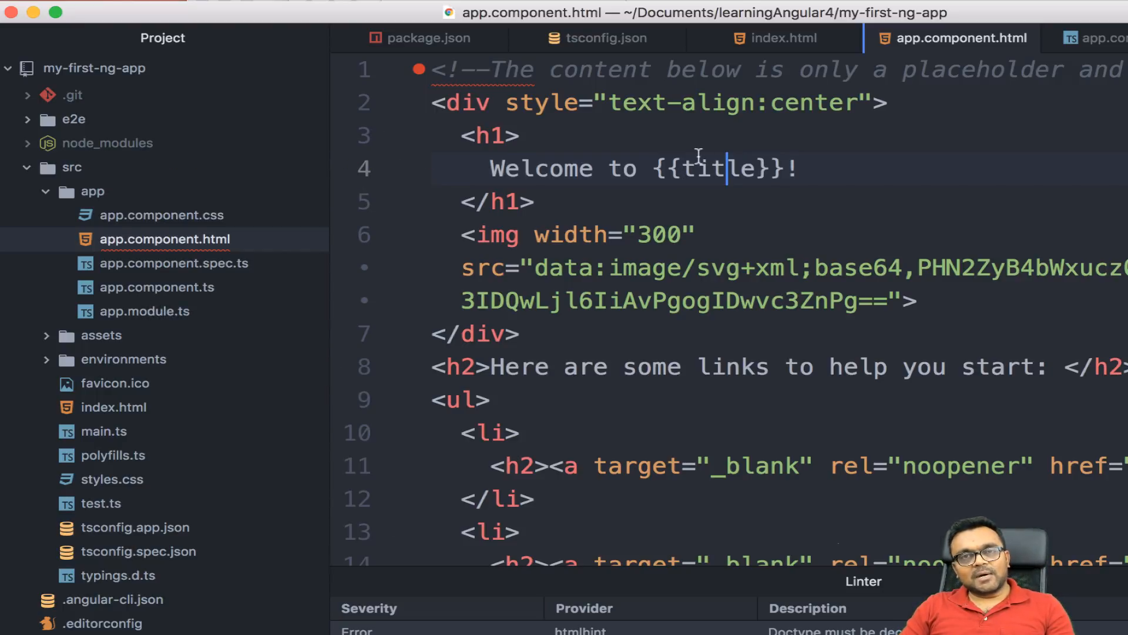
click(156, 287)
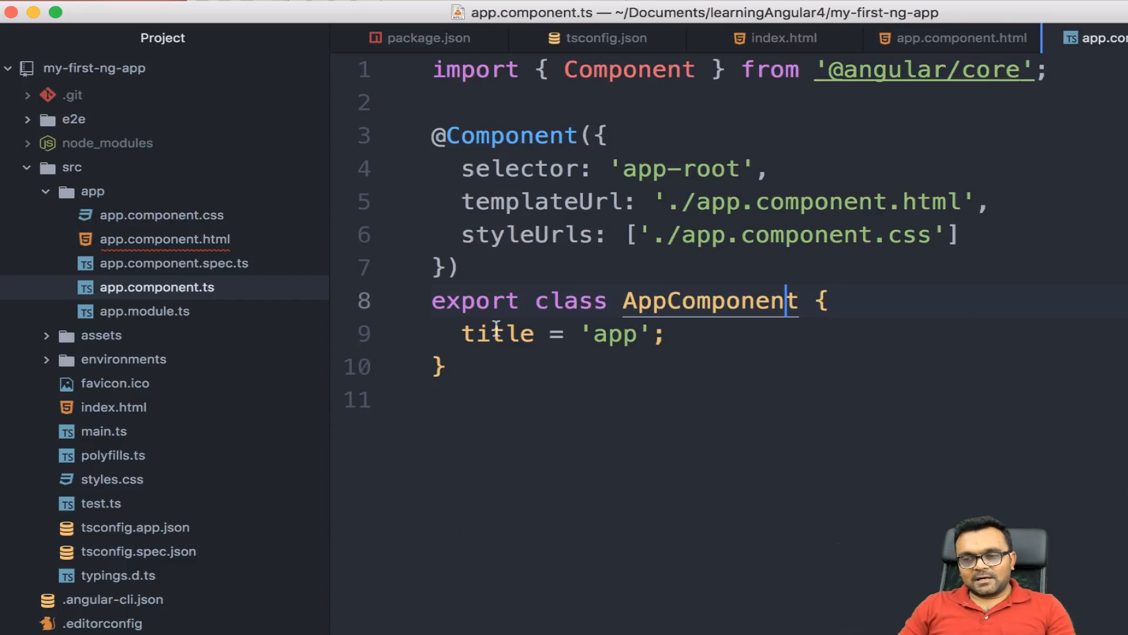
- Replace the title value 'app' with 'my first app' in app.component.ts
click(624, 334)
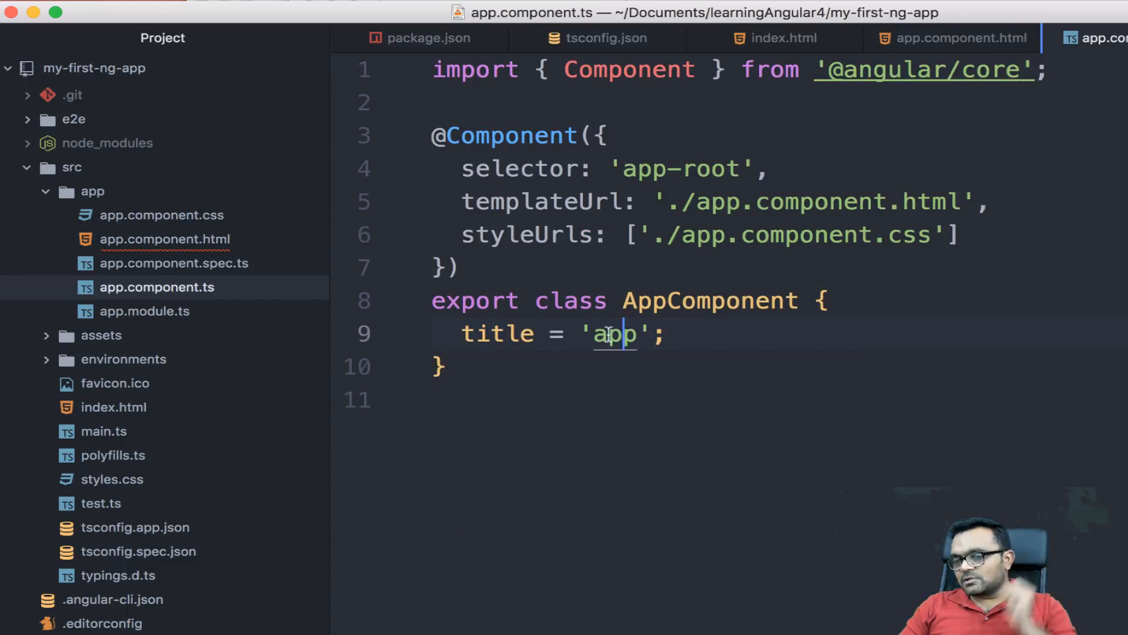
double_click(614, 334)
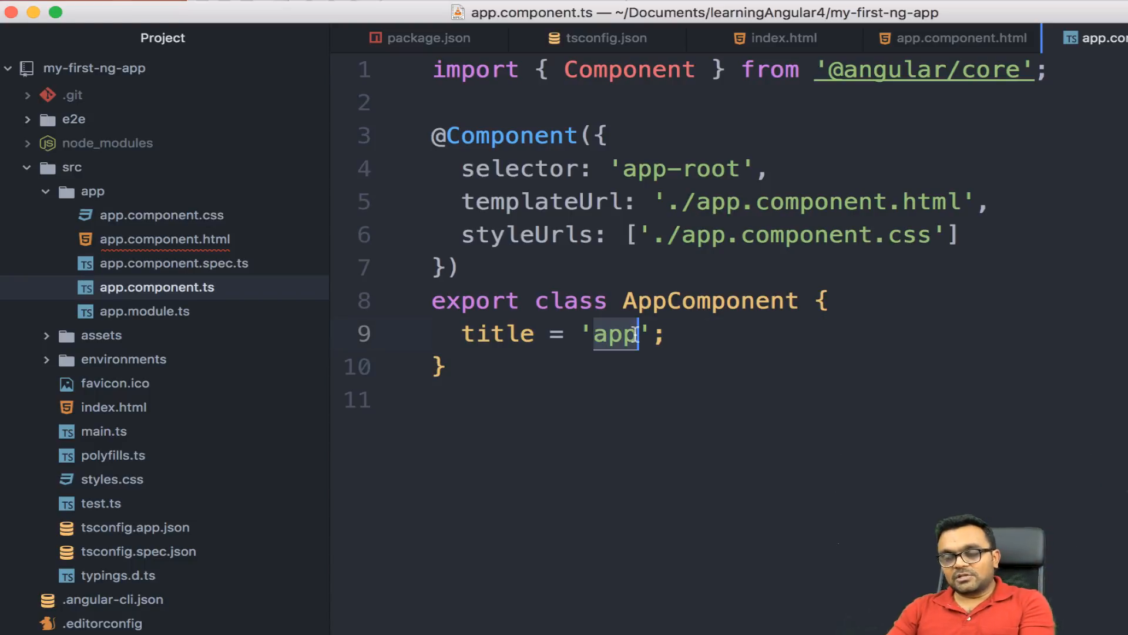
text(my fi)
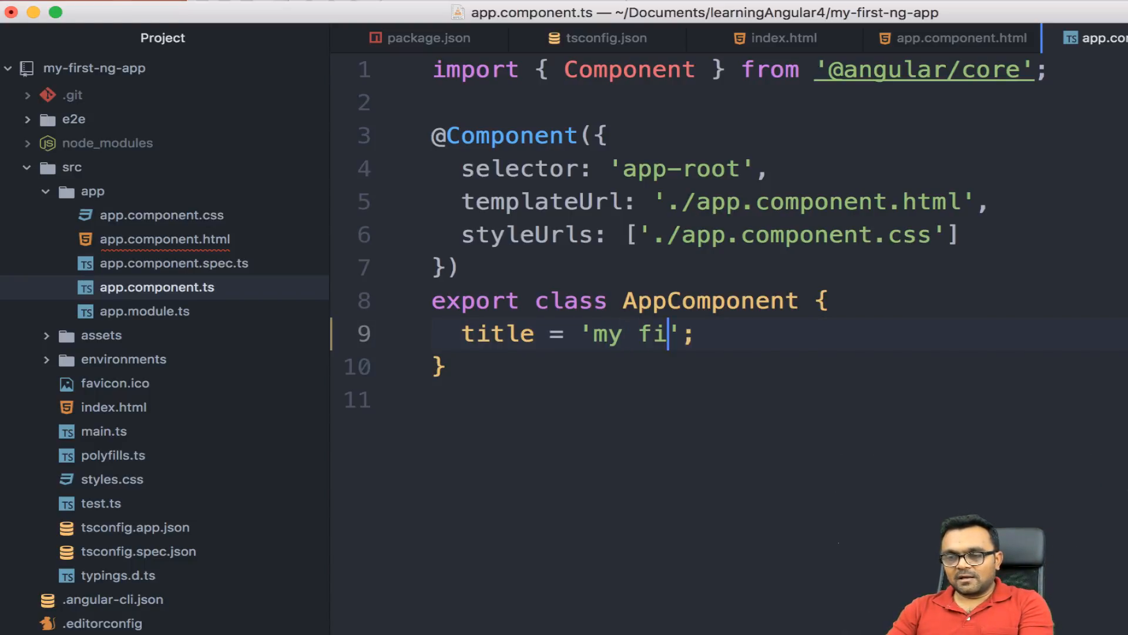
text(rst app)
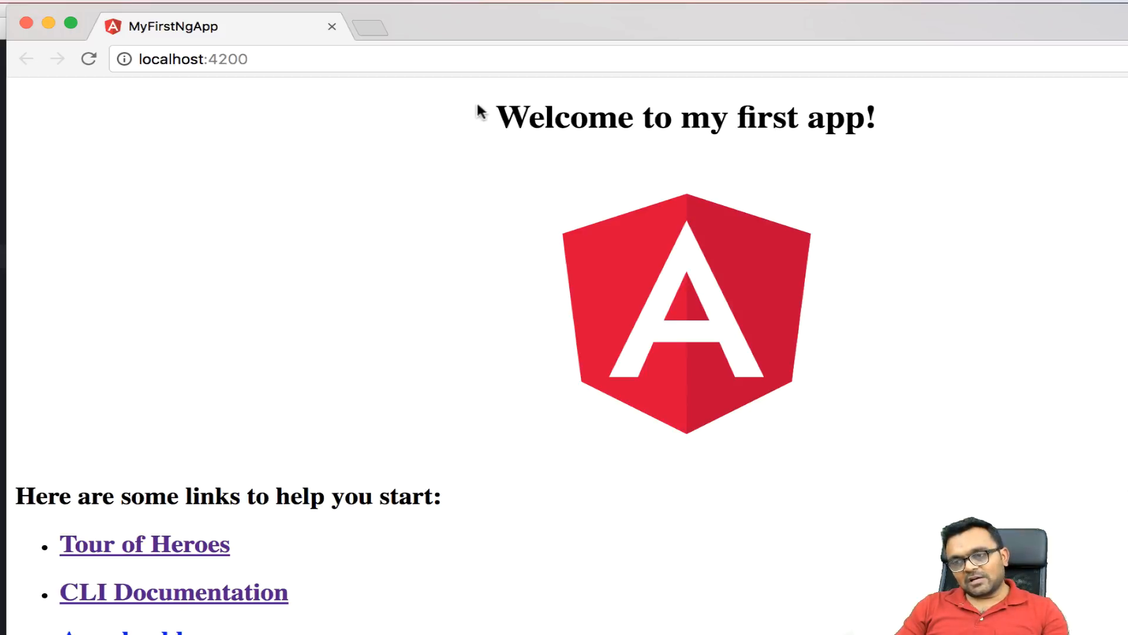
- Highlight the 'Welcome to my first app!' heading at localhost:4200 in Chrome
drag(496, 118, 874, 118)
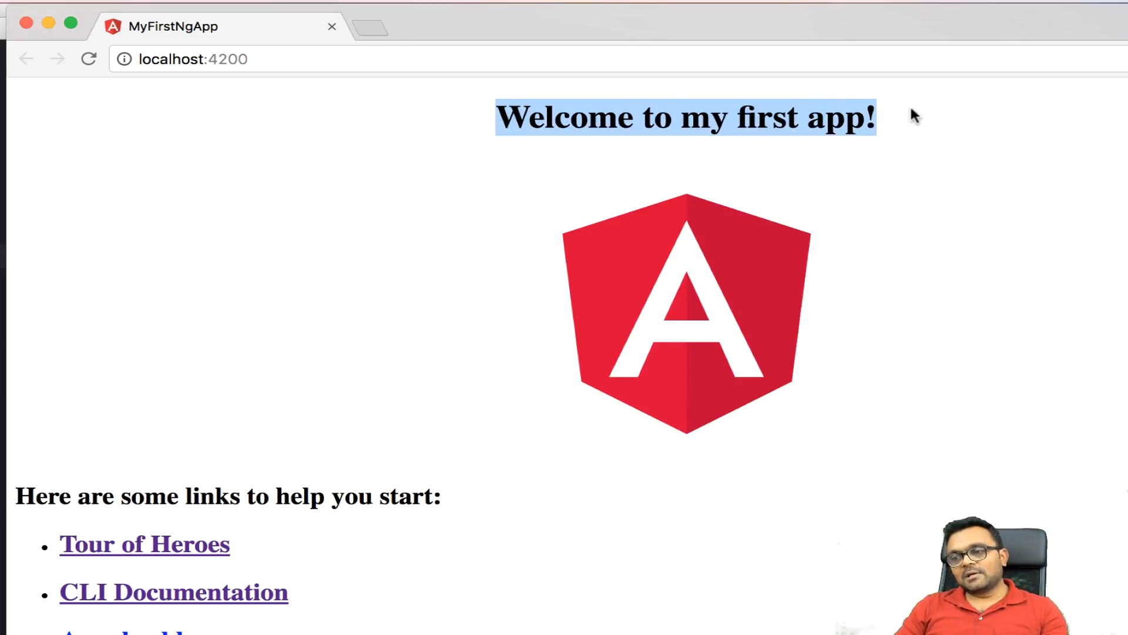
mouse_move(597, 111)
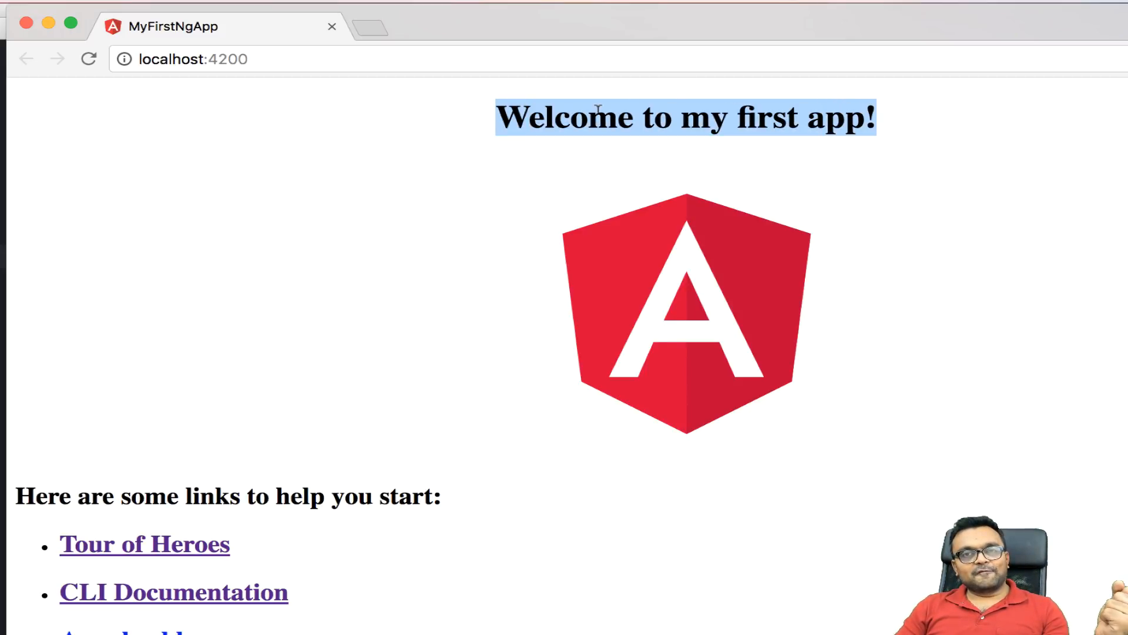
mouse_move(151, 579)
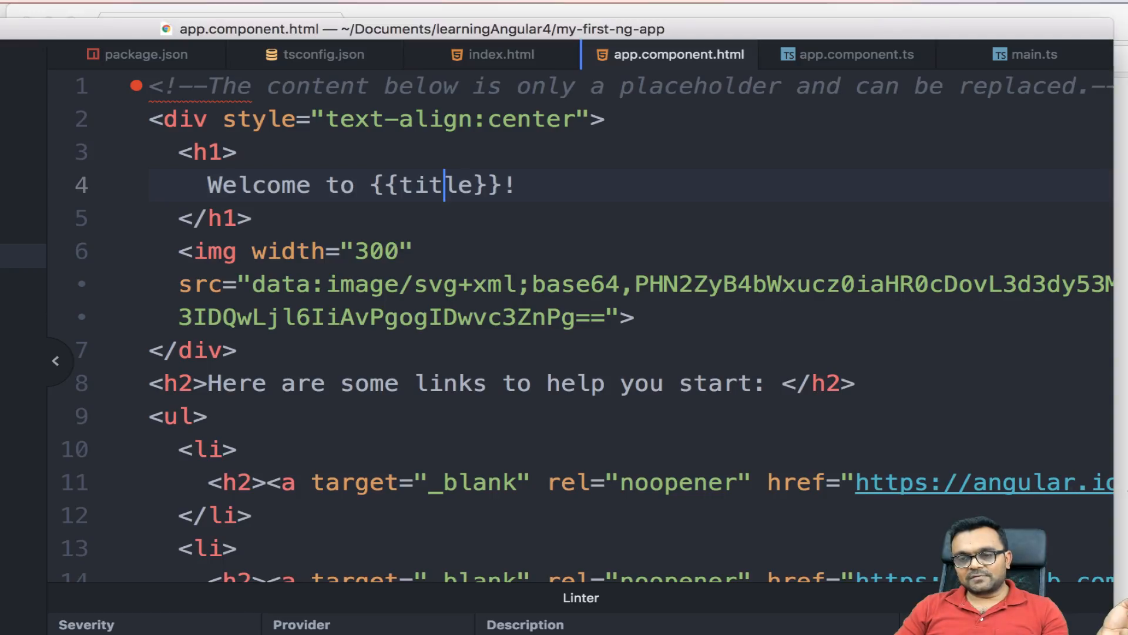
scroll(down, 3)
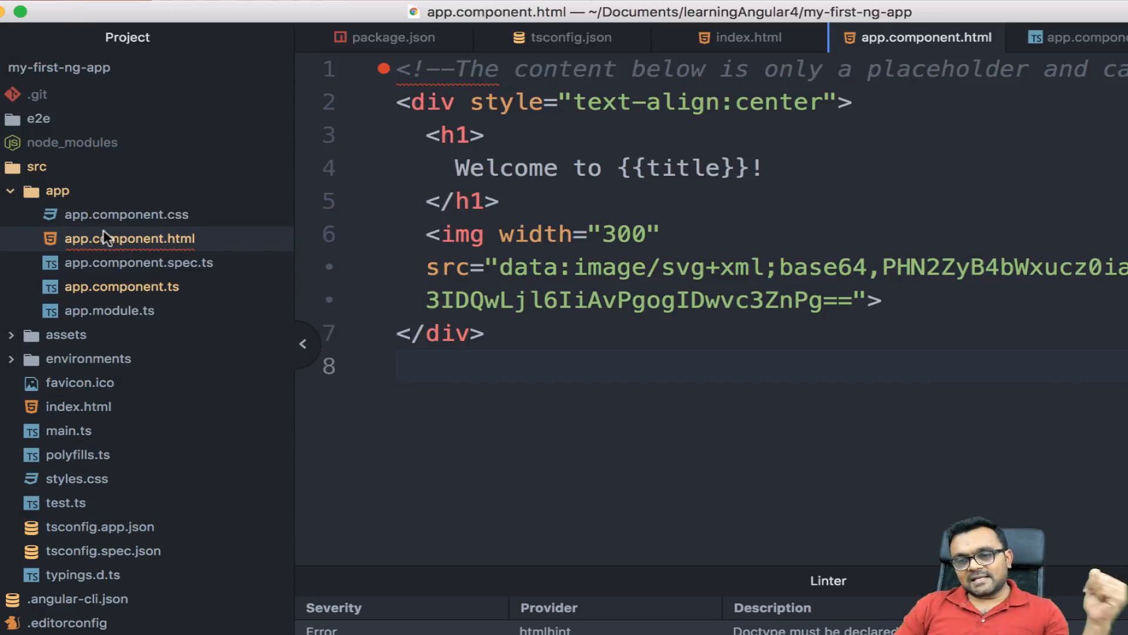
mouse_move(196, 225)
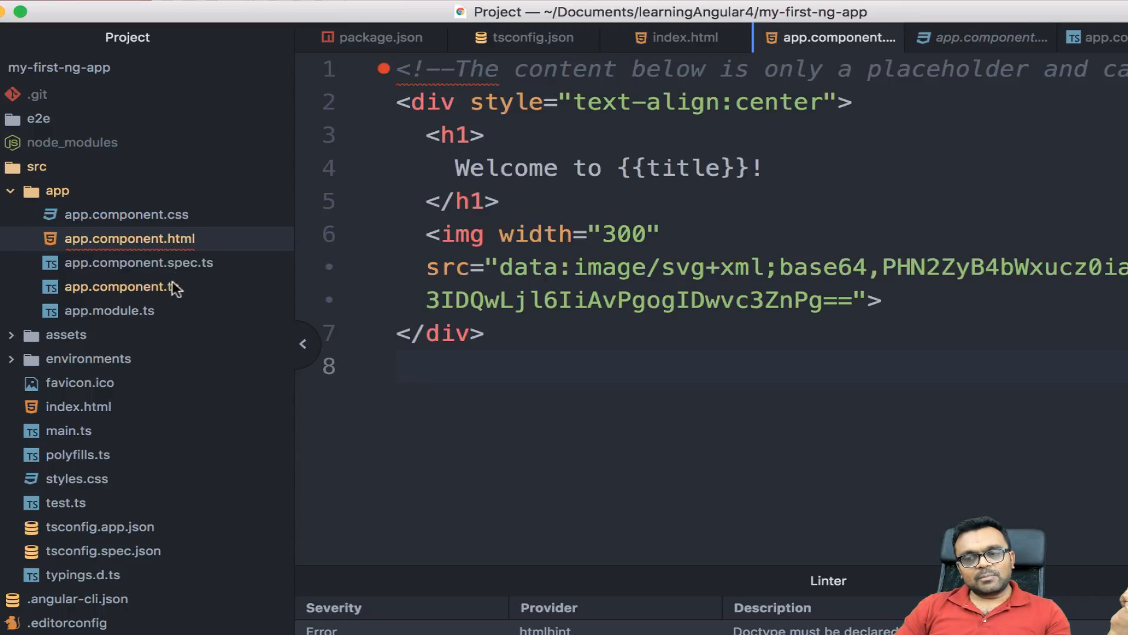
mouse_move(169, 293)
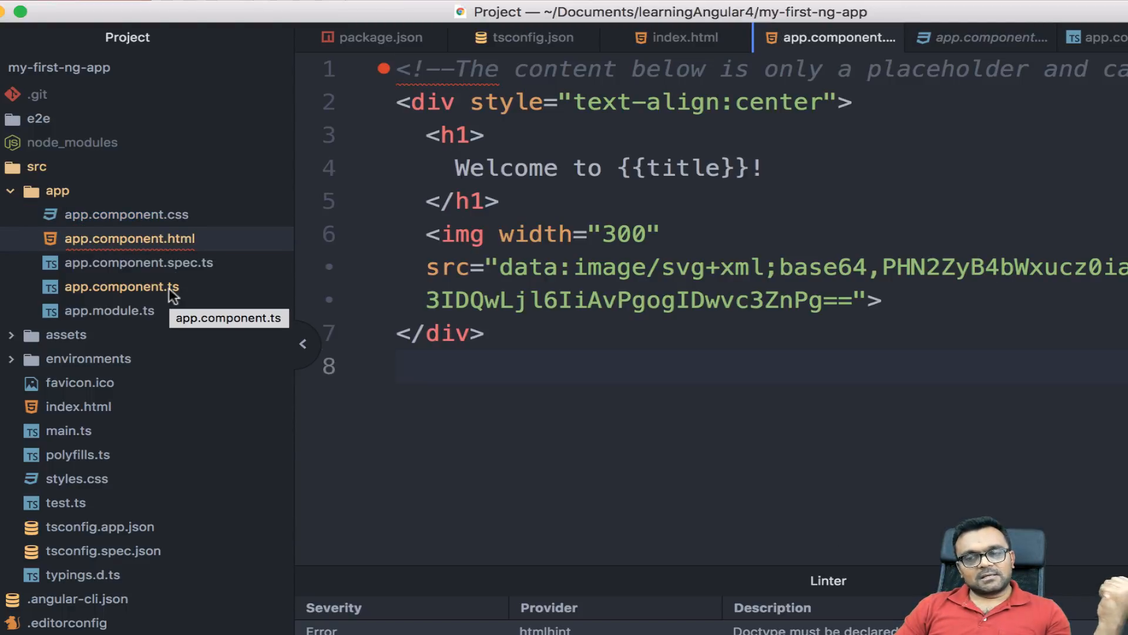
- Open app.component.spec.ts and scroll to the title test still expecting 'app'
click(121, 287)
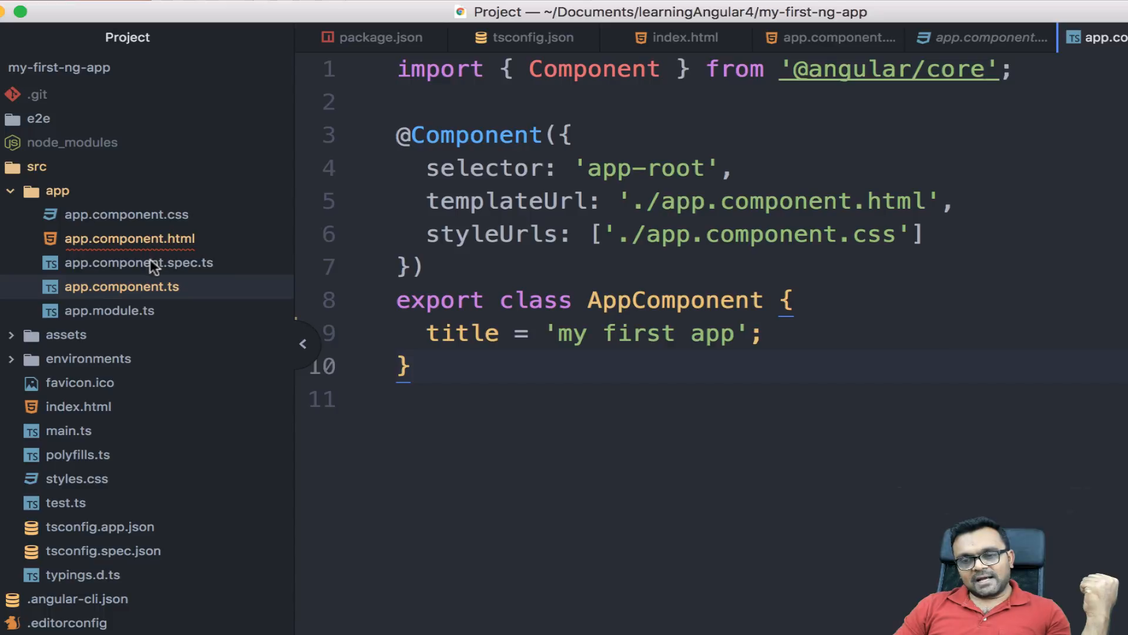
mouse_move(188, 277)
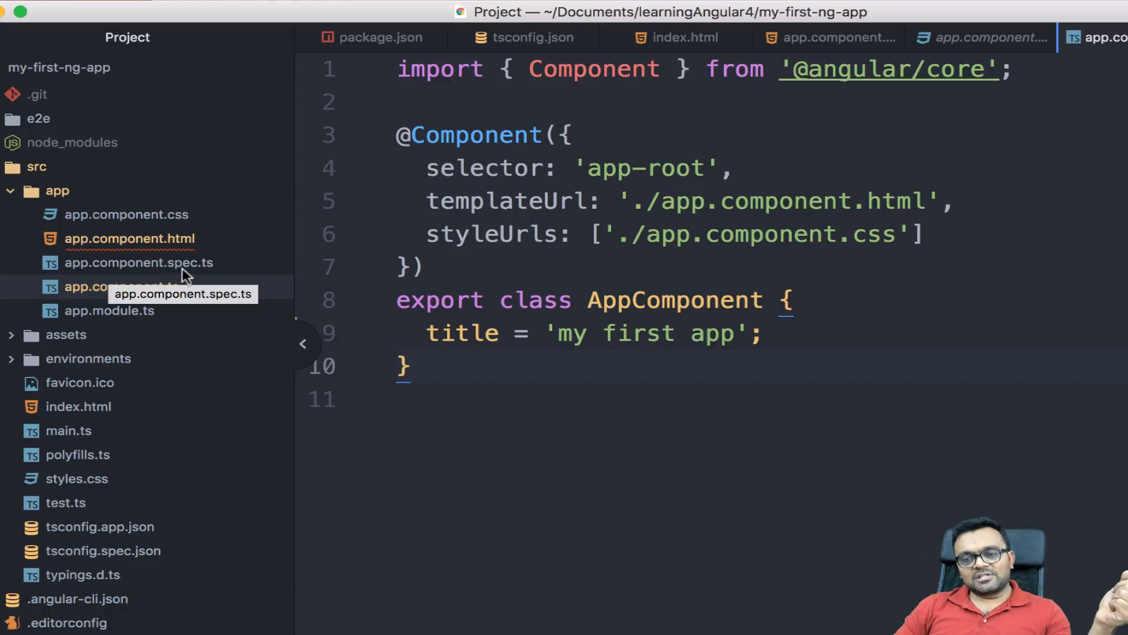
click(138, 262)
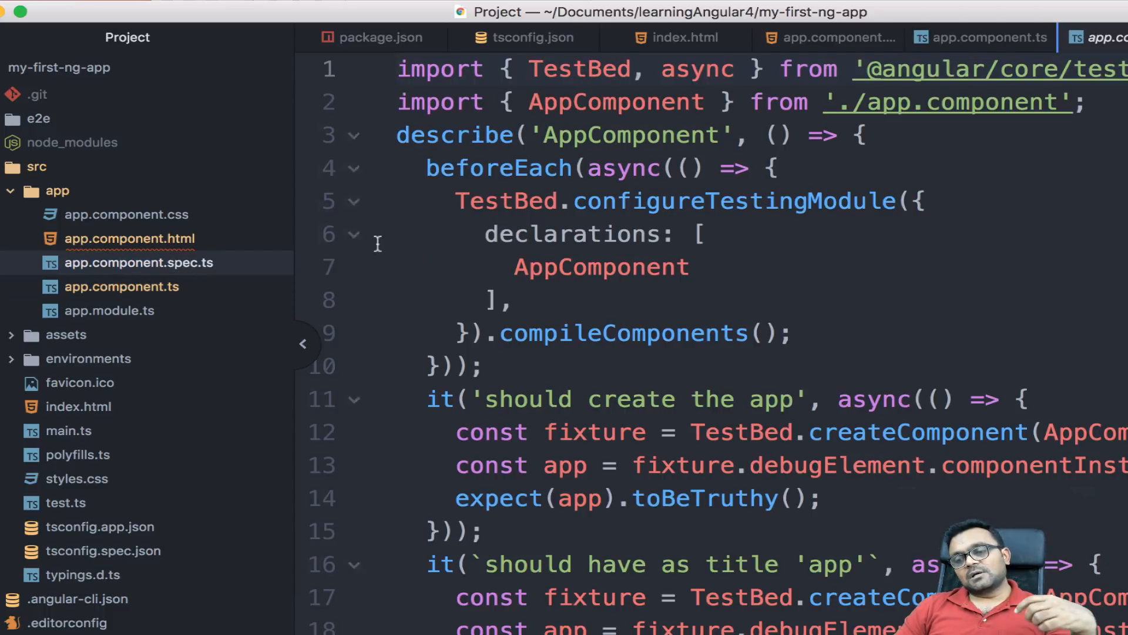
mouse_move(588, 255)
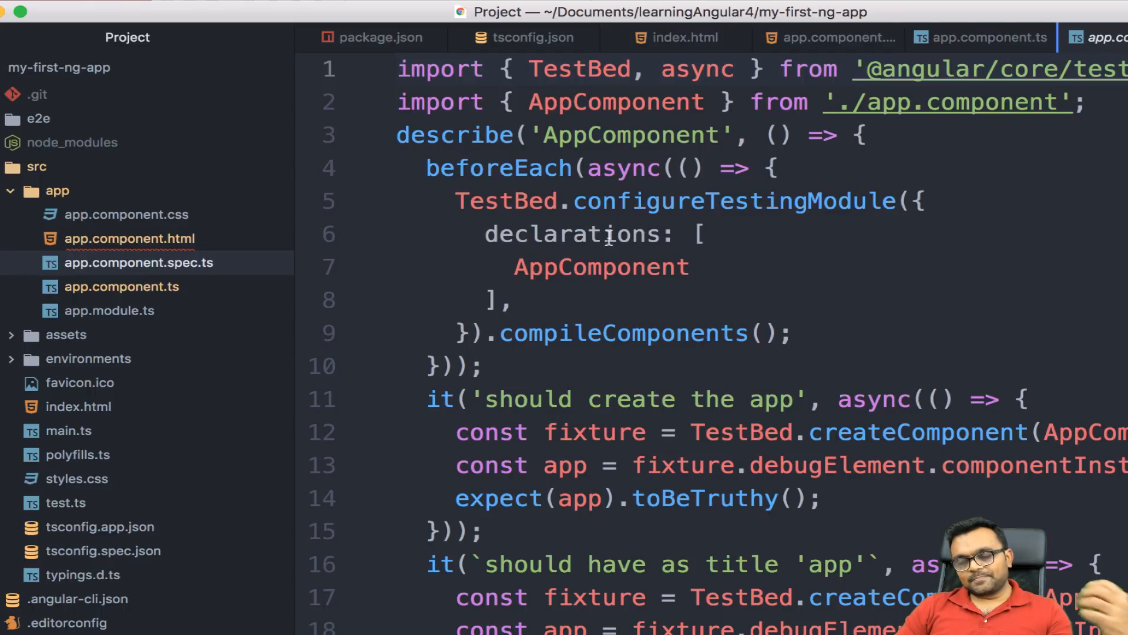
scroll(down, 3)
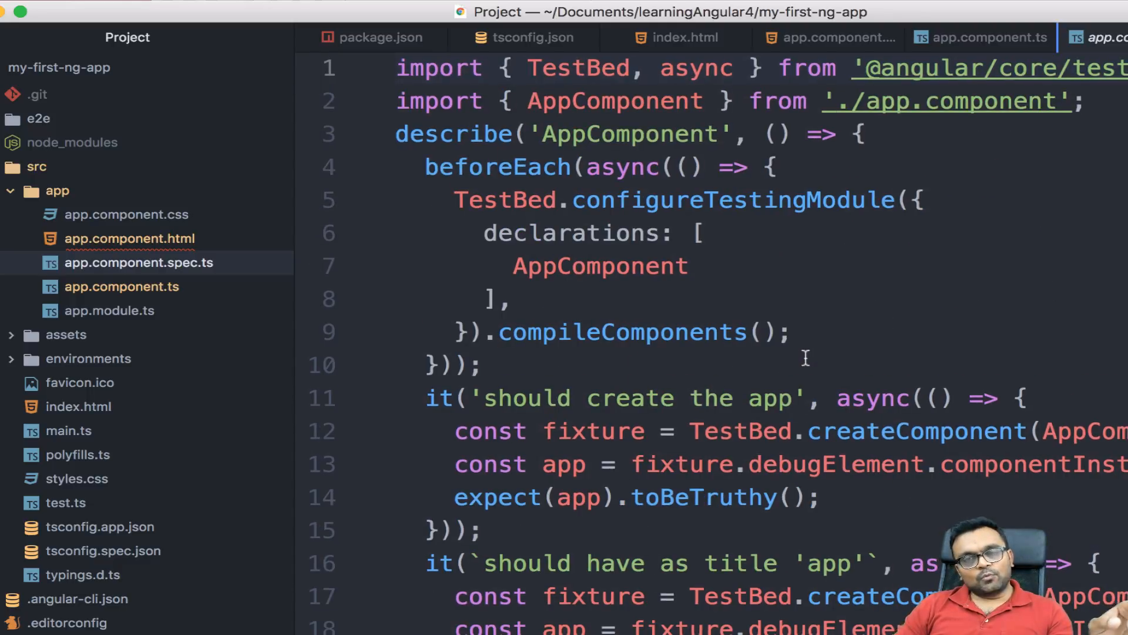
scroll(down, 3)
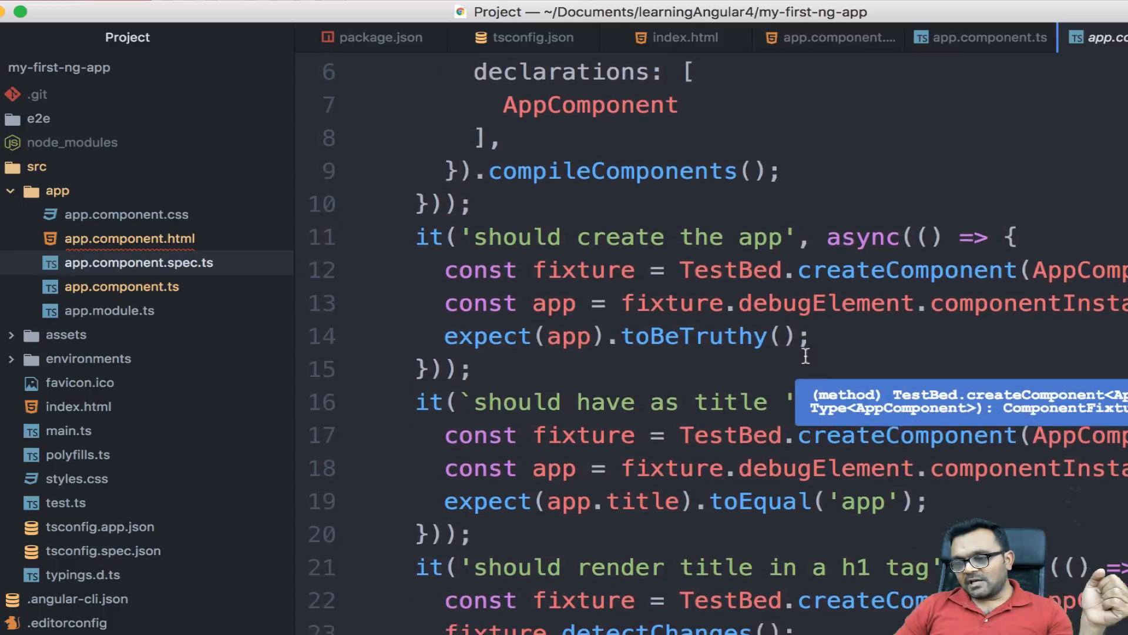
scroll(down, 3)
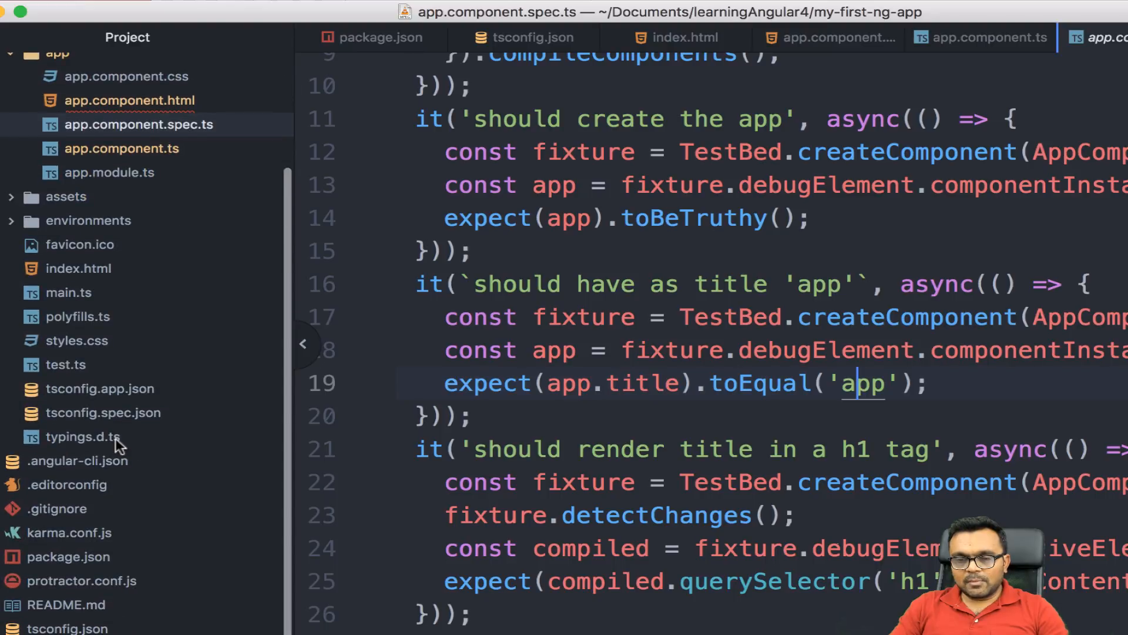
- Run ng test so Karma reports the failing AppComponent title specs
click(376, 37)
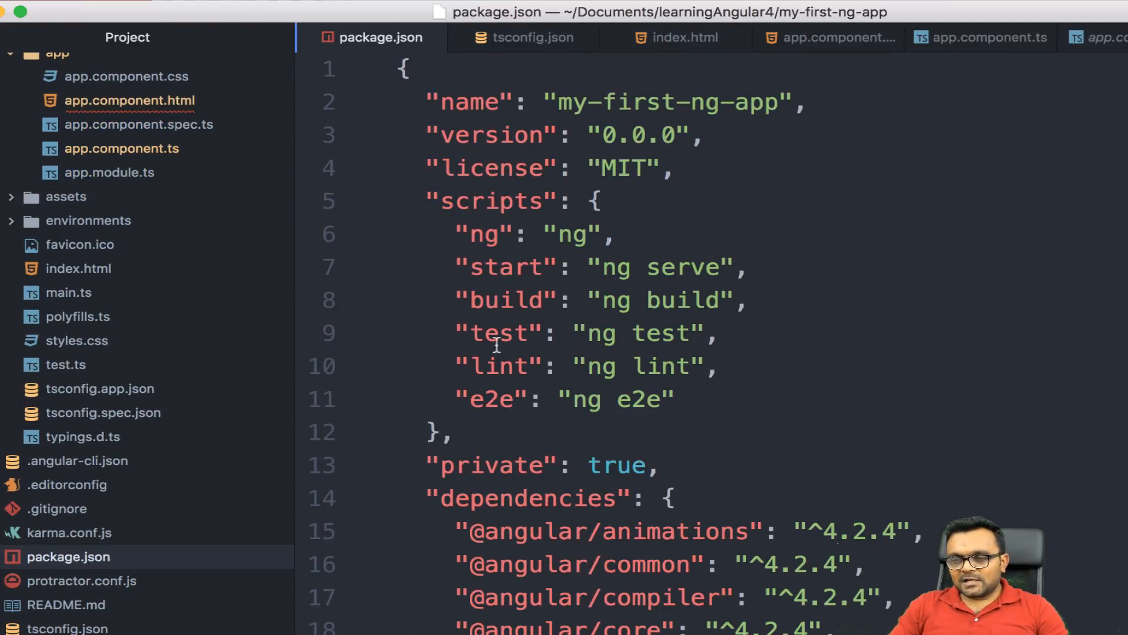
click(501, 334)
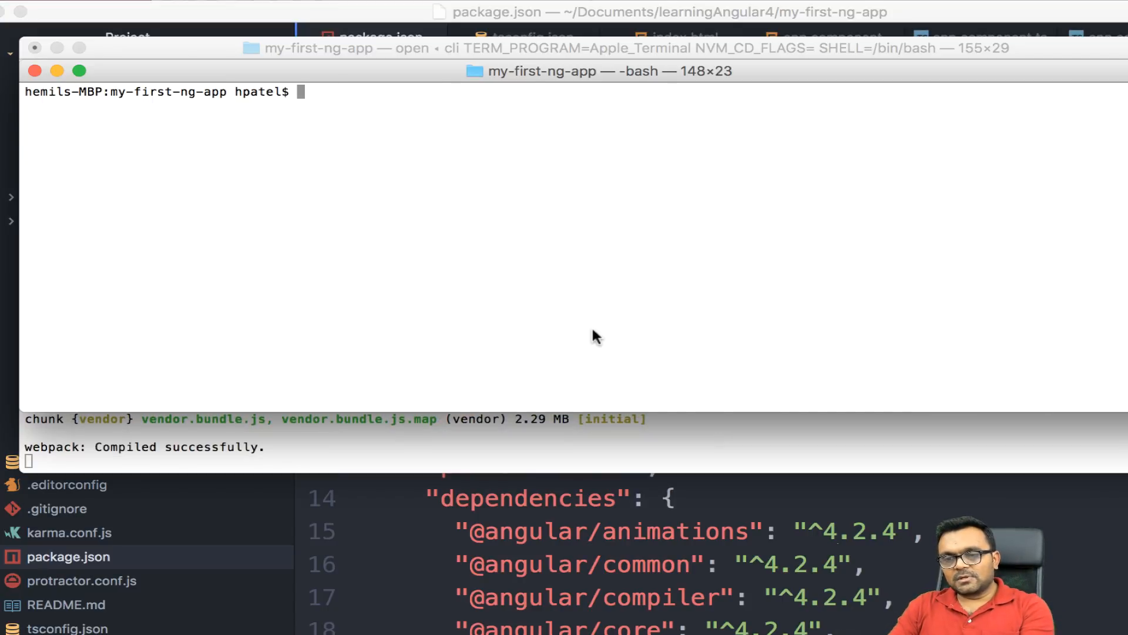
text(ng)
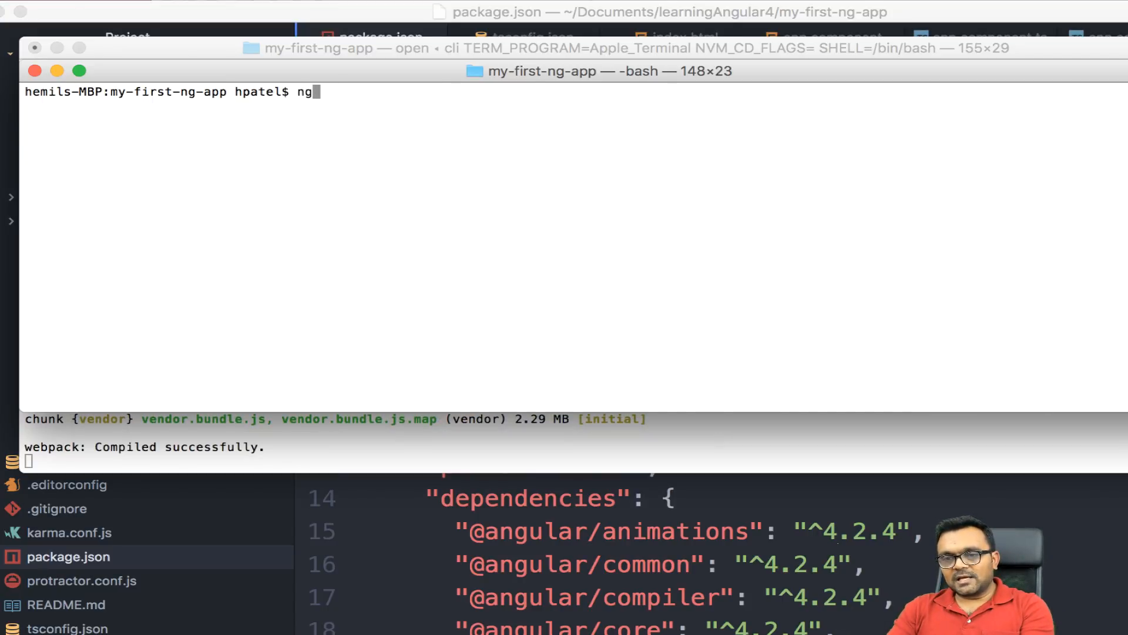
text(test)
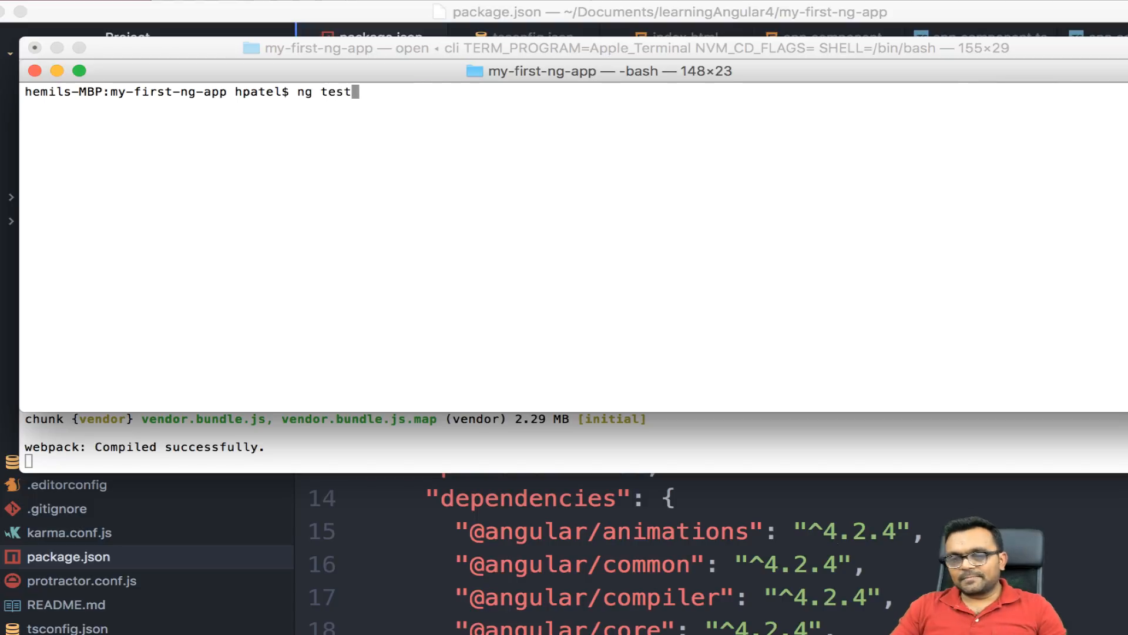
key(Enter)
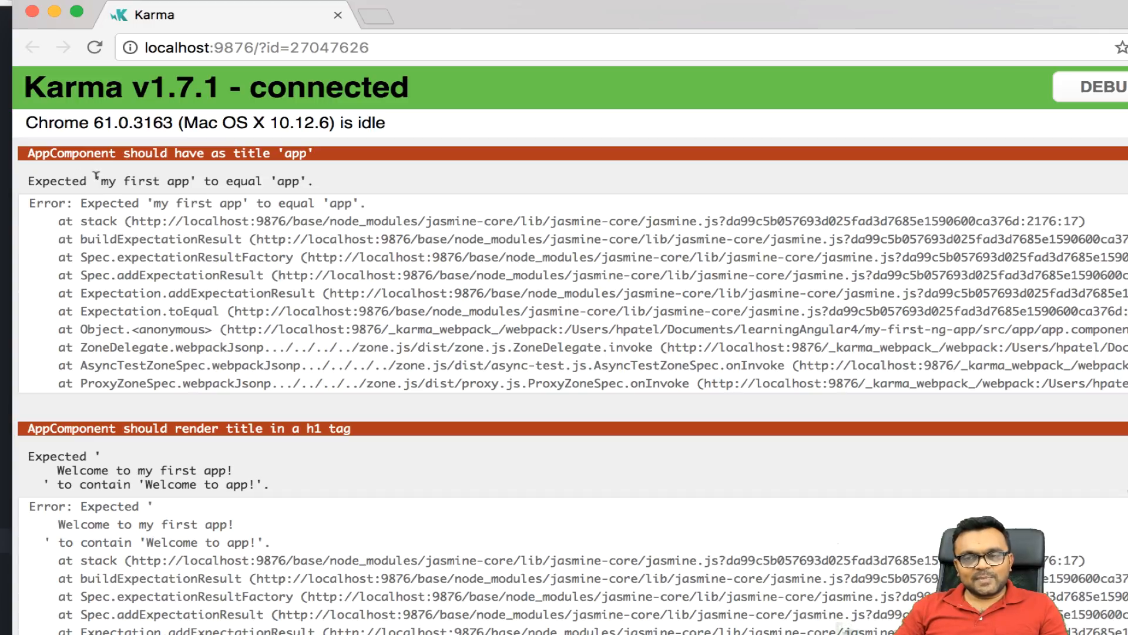
mouse_move(226, 176)
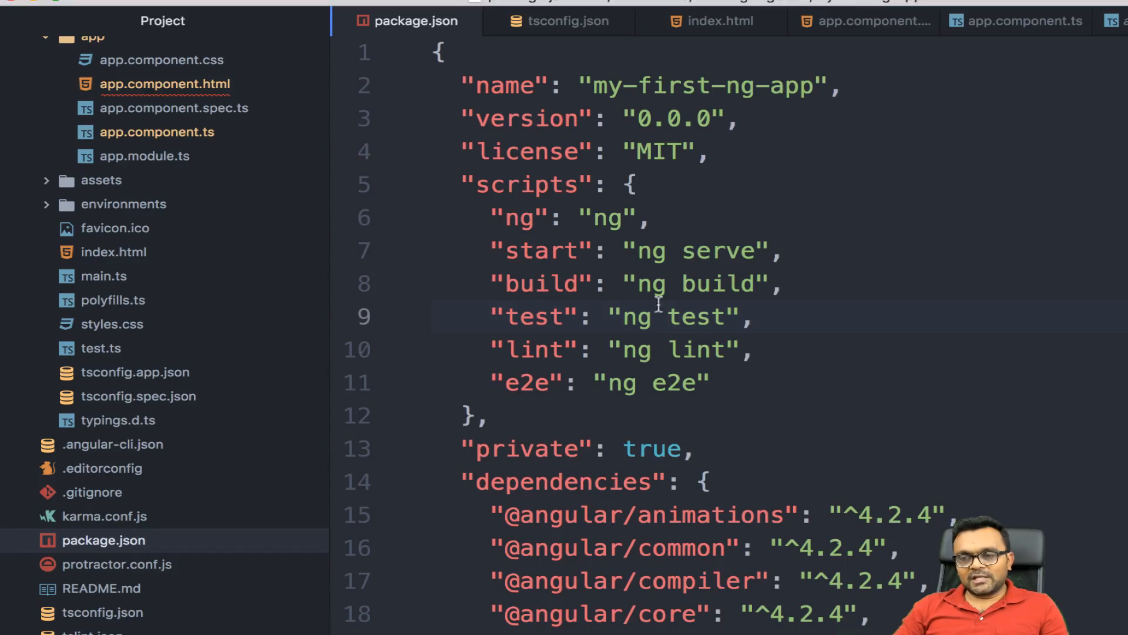
- Open the spec file and rename the title test to mention 'my first app'
click(144, 107)
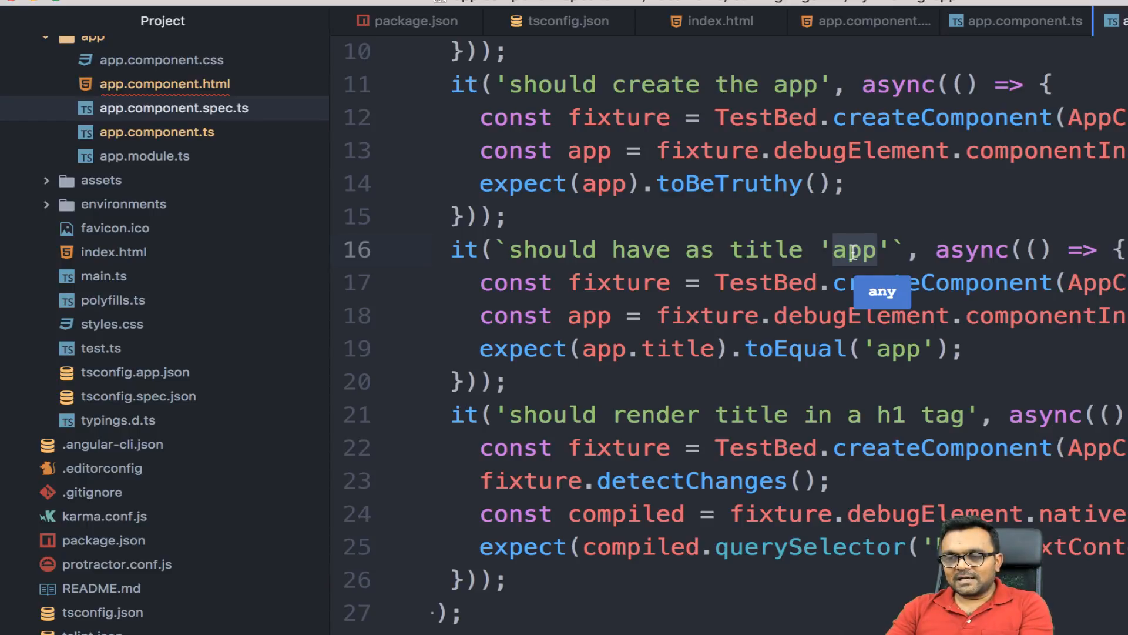
text(my)
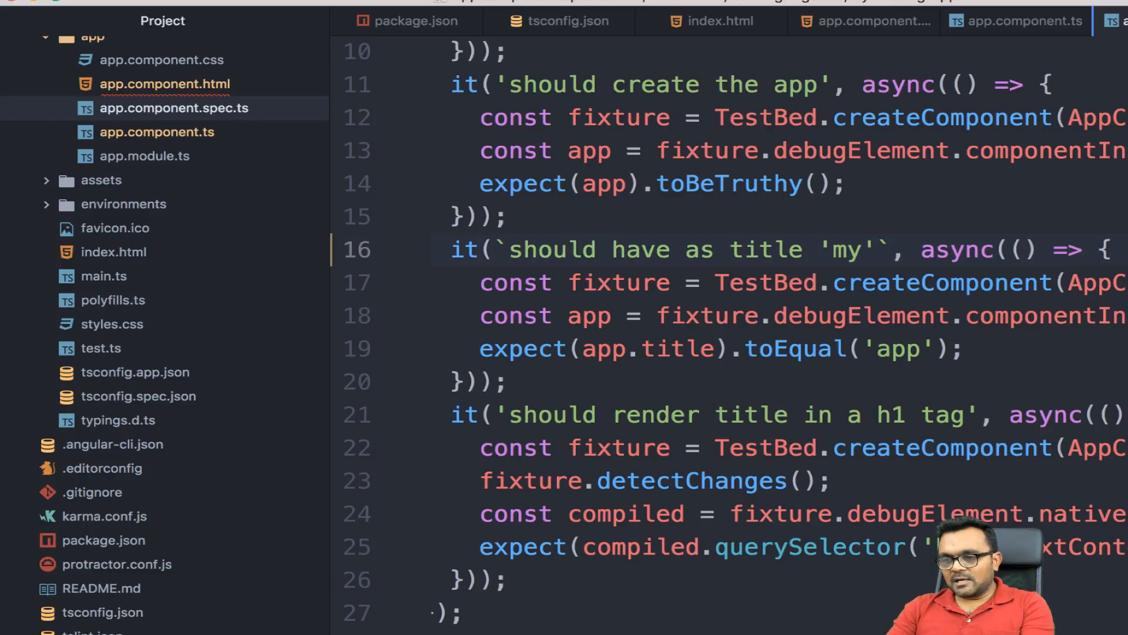
text(first a)
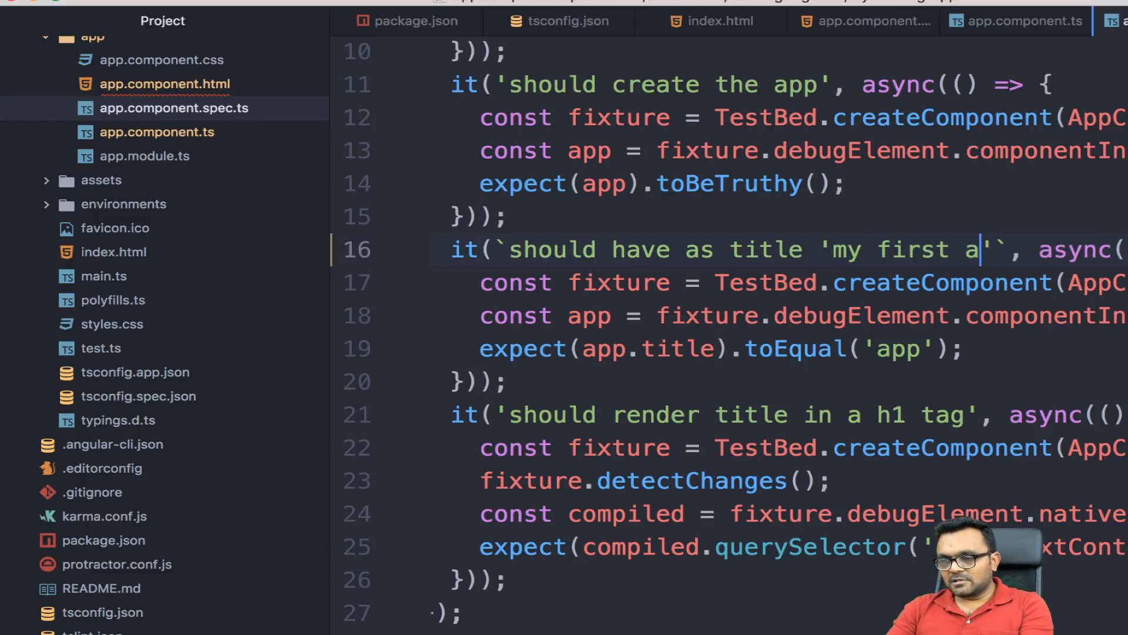
text(pp)
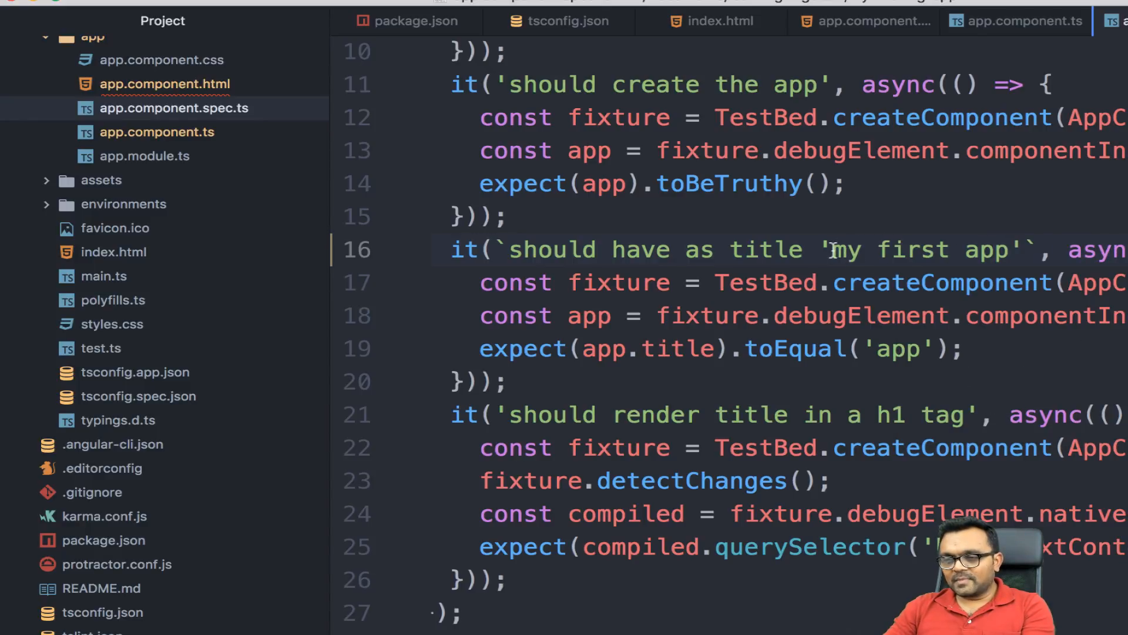
- Change the expected title strings in the tests to 'my first app'
double_click(914, 249)
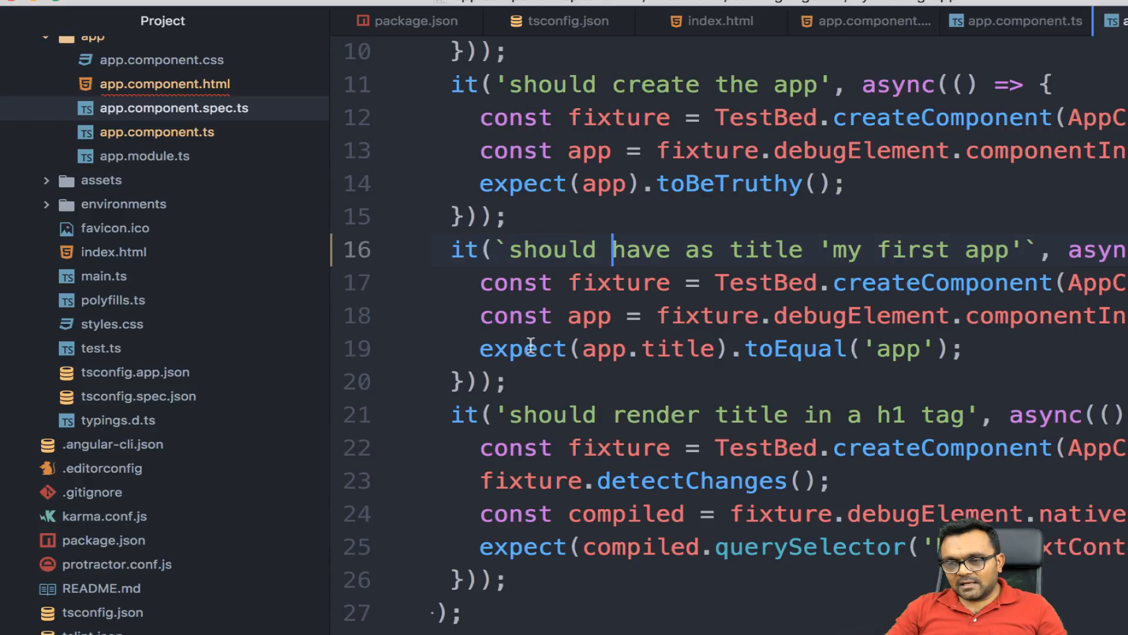
mouse_move(715, 347)
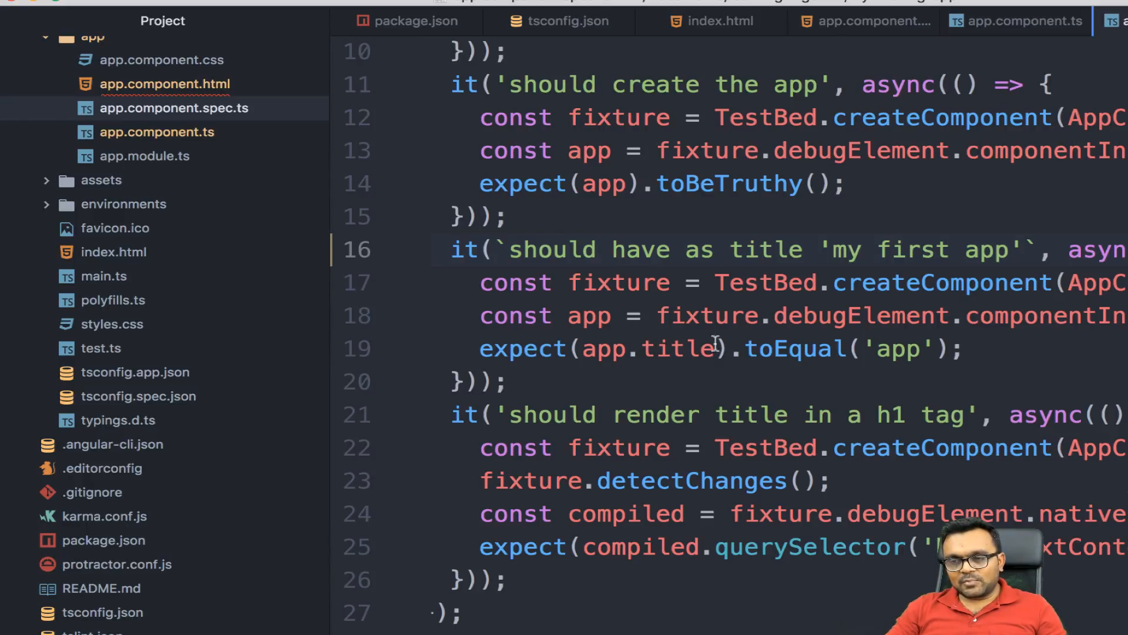
double_click(898, 347)
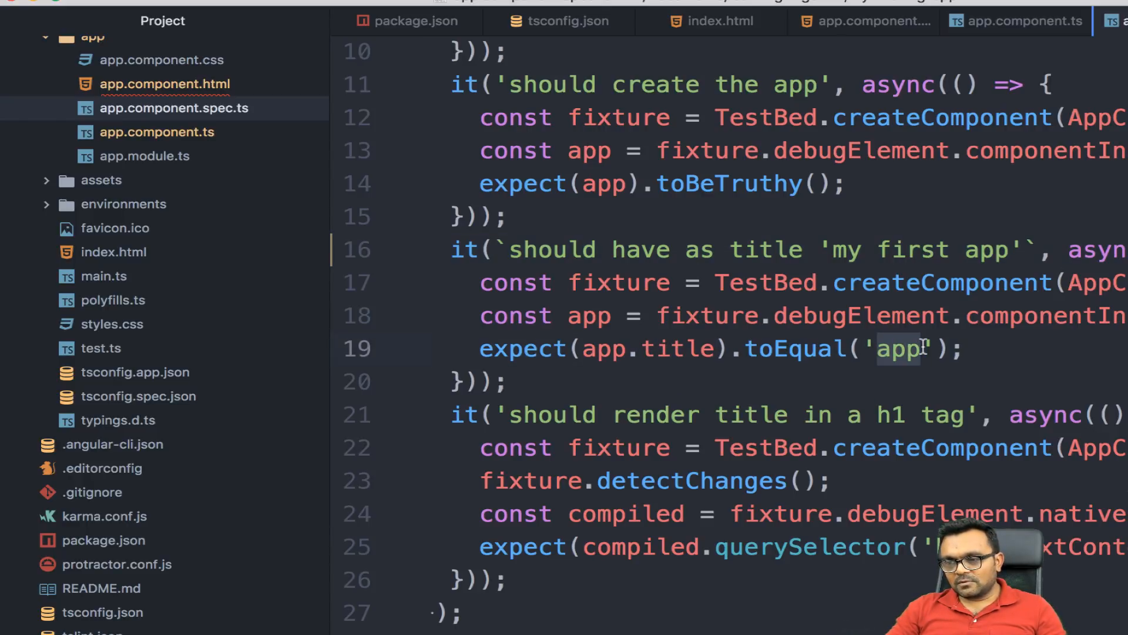
text(my first app');)
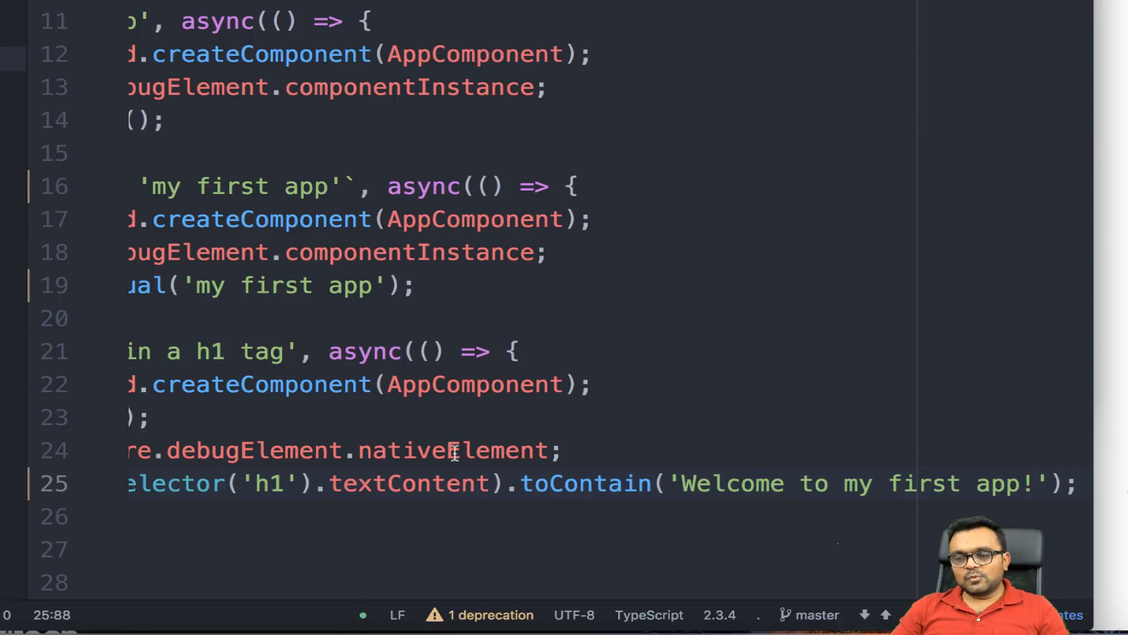
scroll(left, 3)
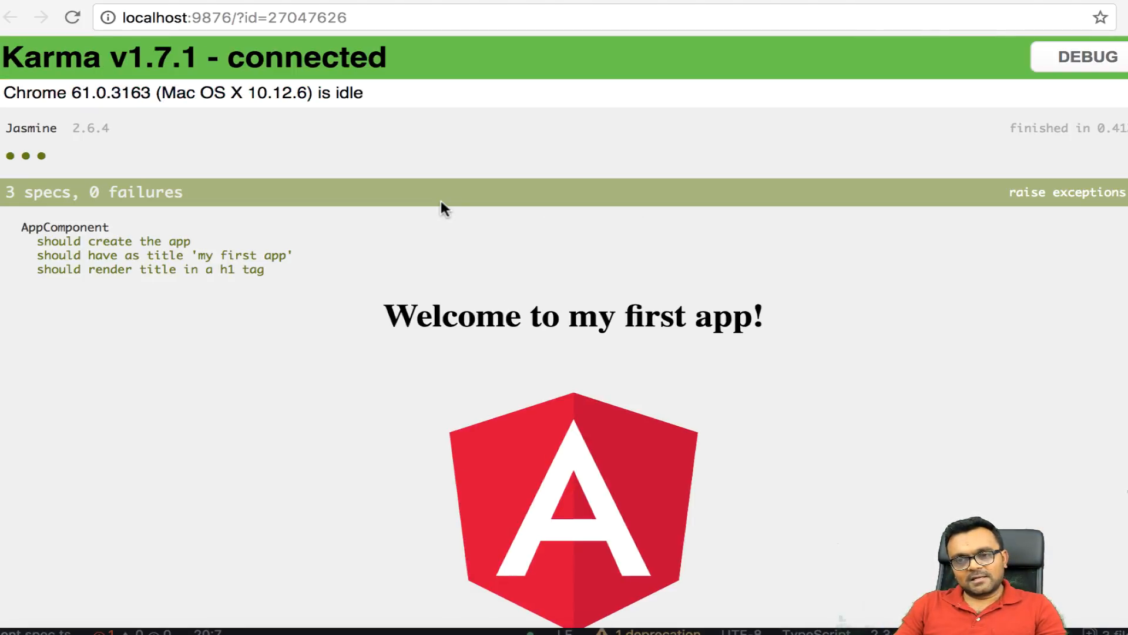
- Scroll the spec file while Karma shows 3 specs, 0 failures
scroll(down, 3)
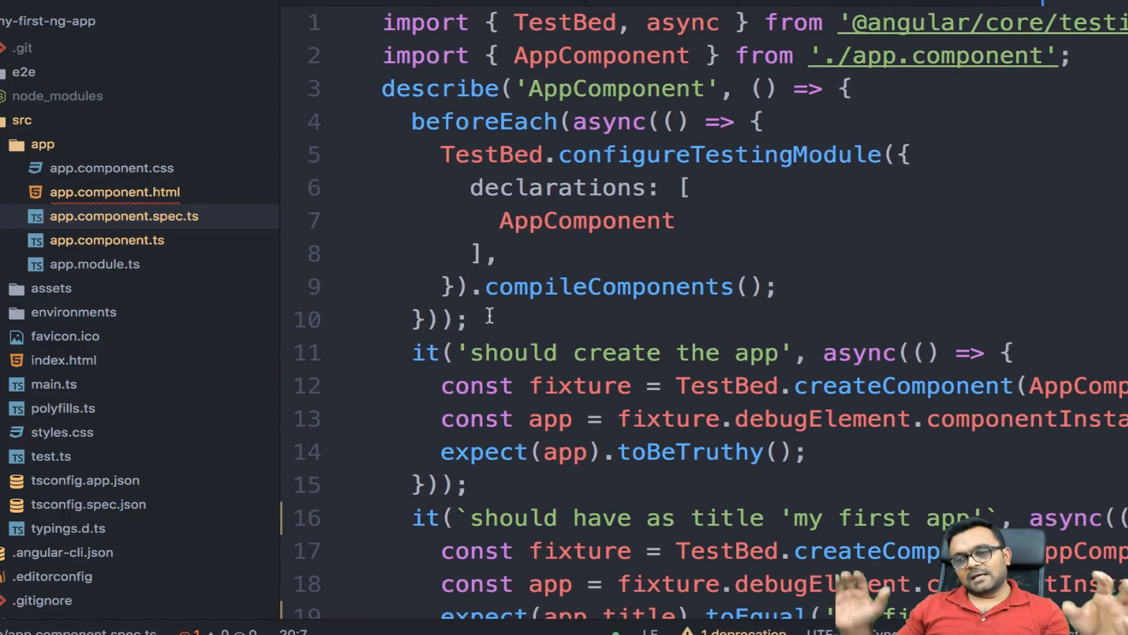
mouse_move(668, 427)
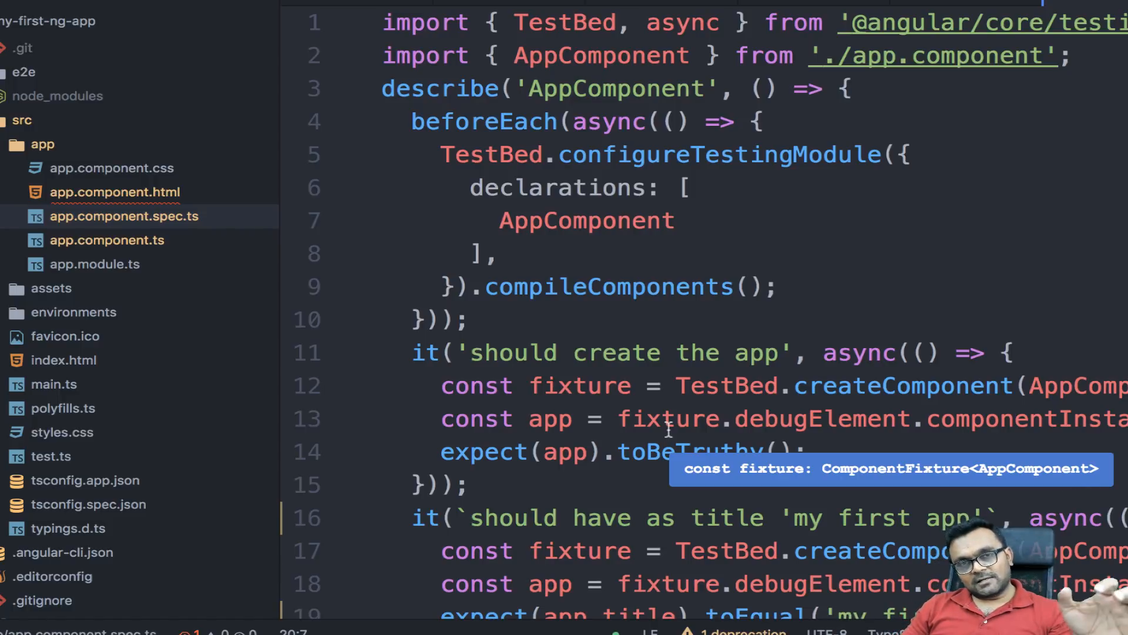
mouse_move(439, 220)
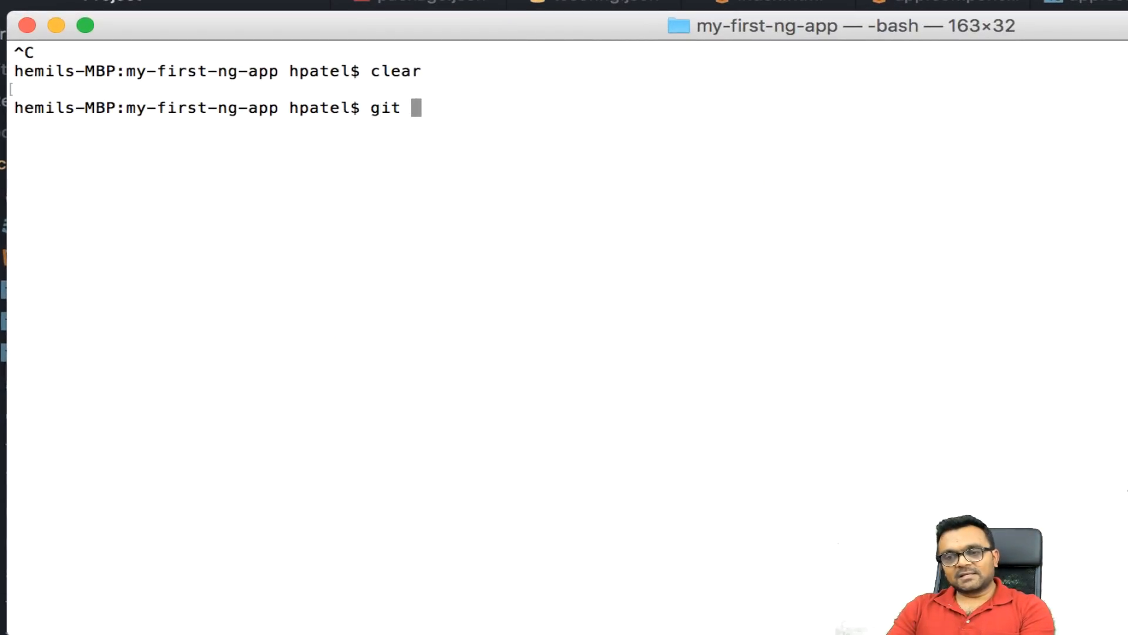
- Review the git diff of the changed app files and quit the pager
key(Enter)
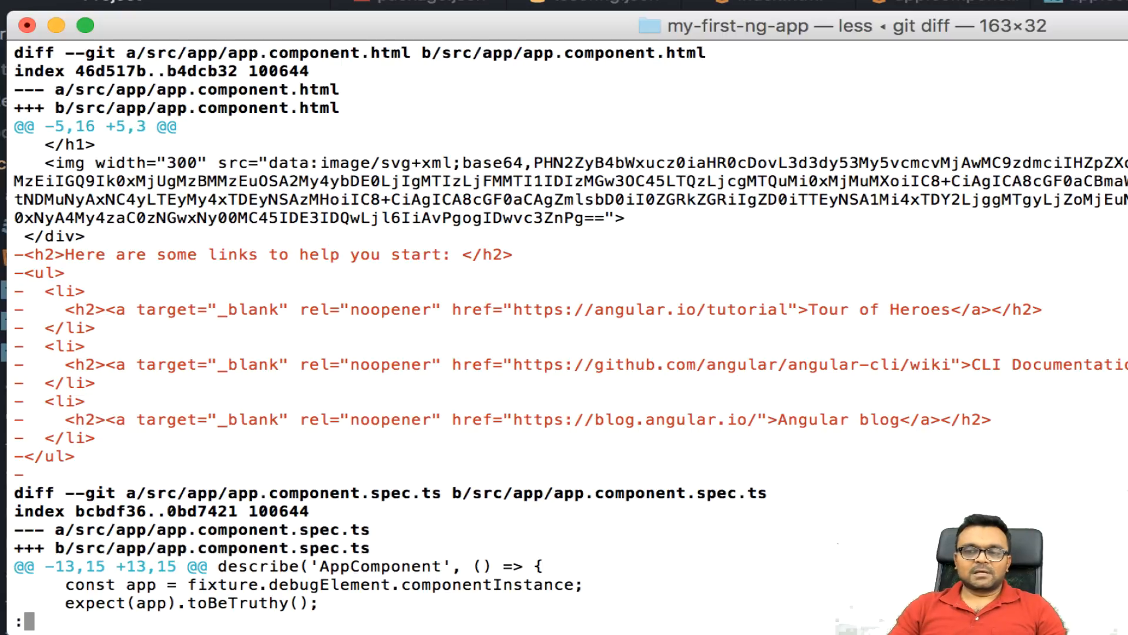
mouse_move(490, 399)
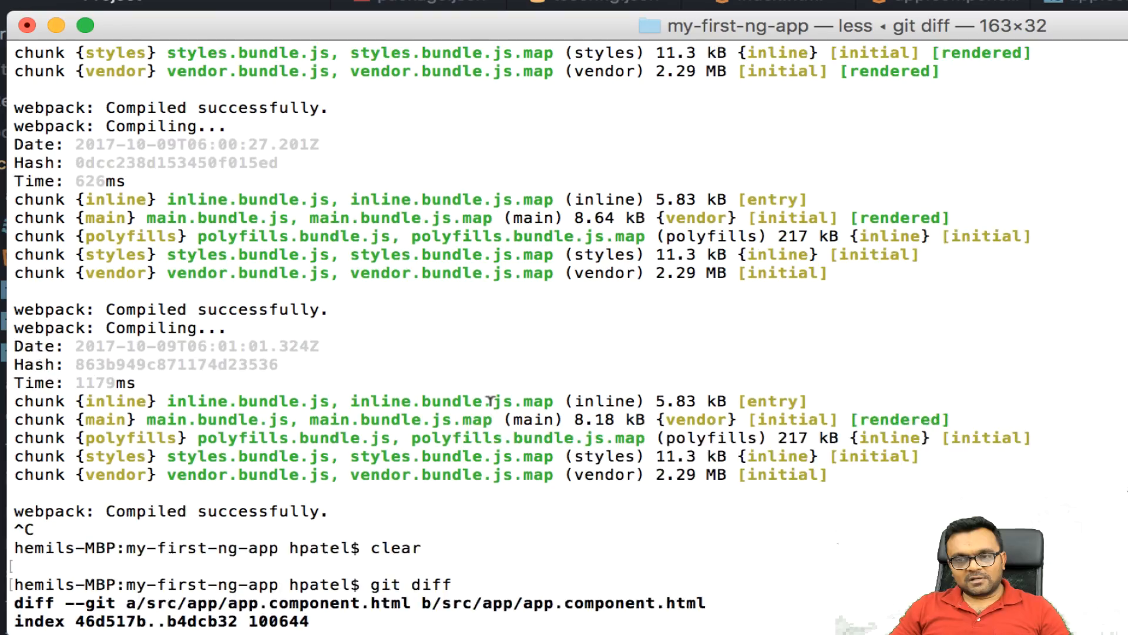
scroll(down, 3)
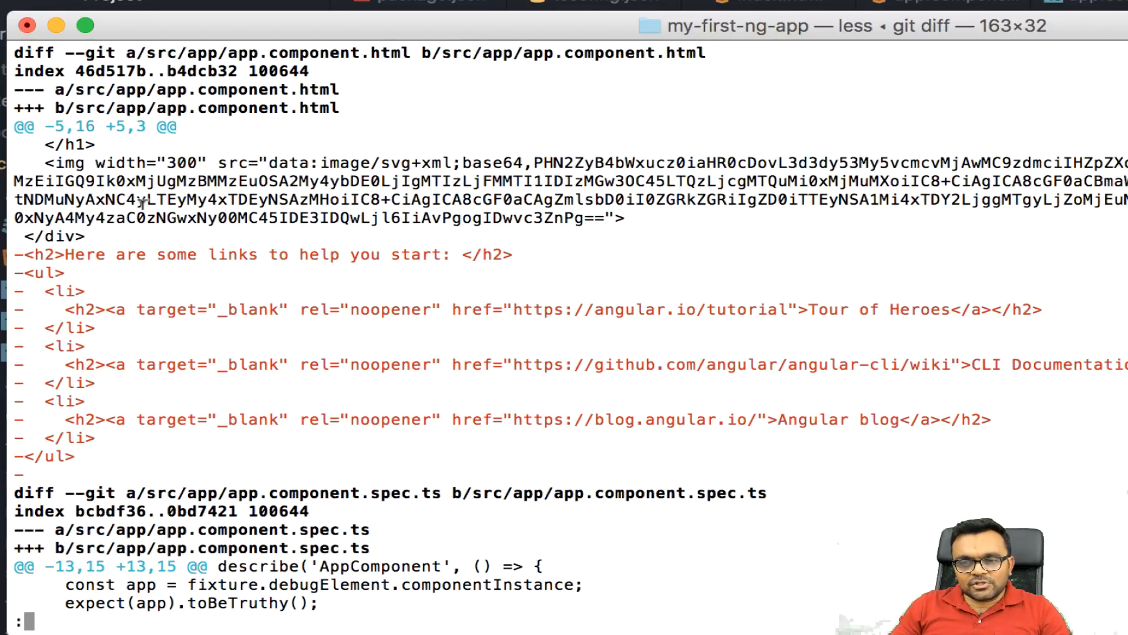
mouse_move(120, 300)
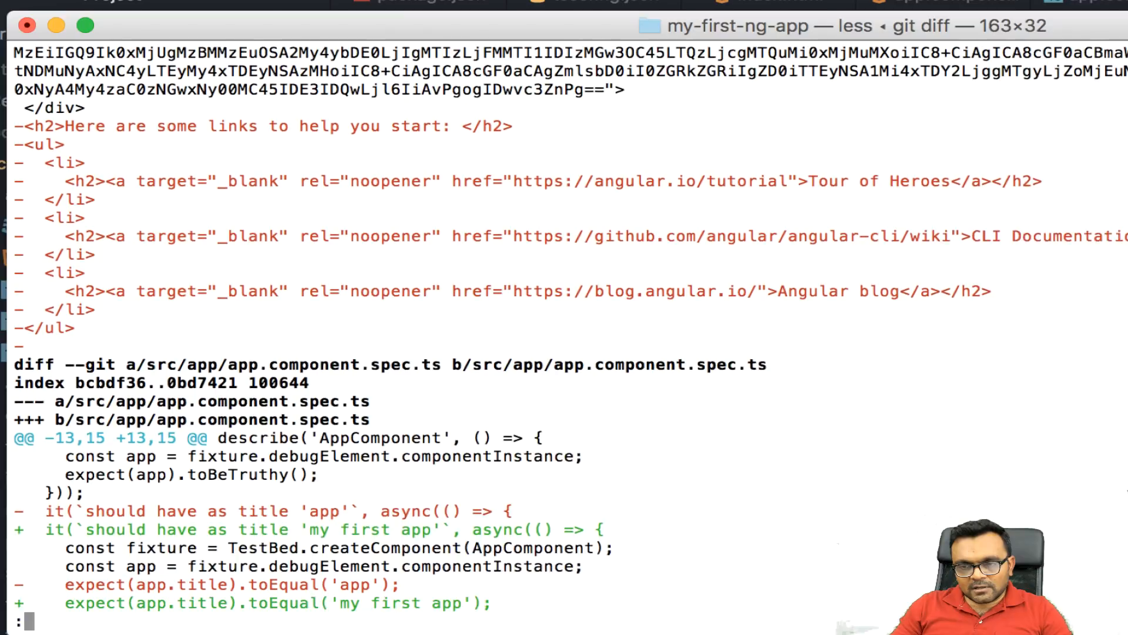
scroll(down, 3)
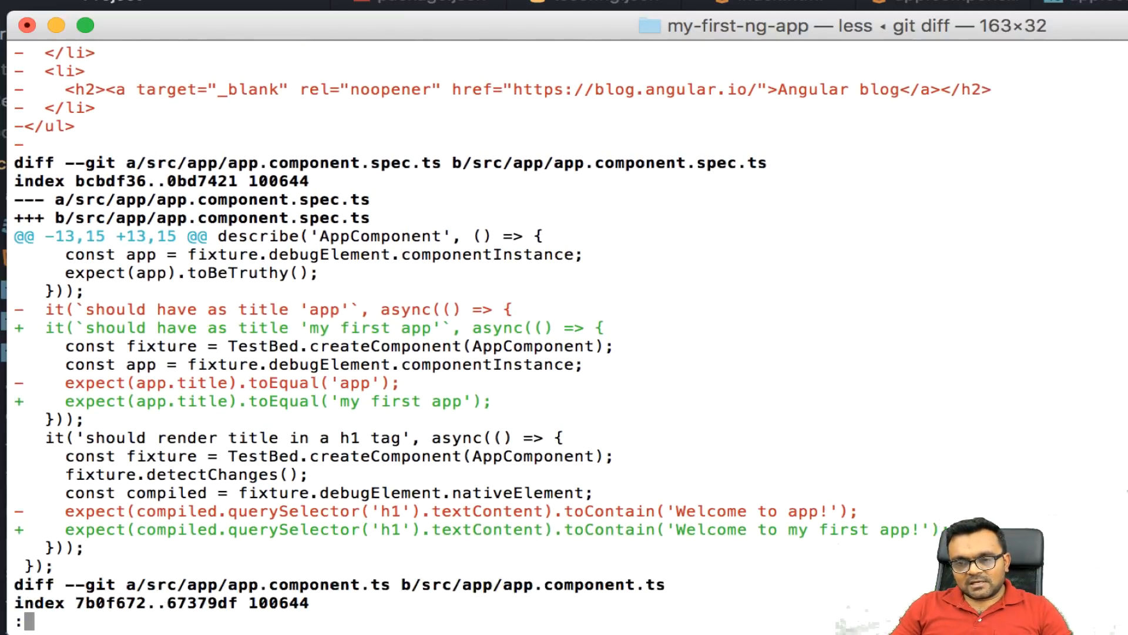
scroll(down, 3)
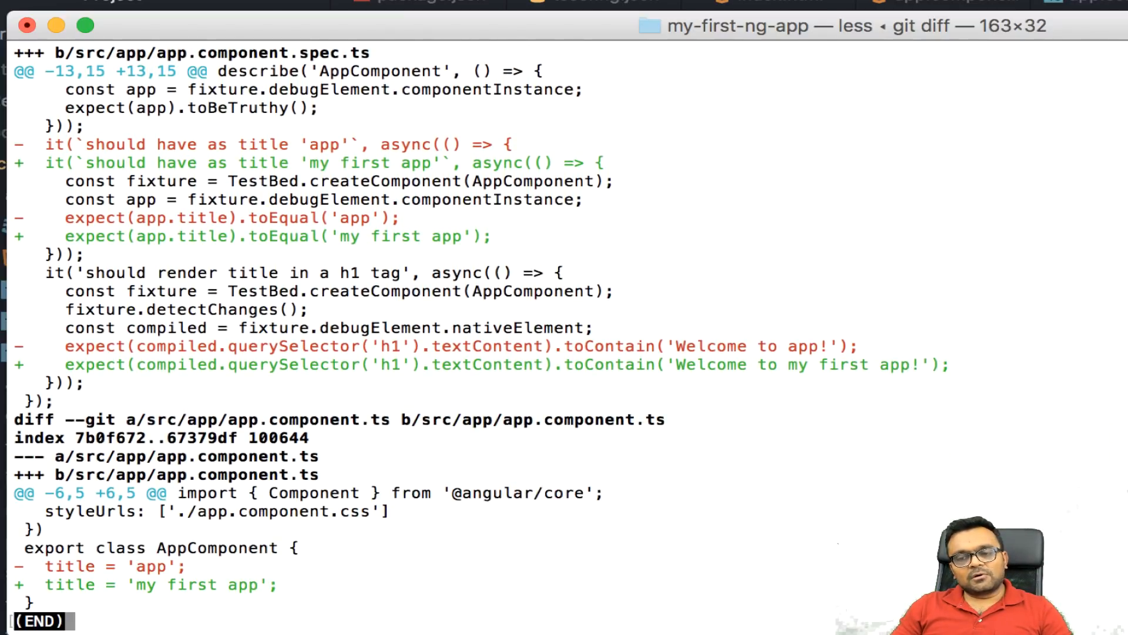
key(q)
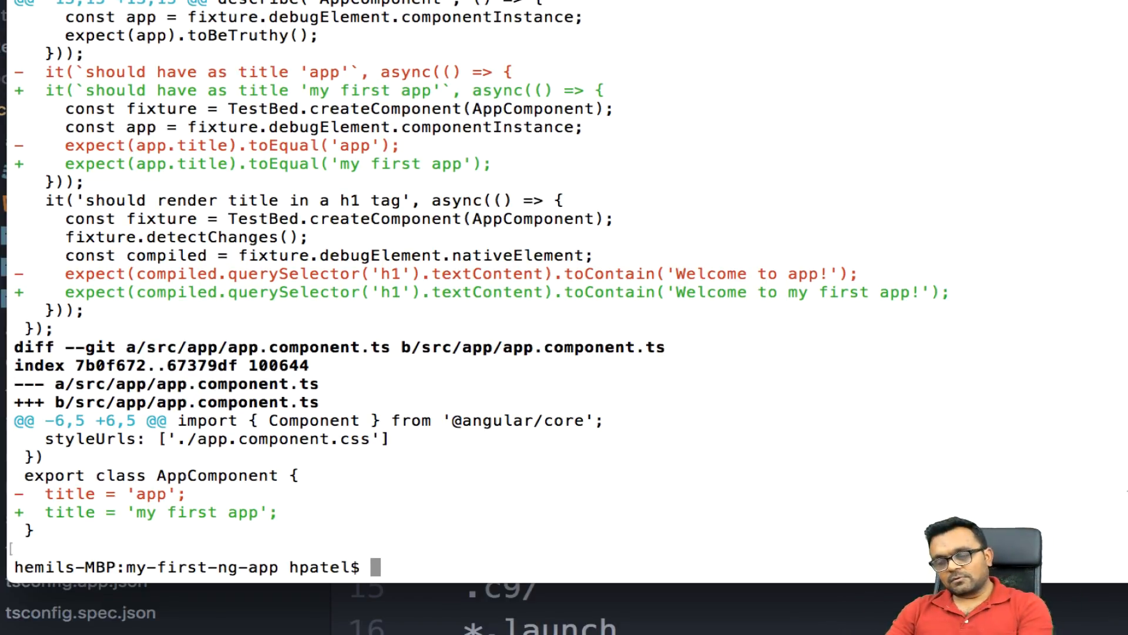
- Run git status listing three modified, unstaged component files
text(git)
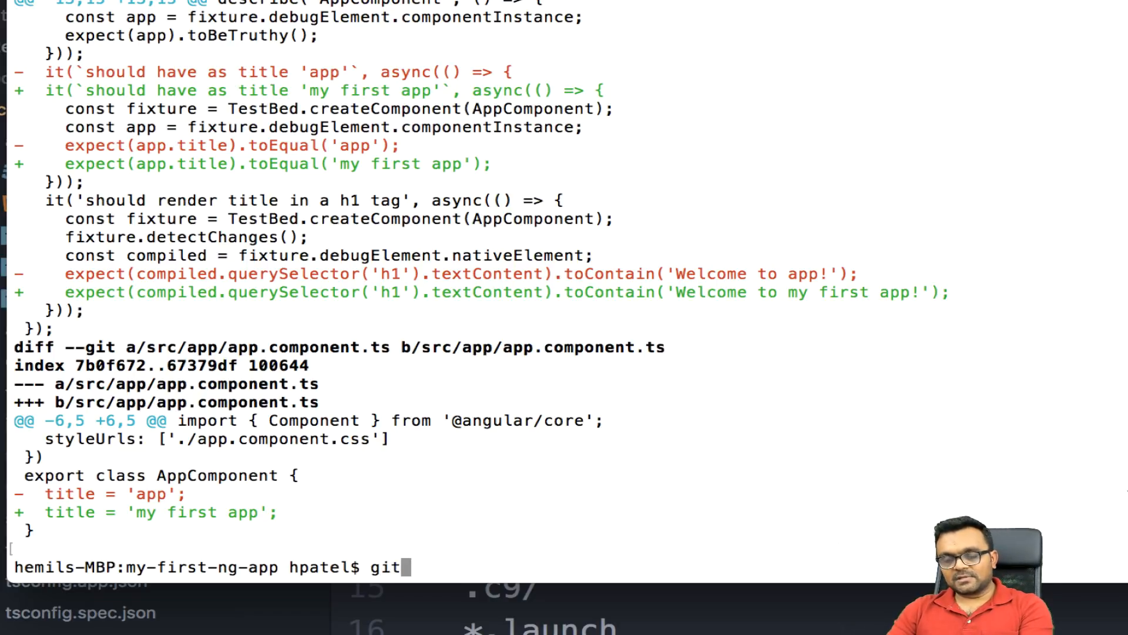
text(status)
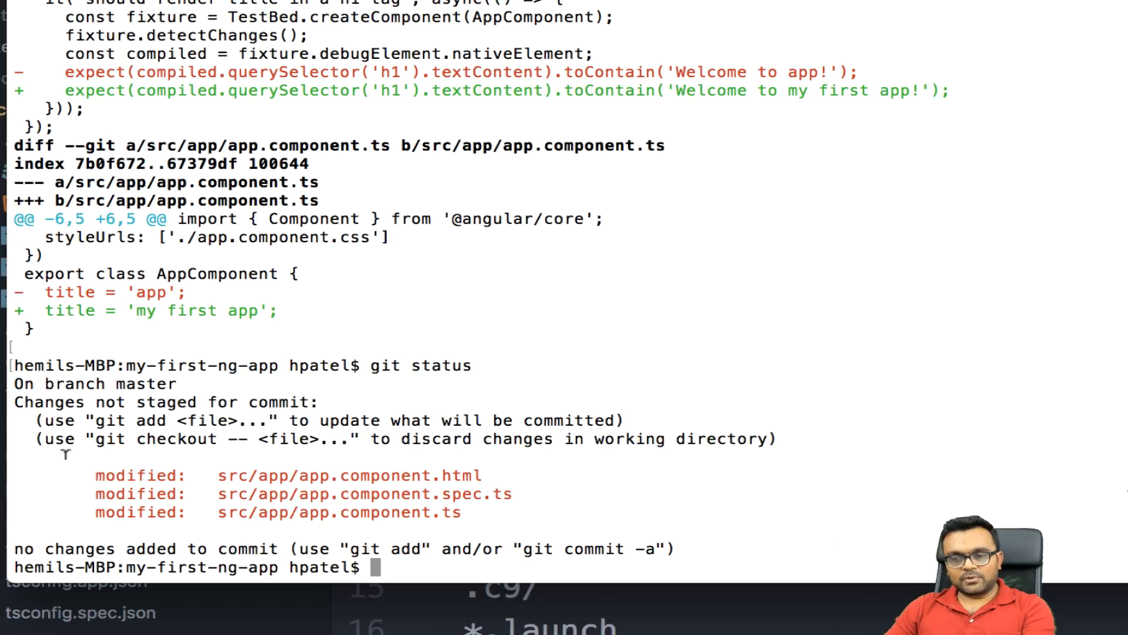
drag(93, 474, 515, 494)
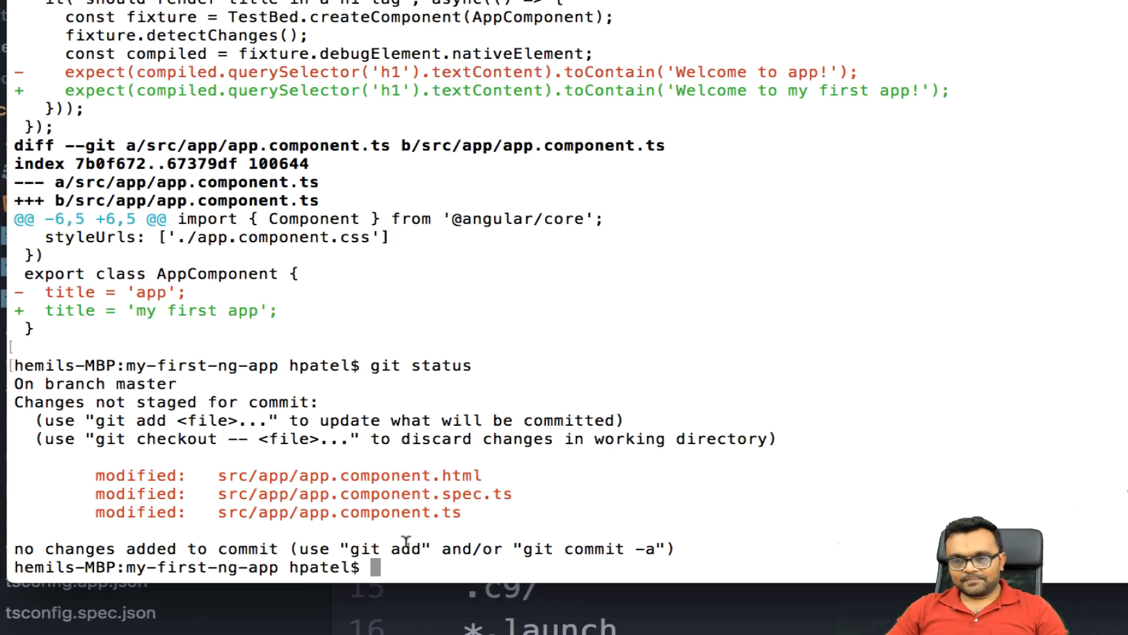
- Stage the three modified files with git add and type the commit message "initial commit"
text(git)
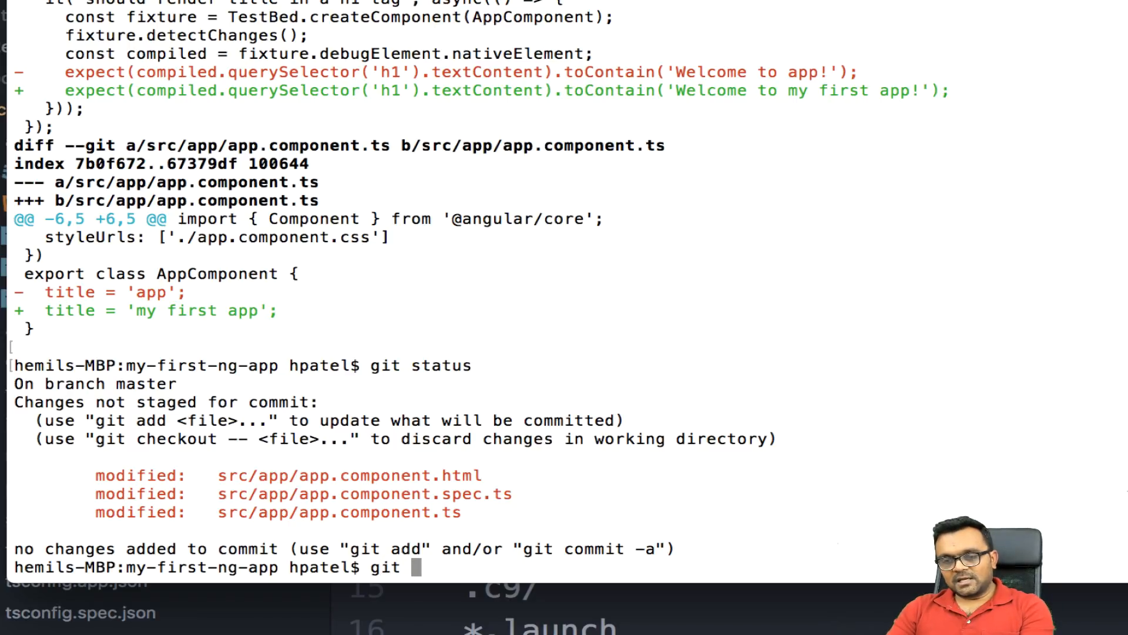
text(add .)
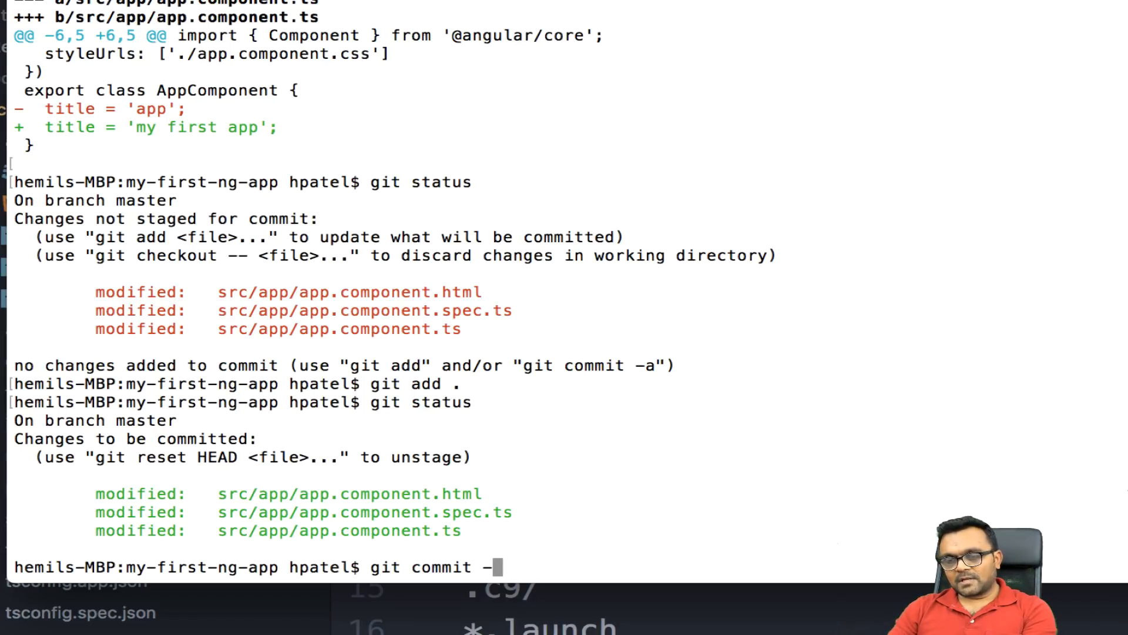
text(m ")
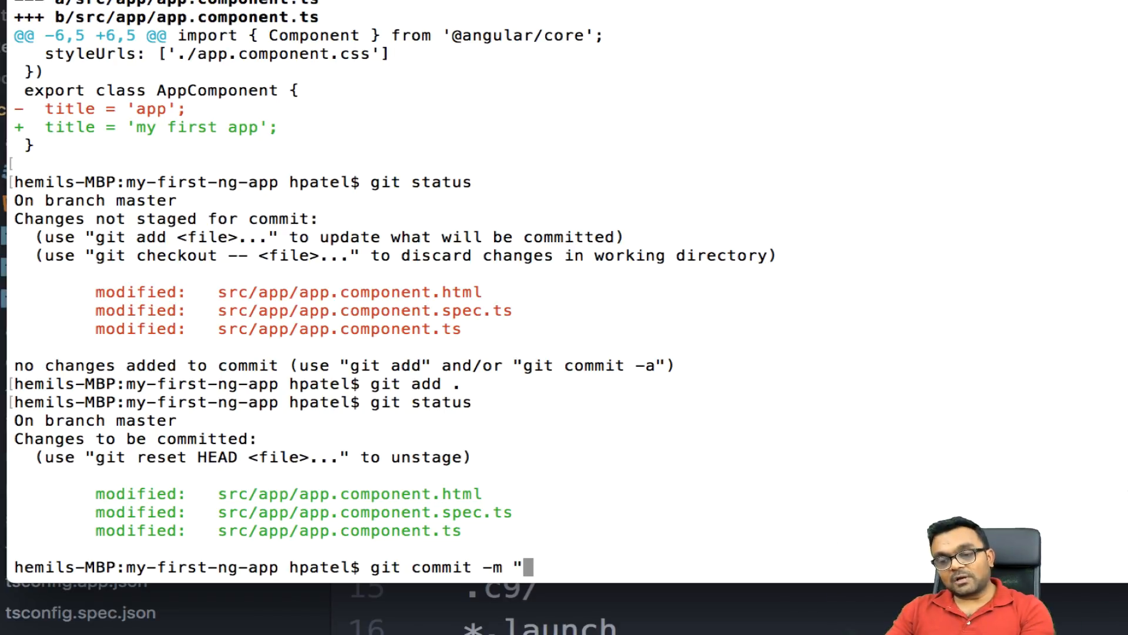
text(in)
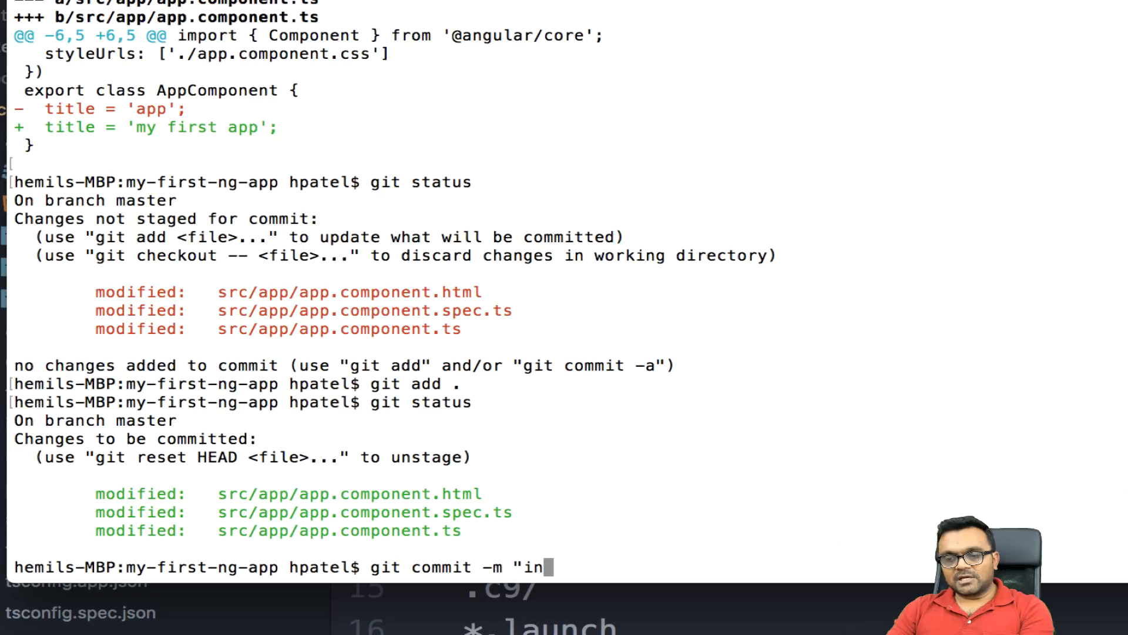
text(itia)
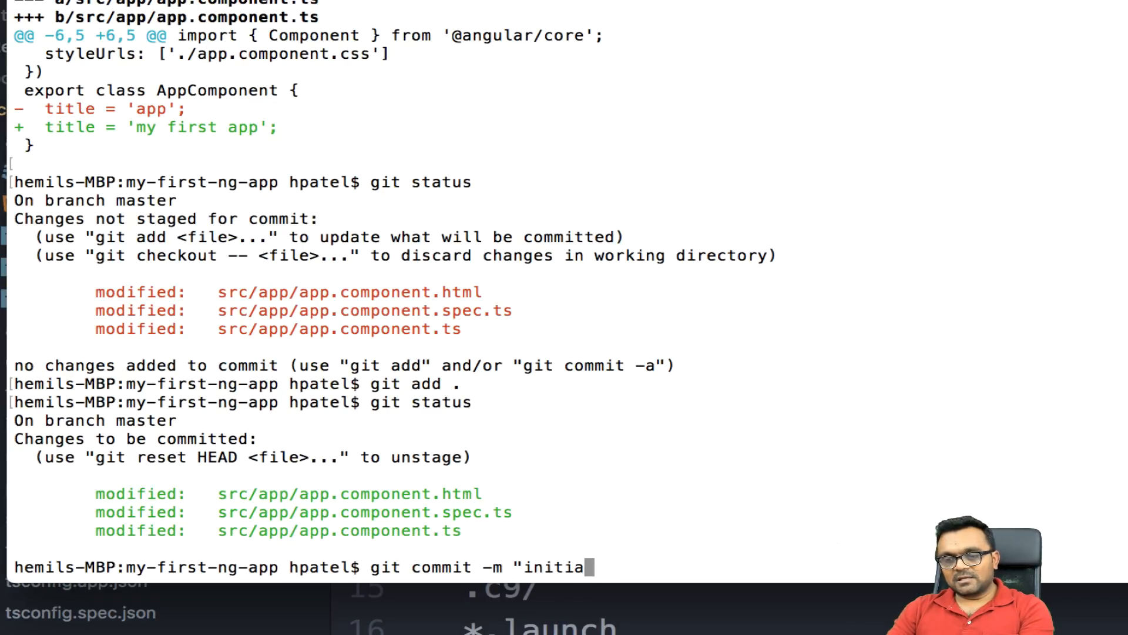
text(l comm)
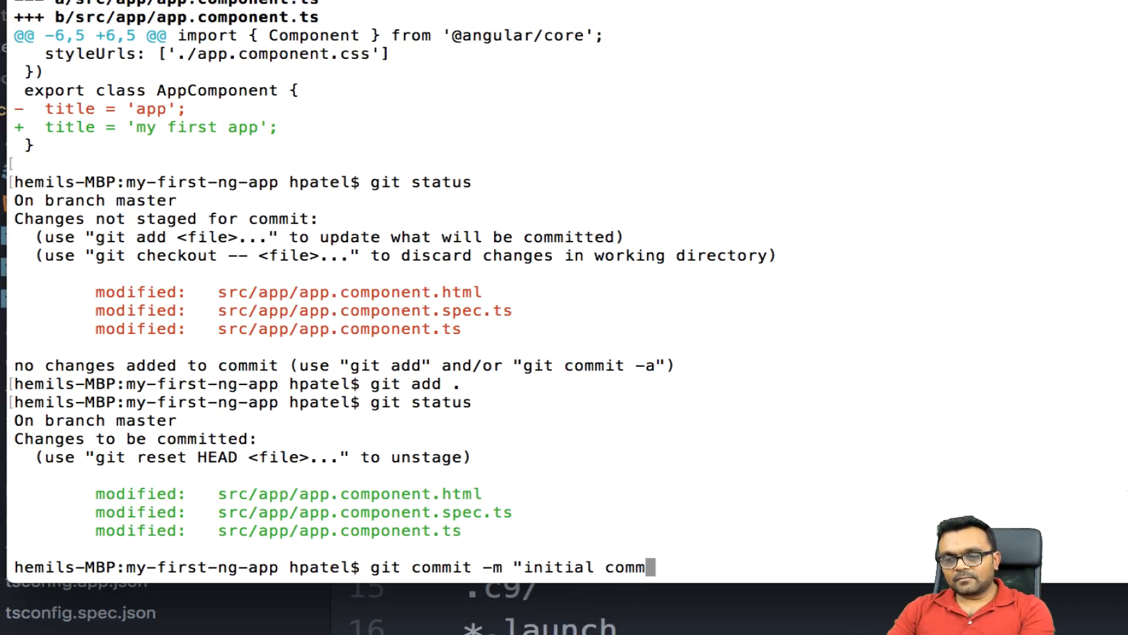
text(it")
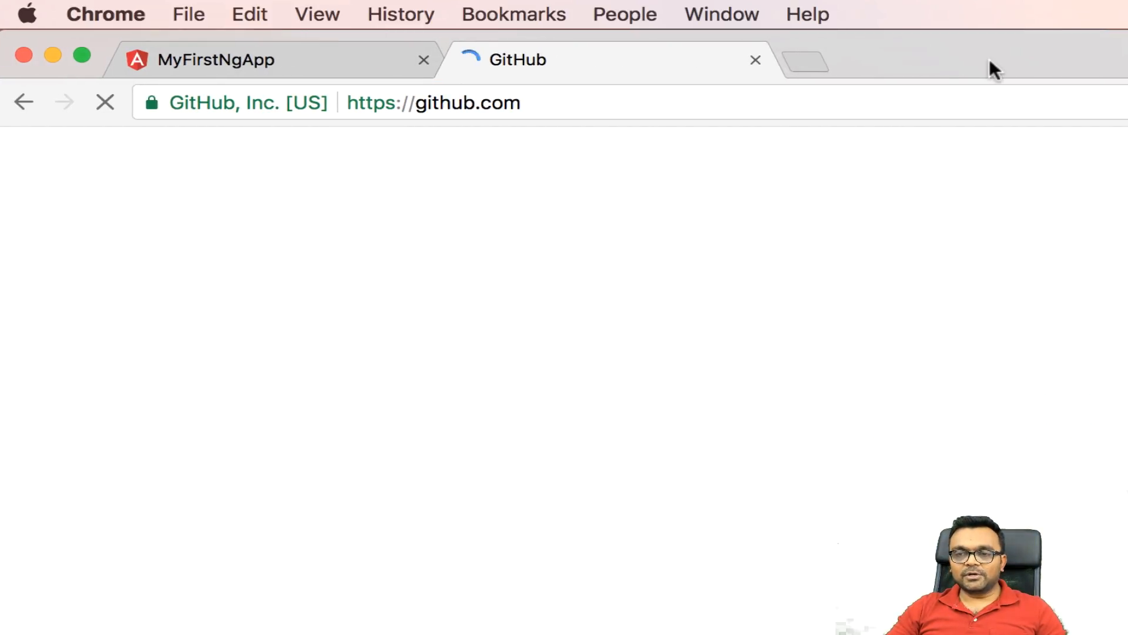
- Start a new project from the GitHub home page
click(1101, 128)
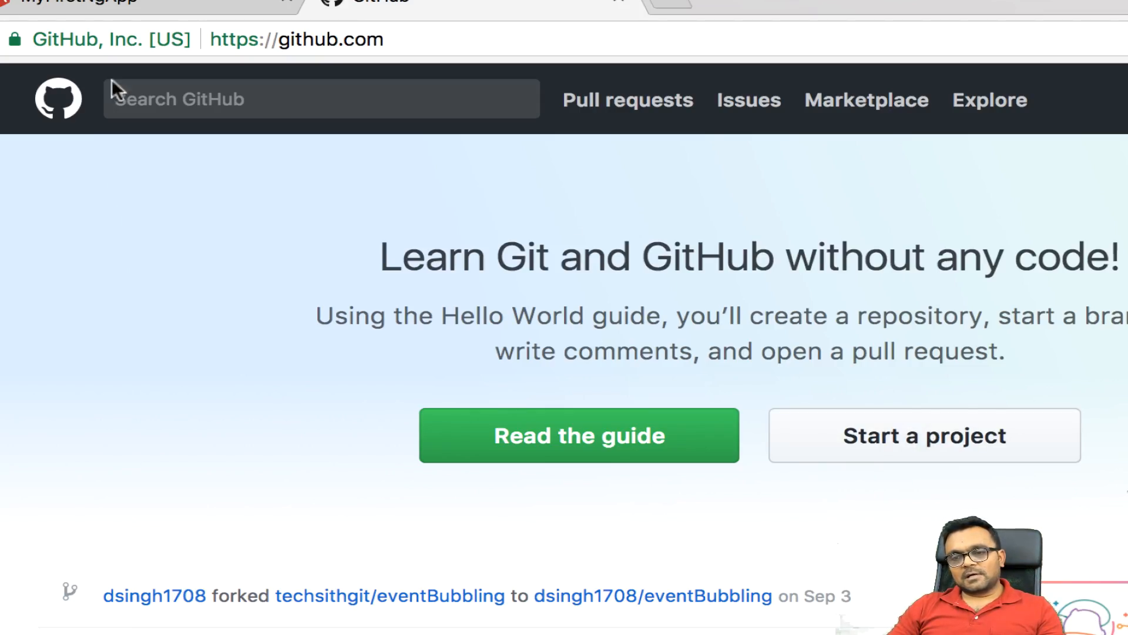
mouse_move(939, 438)
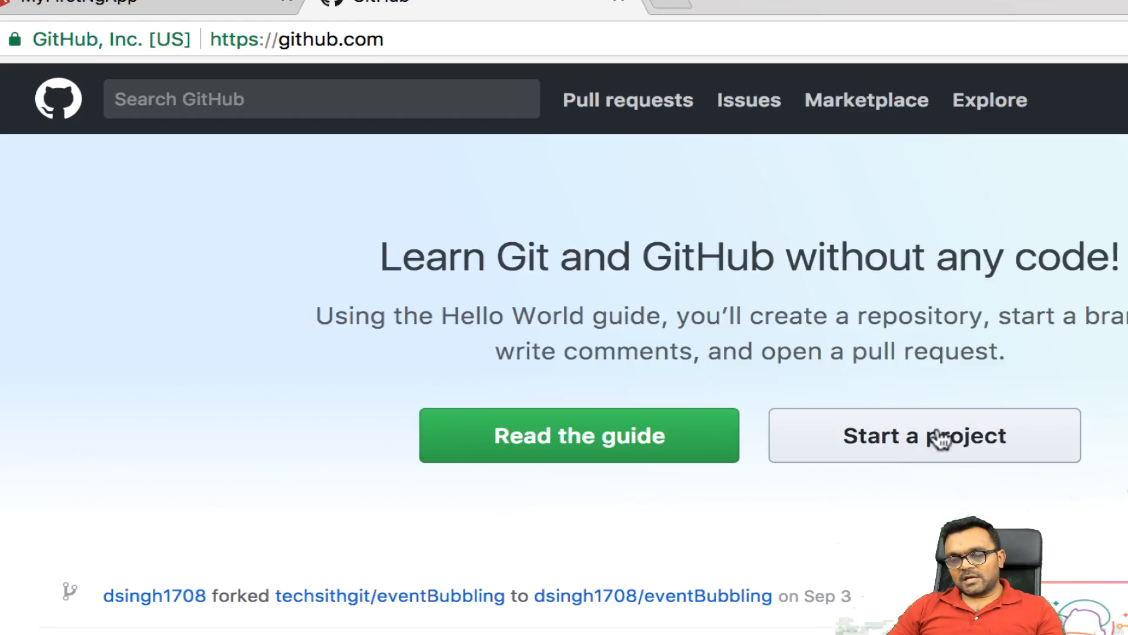
mouse_move(921, 478)
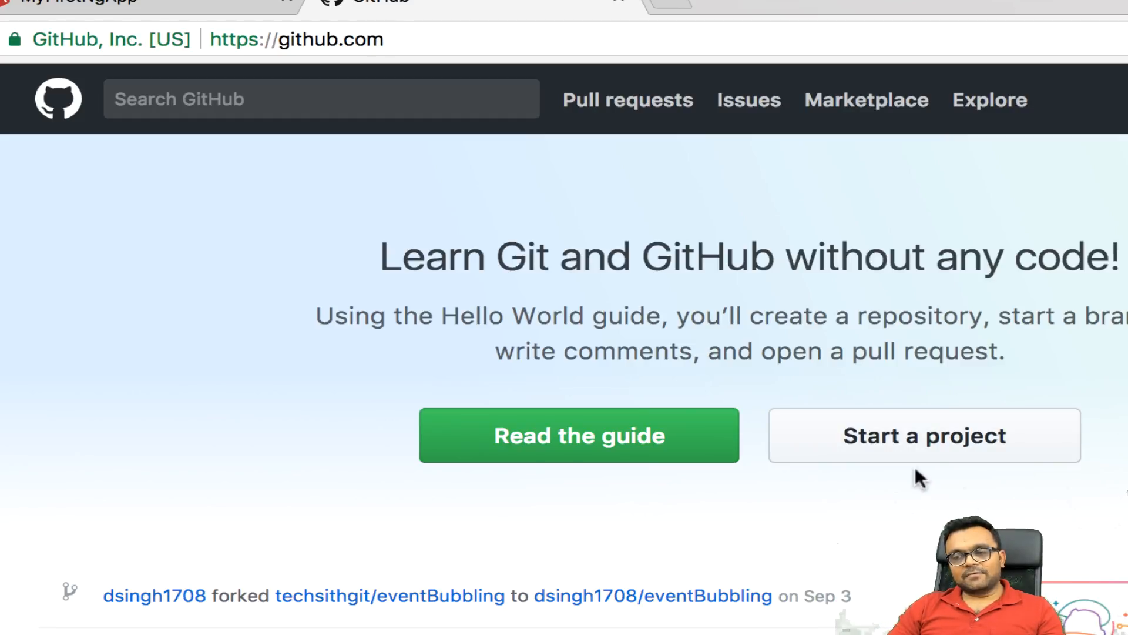
click(923, 435)
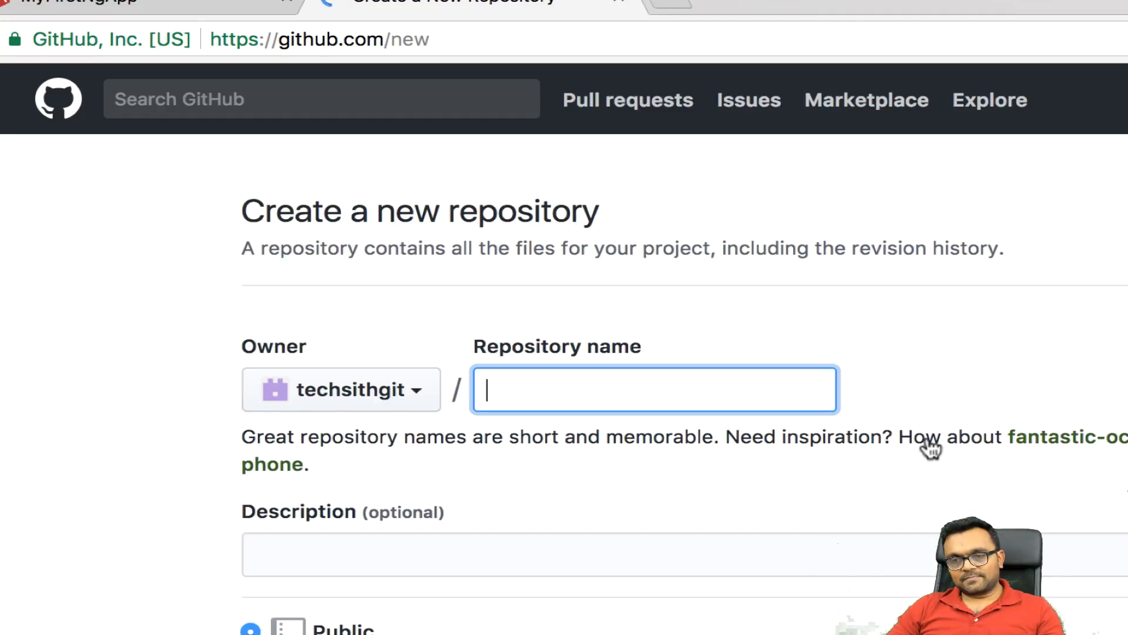
mouse_move(654, 409)
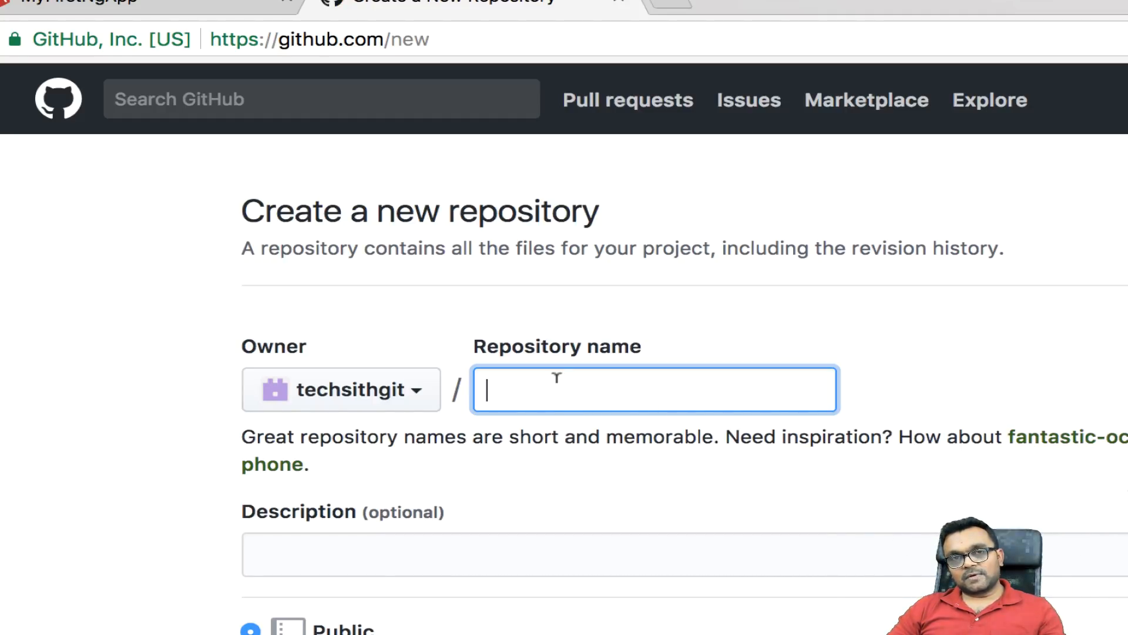
- Name the repository my-first-ng-app, keep it public, and create it
text(my)
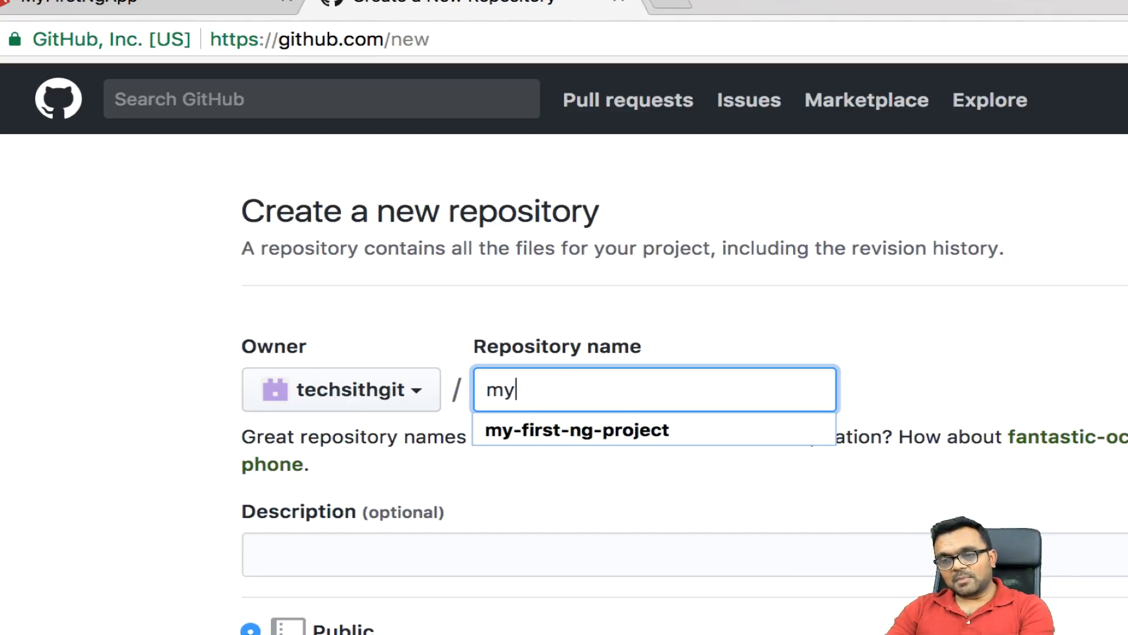
click(577, 430)
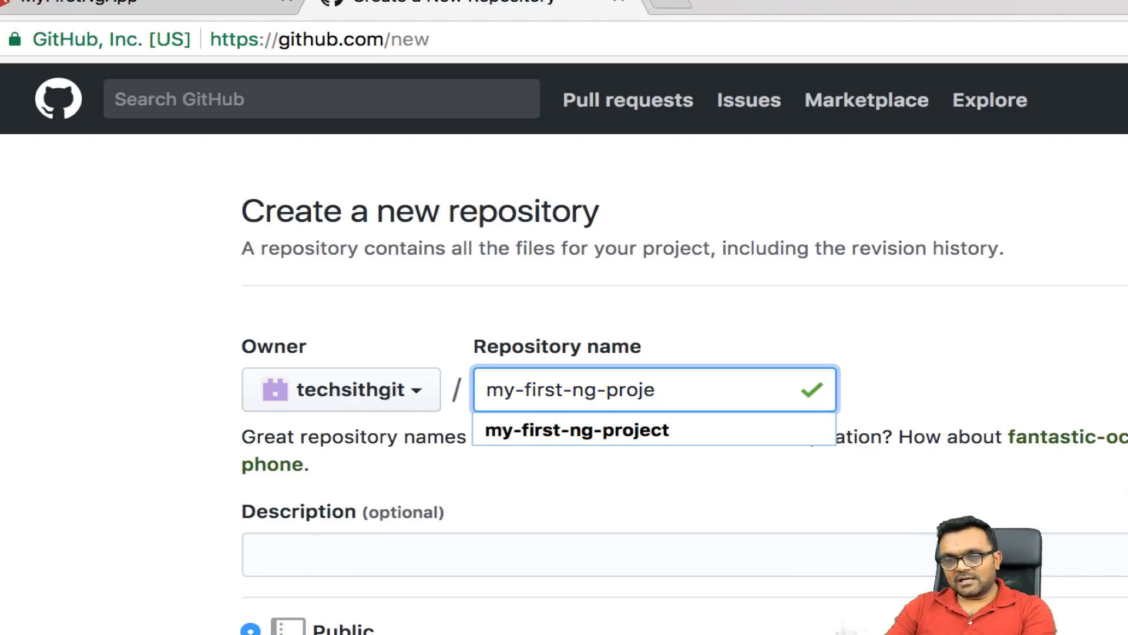
text(my-first-ng-app)
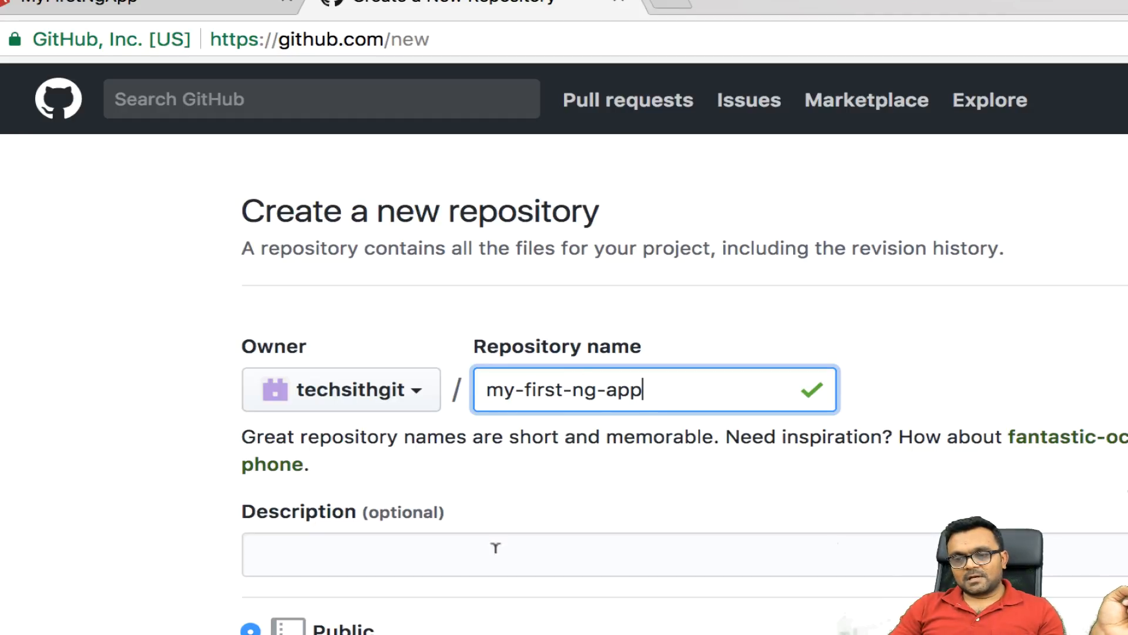
scroll(down, 3)
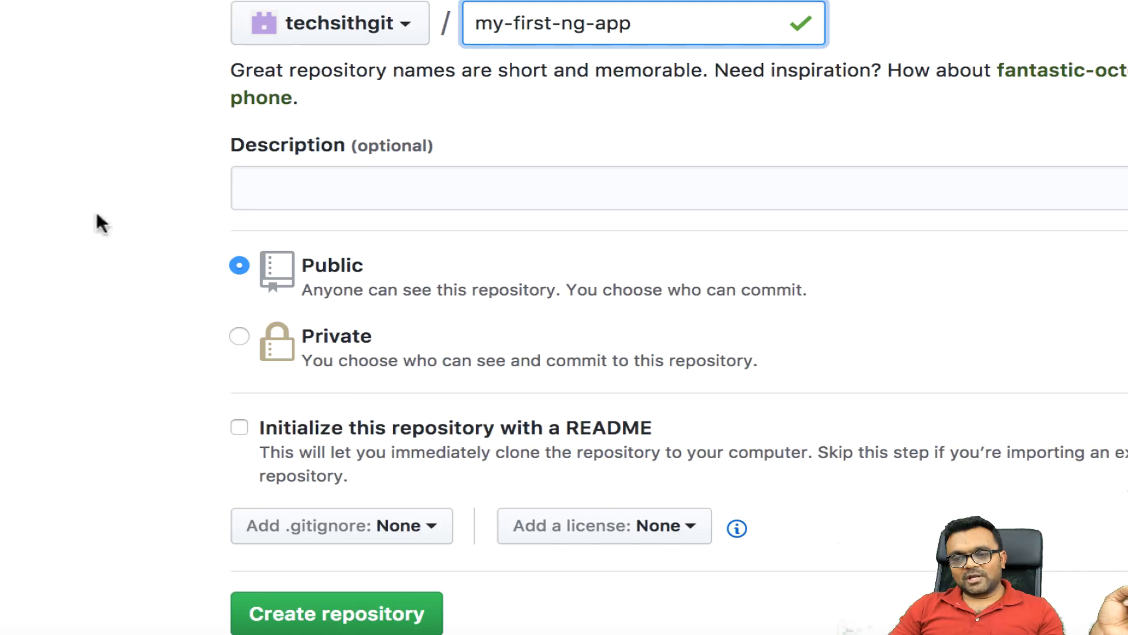
mouse_move(251, 436)
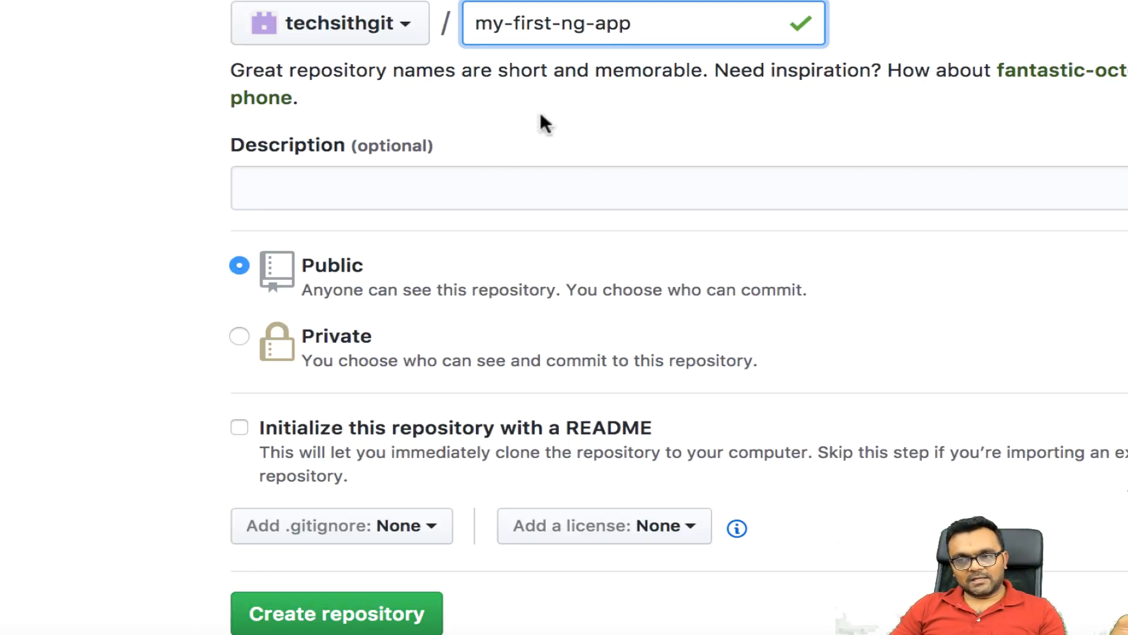
mouse_move(233, 276)
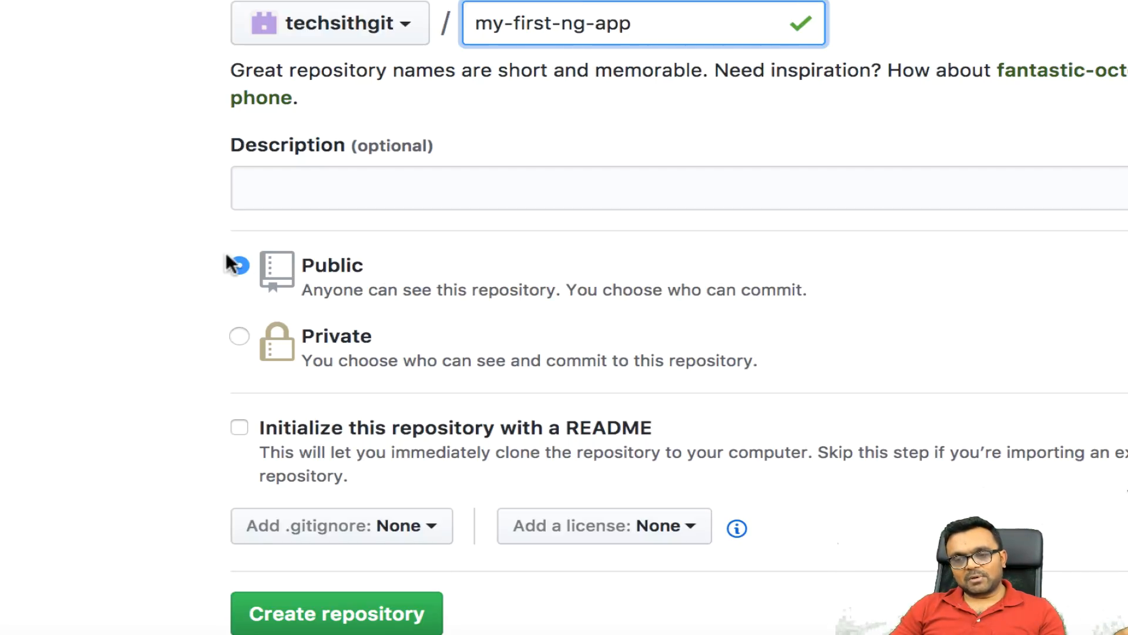
click(337, 613)
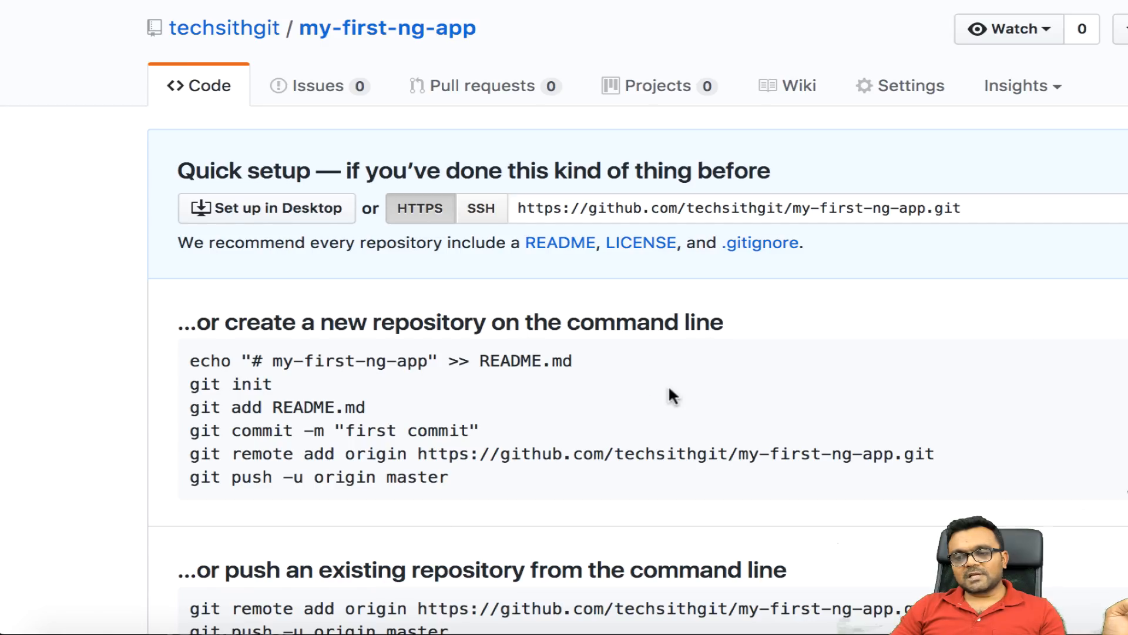
- Select the repository's .git address under '…or push an existing repository'
scroll(down, 3)
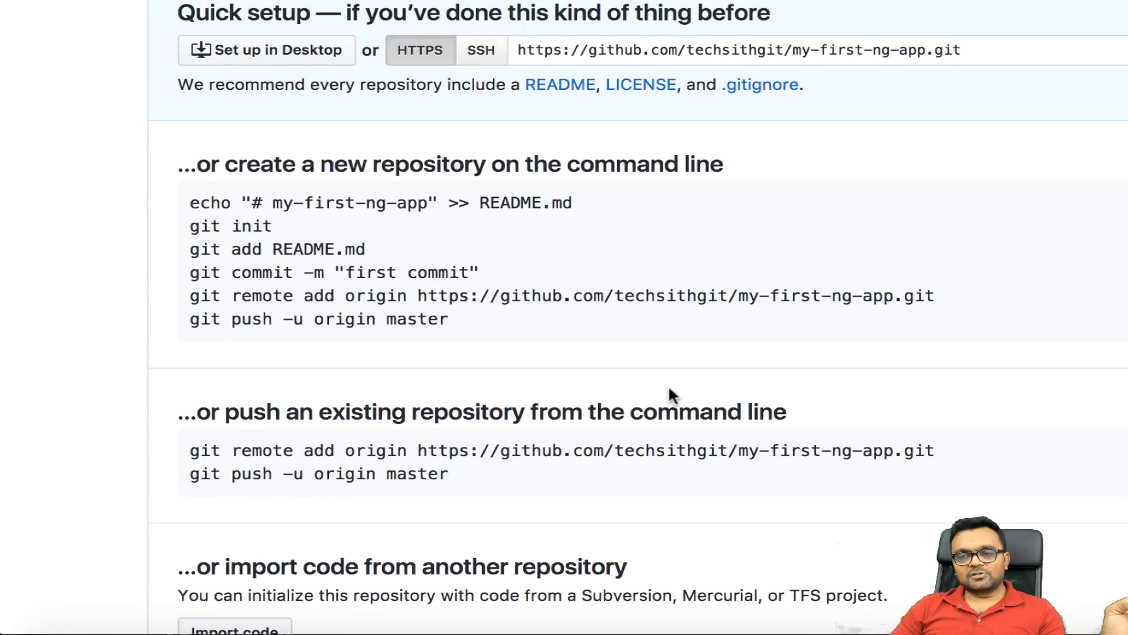
scroll(down, 3)
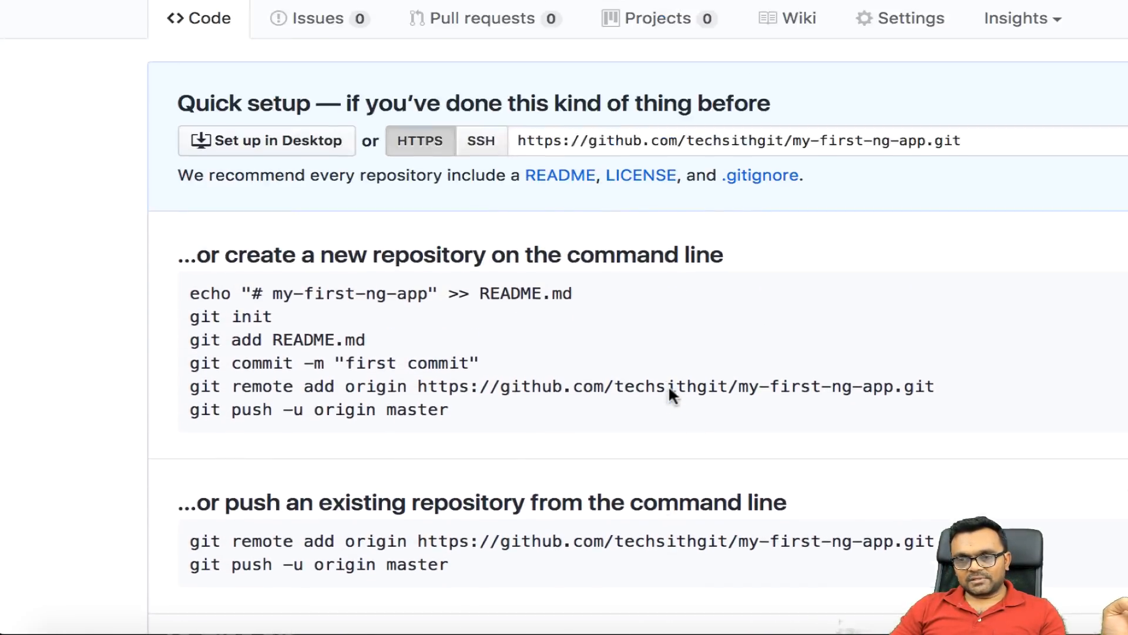
scroll(down, 3)
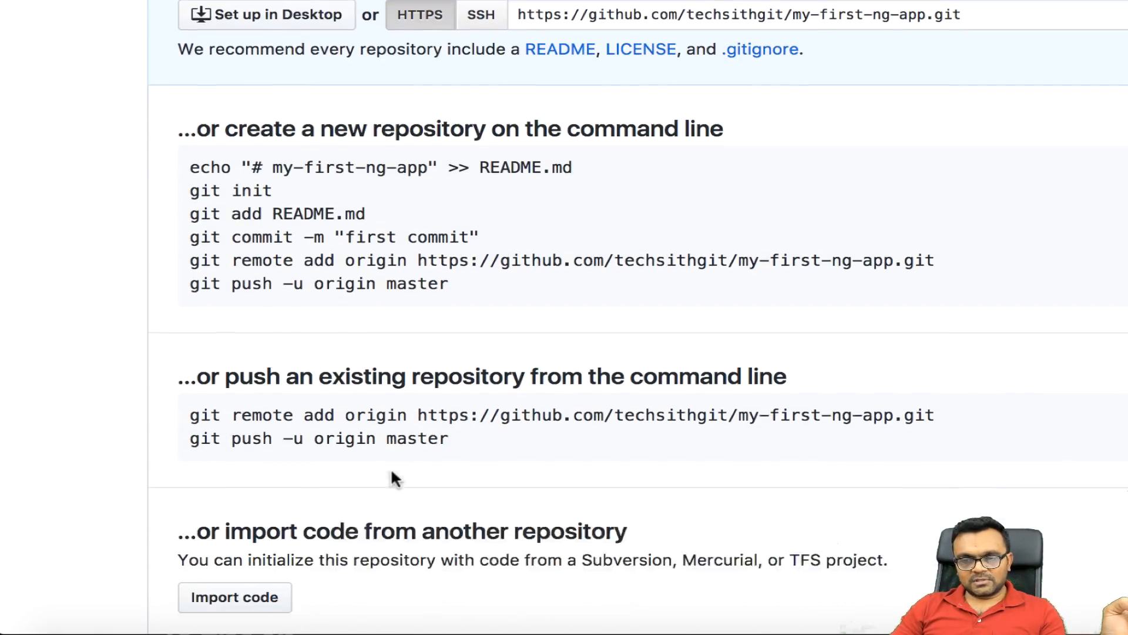
scroll(down, 3)
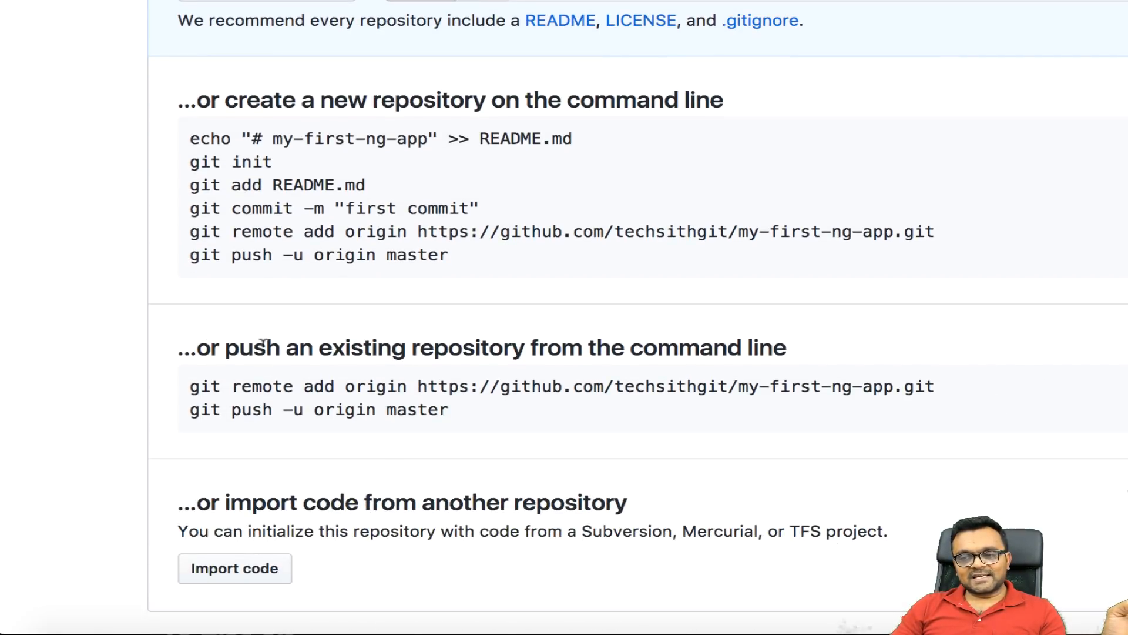
mouse_move(950, 388)
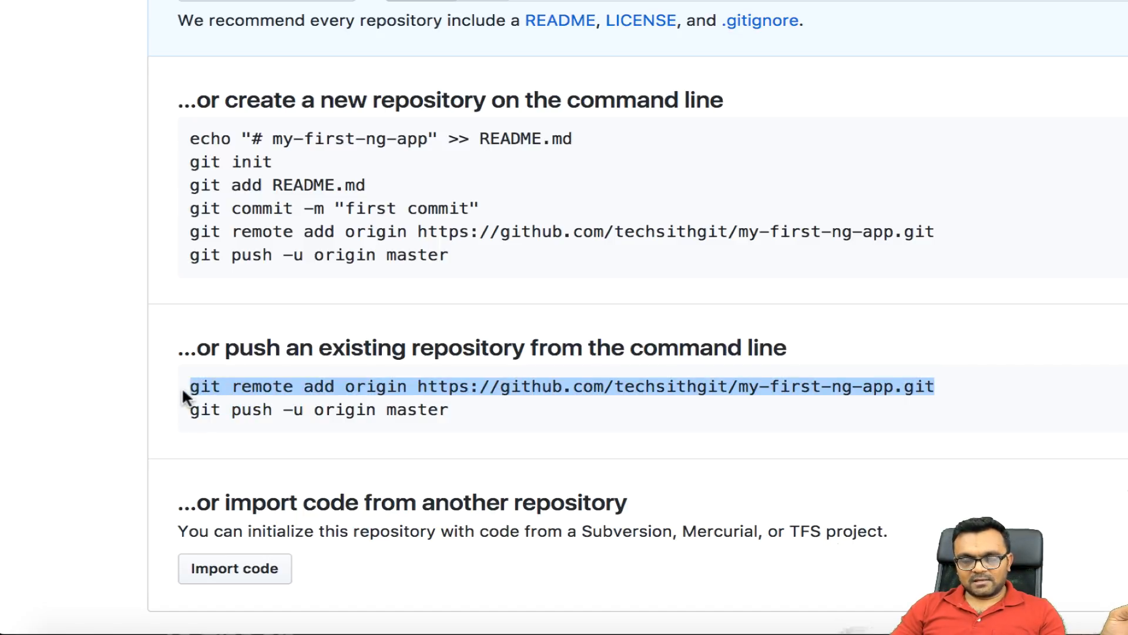
mouse_move(255, 386)
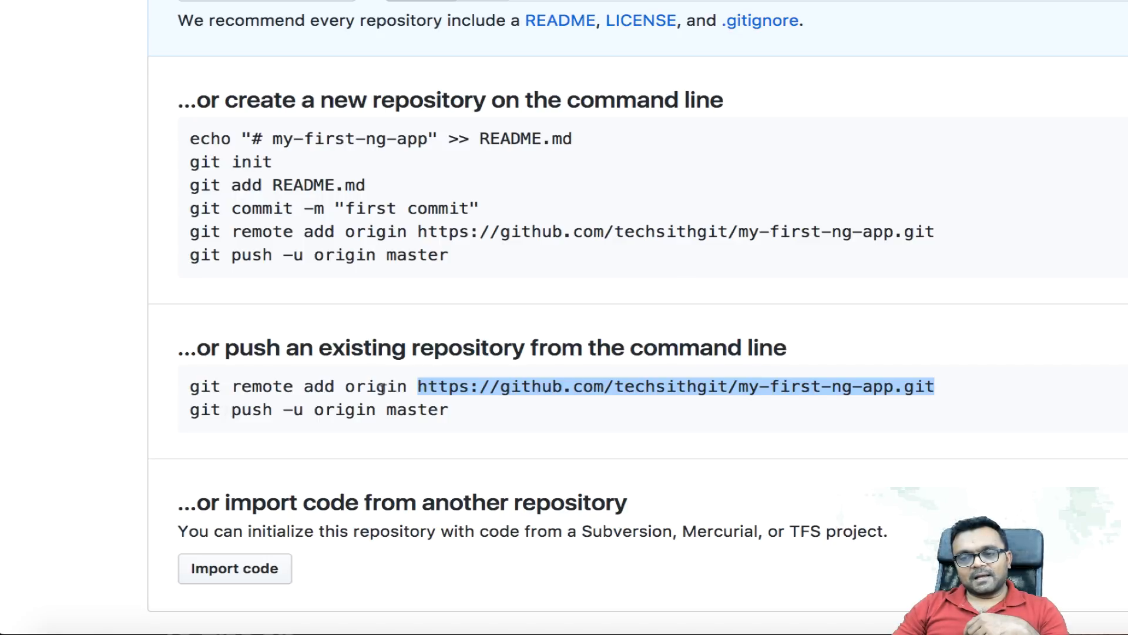
double_click(375, 387)
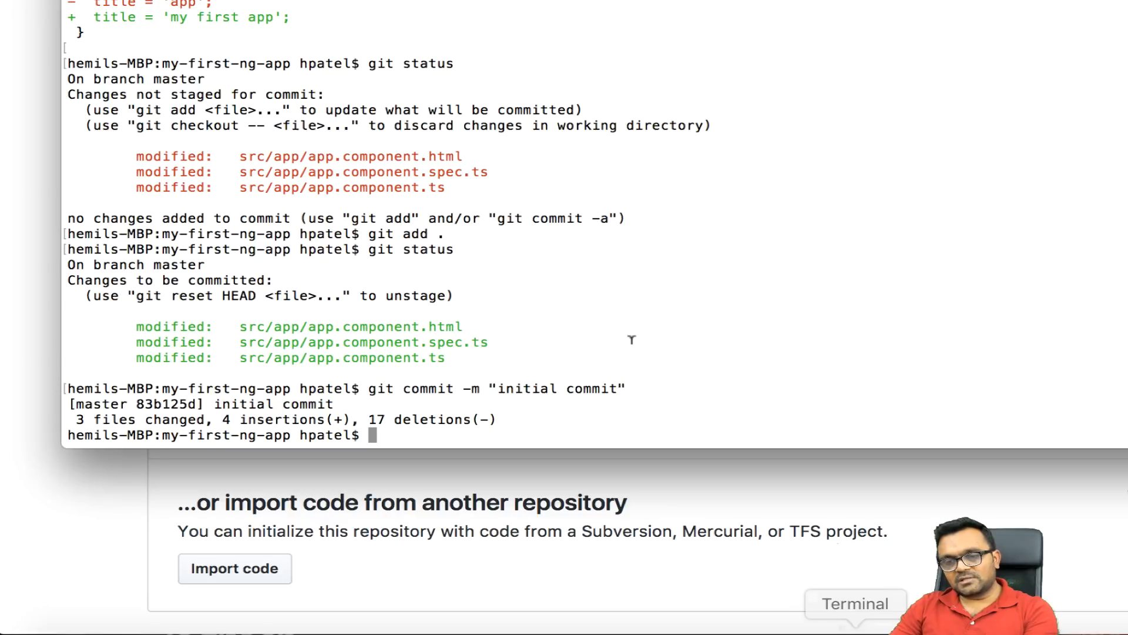
text(git remote add origin https://github.com/techsithgit/my-first-ng-app.git)
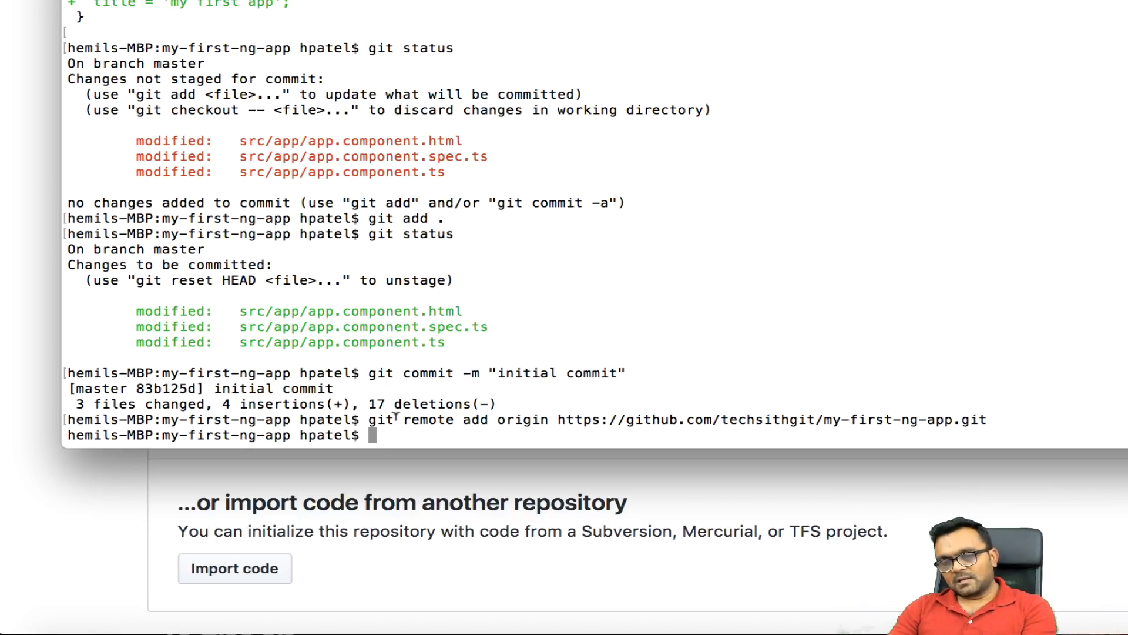
text(git r)
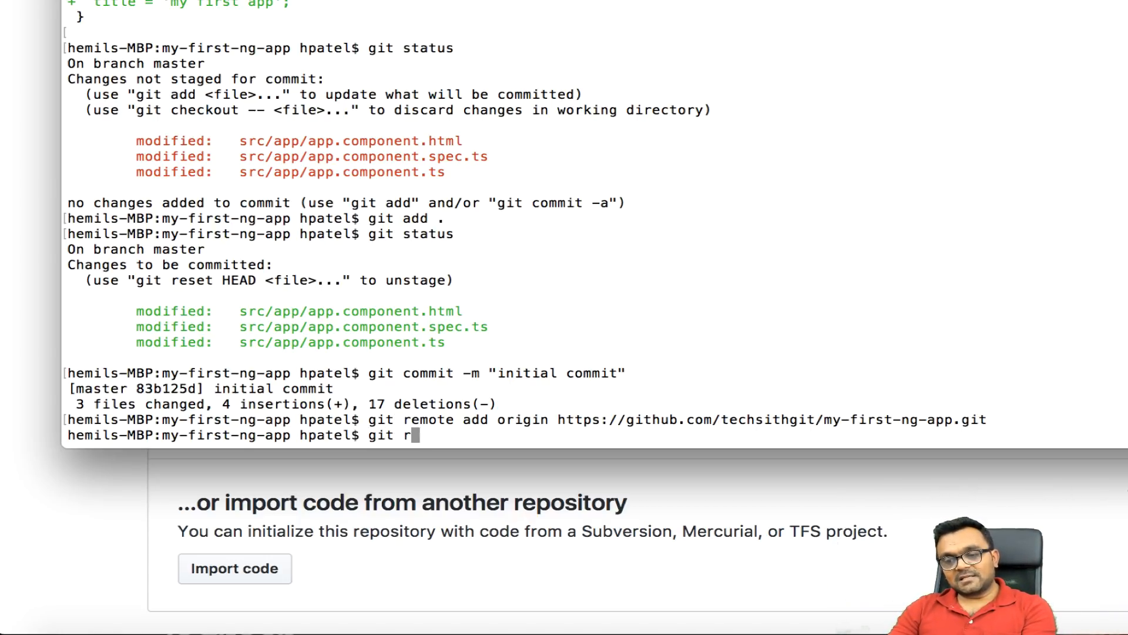
text(emote -v)
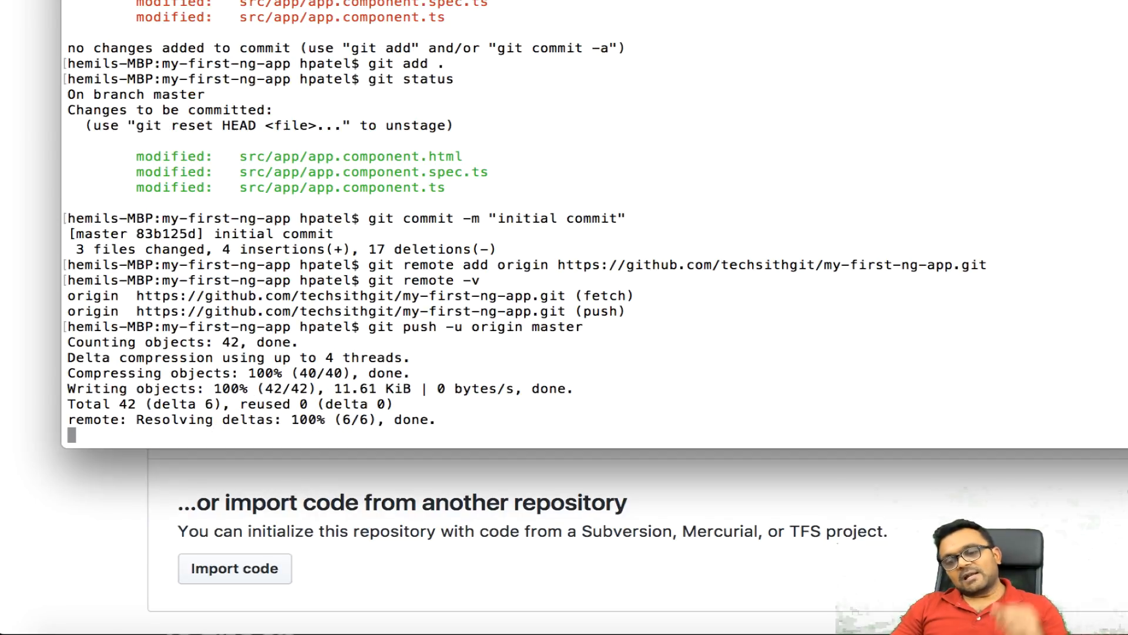
mouse_move(568, 418)
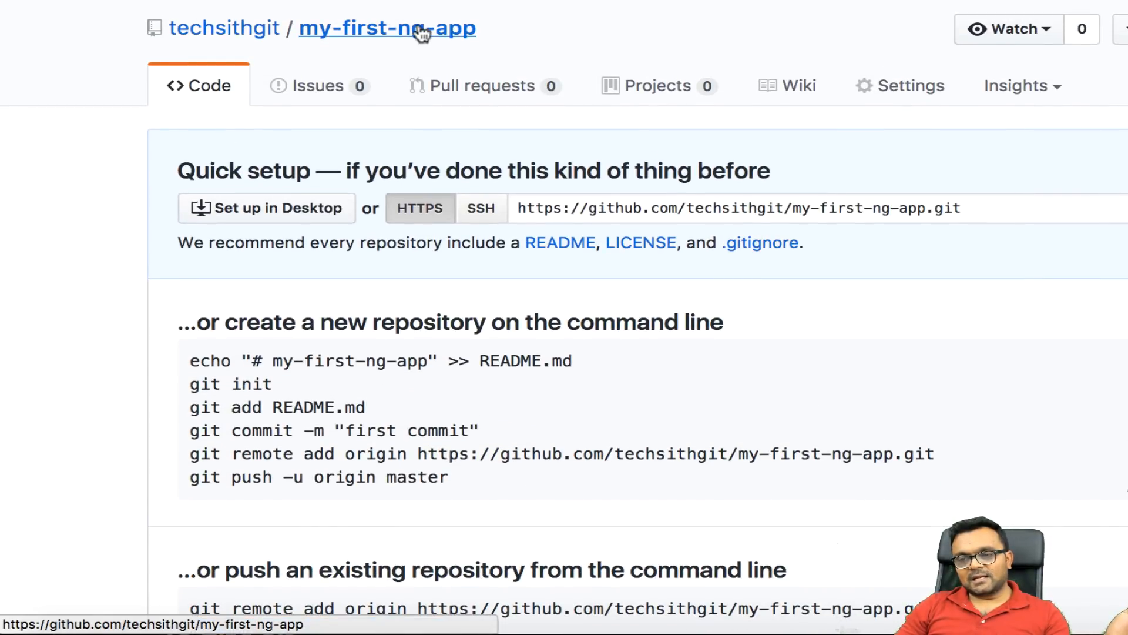
- Reload the my-first-ng-app page and browse the pushed files and README
click(415, 28)
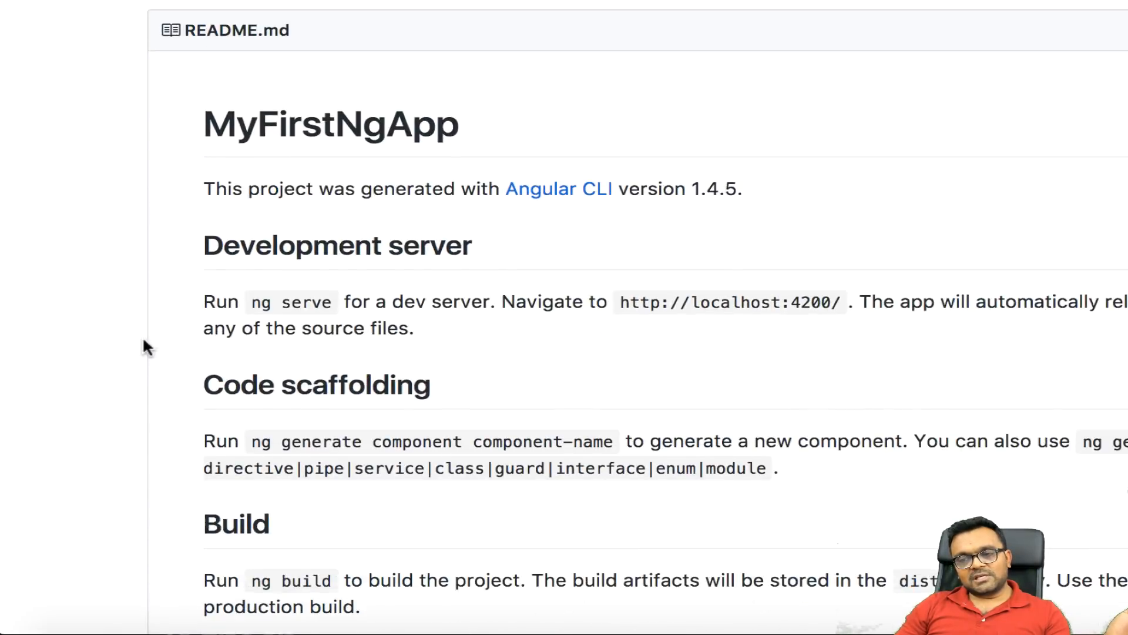
scroll(up, 3)
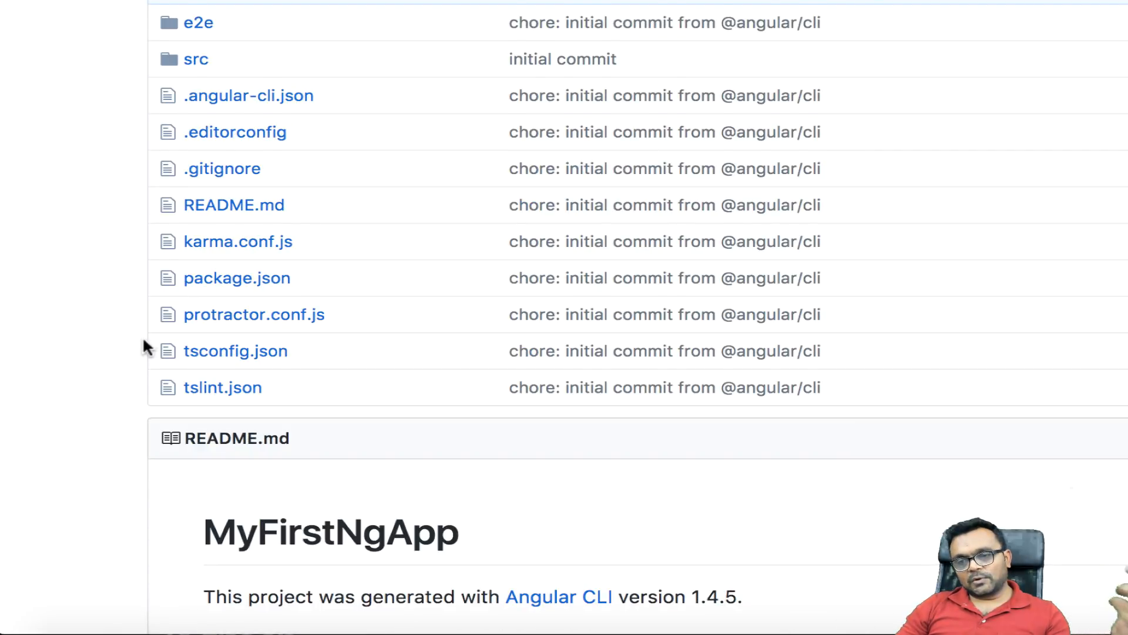
scroll(up, 3)
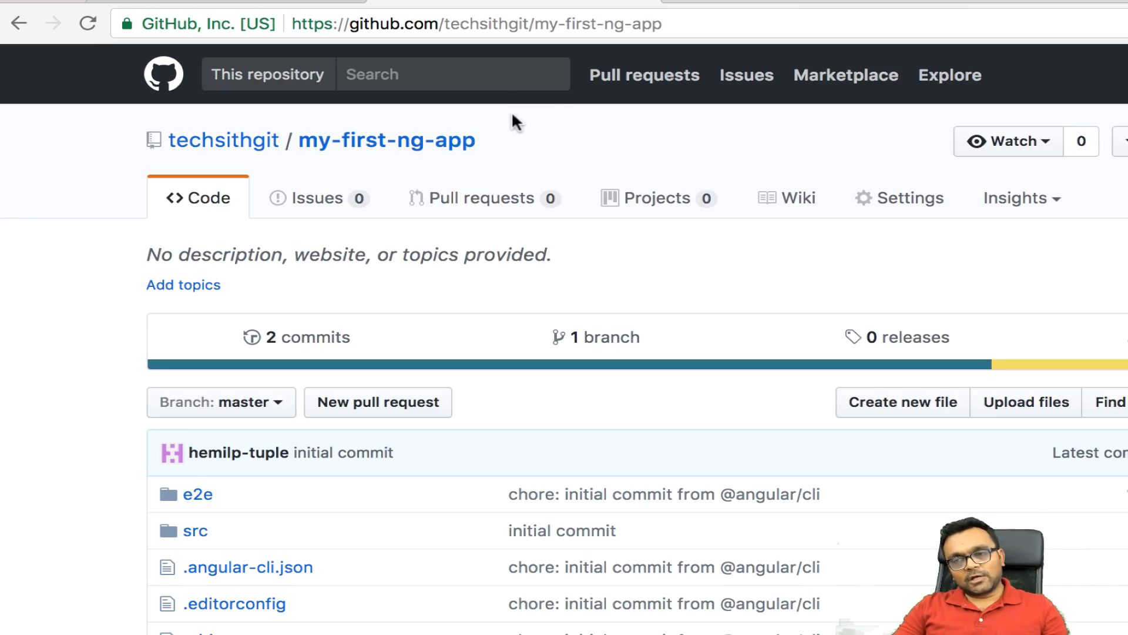
click(475, 23)
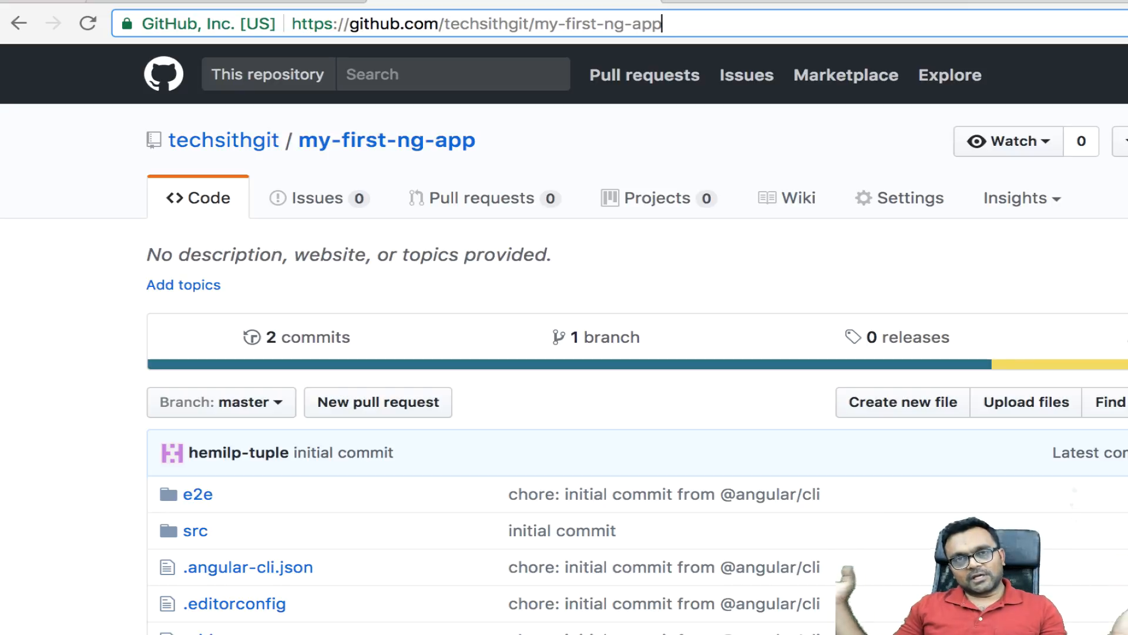
scroll(down, 3)
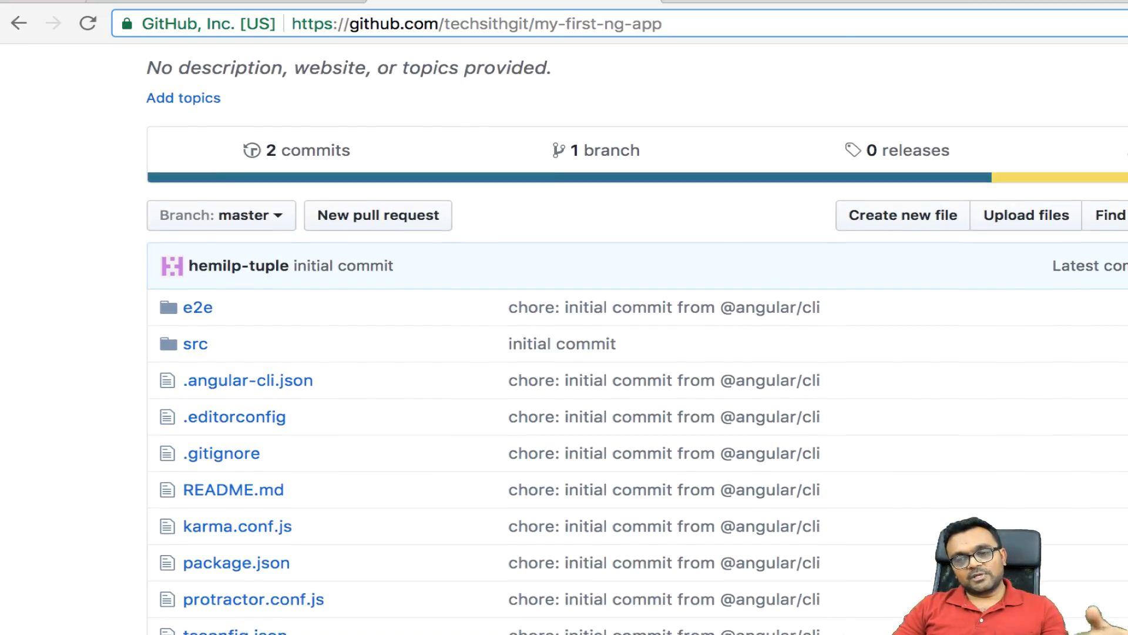
scroll(down, 3)
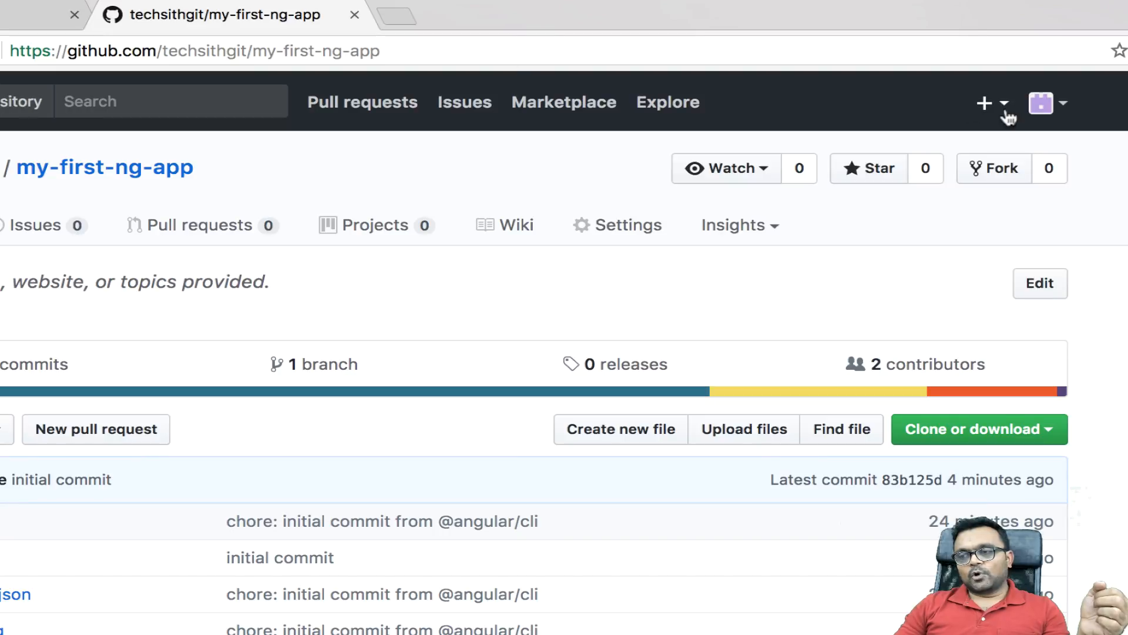
- Go to 'Your profile' from the account avatar menu
click(1062, 102)
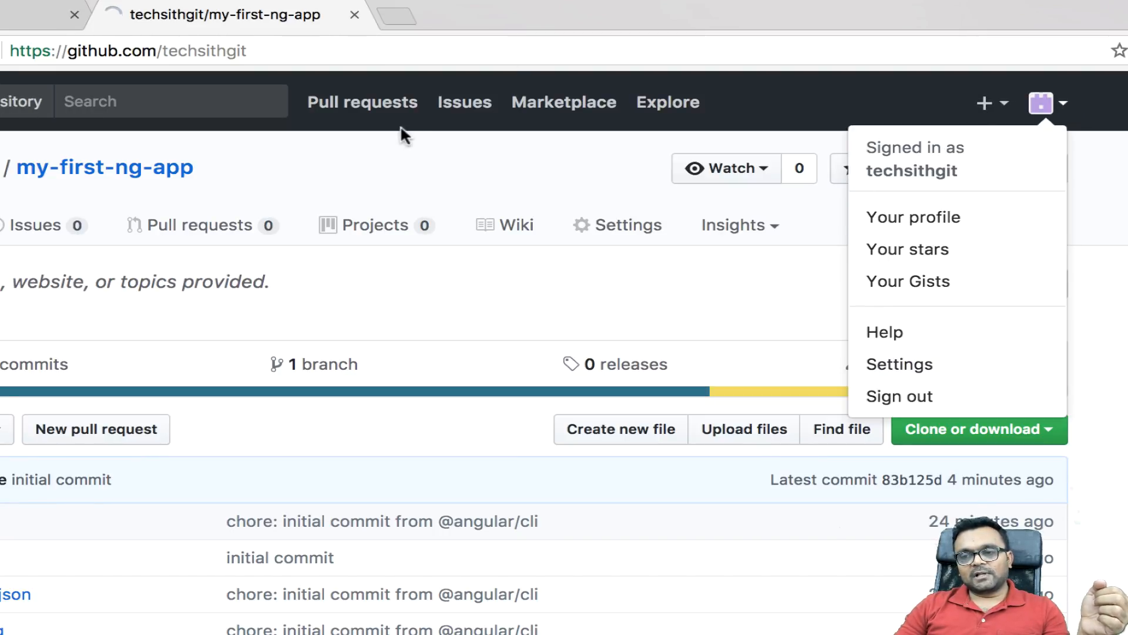
click(914, 217)
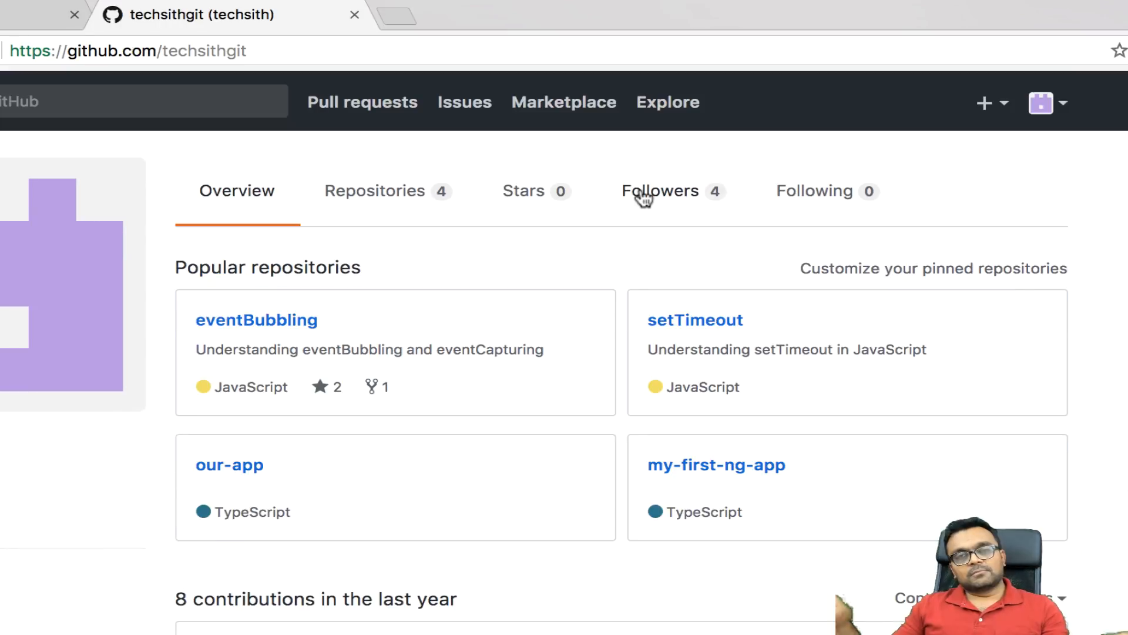
mouse_move(456, 175)
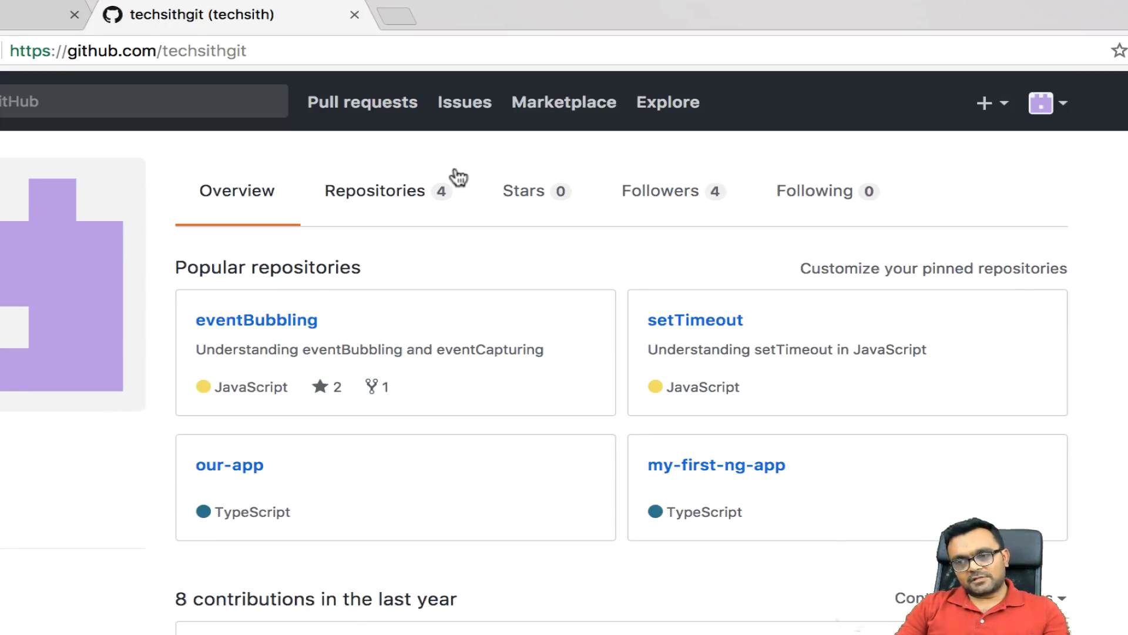